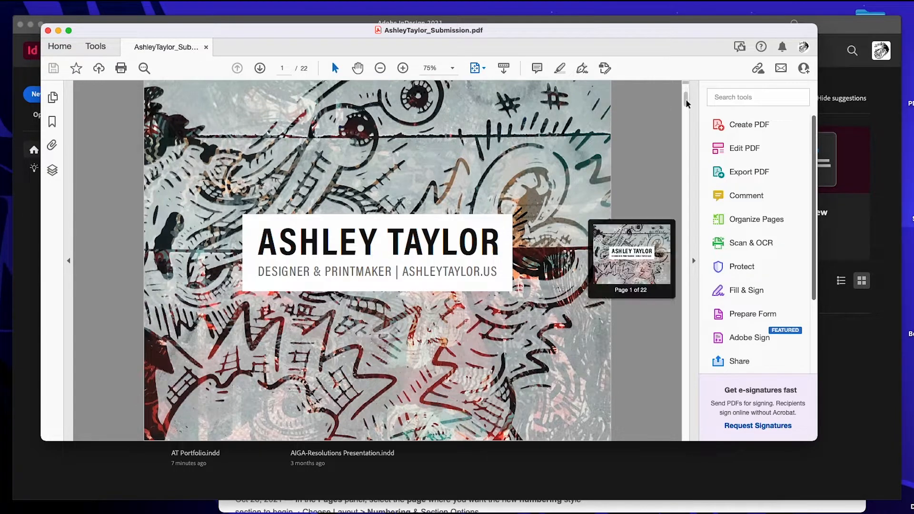
pyautogui.moveTo(429, 158)
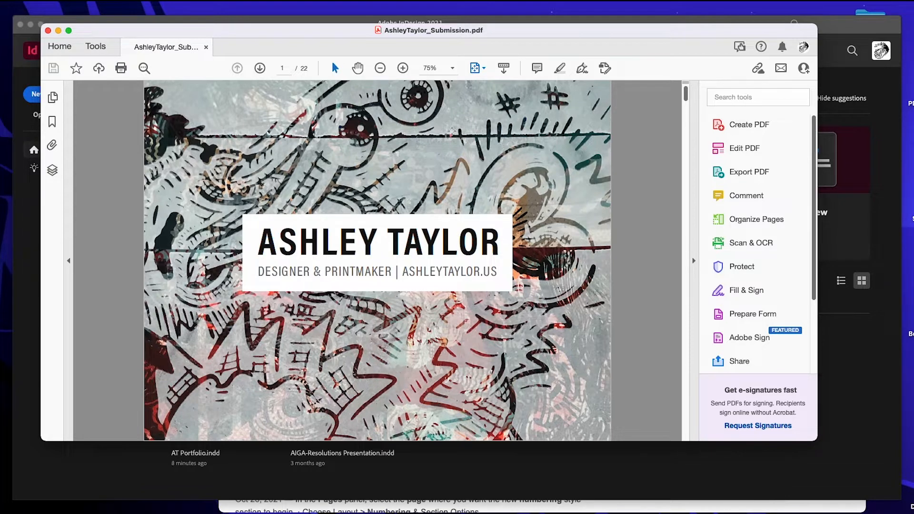
pyautogui.moveTo(636, 142)
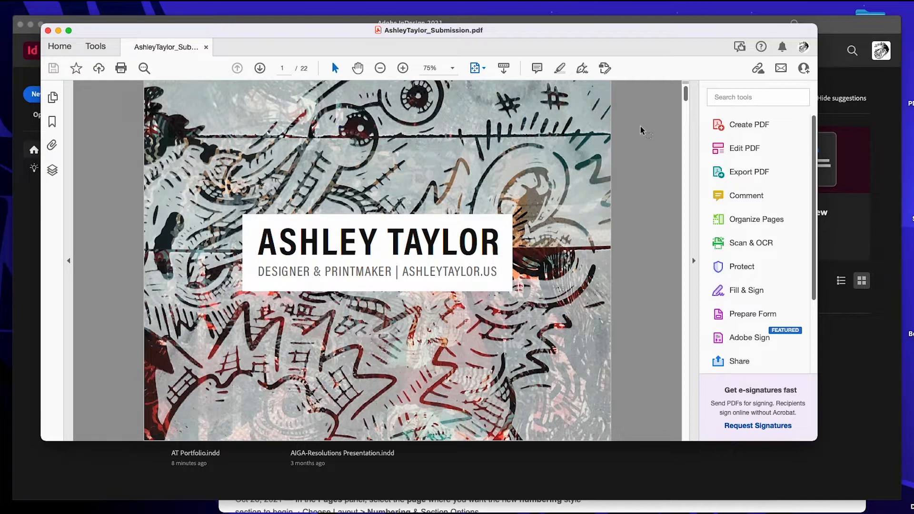
pyautogui.moveTo(654, 118)
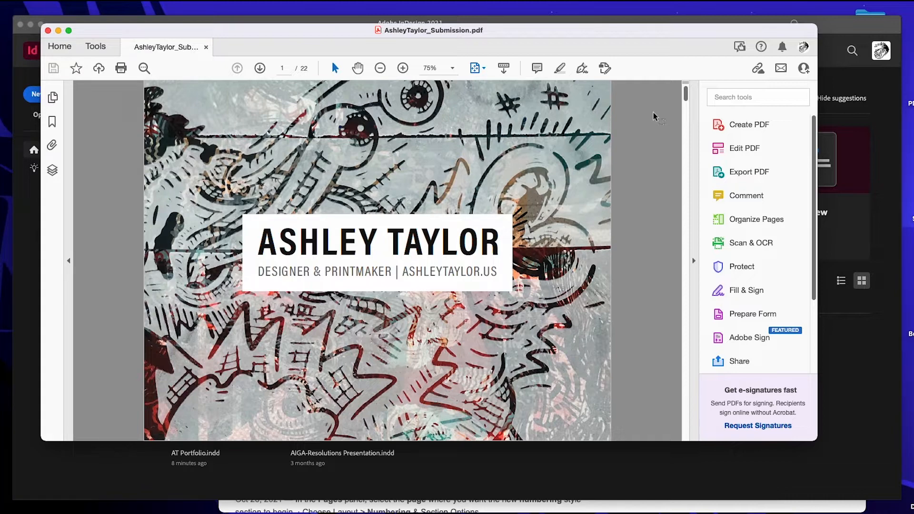
pyautogui.moveTo(685, 101)
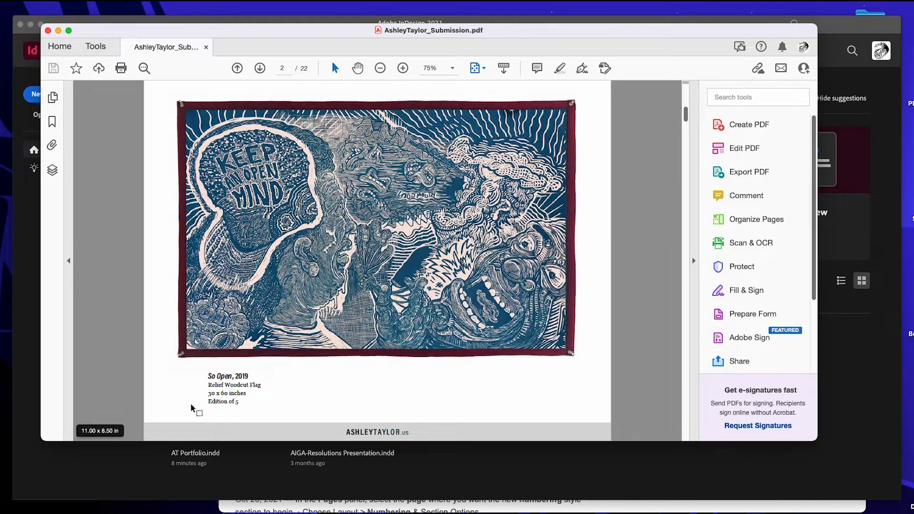
pyautogui.moveTo(184, 388)
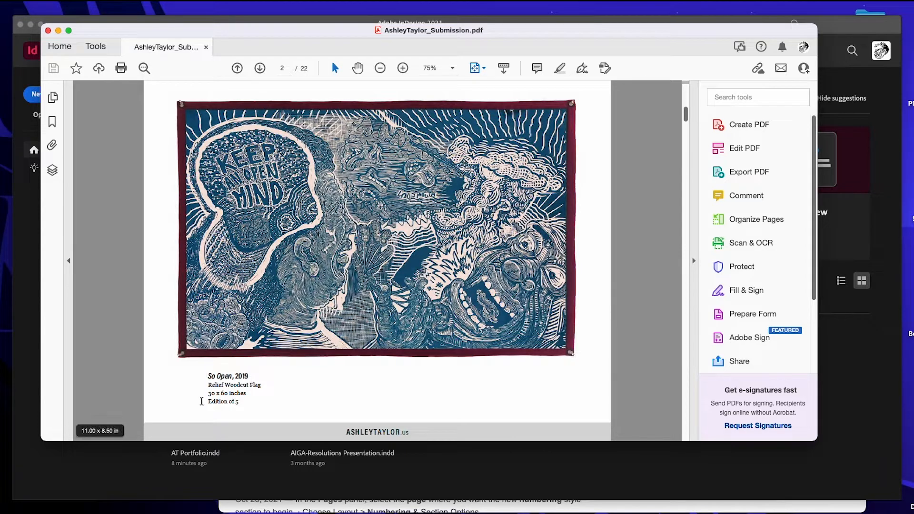
pyautogui.moveTo(417, 418)
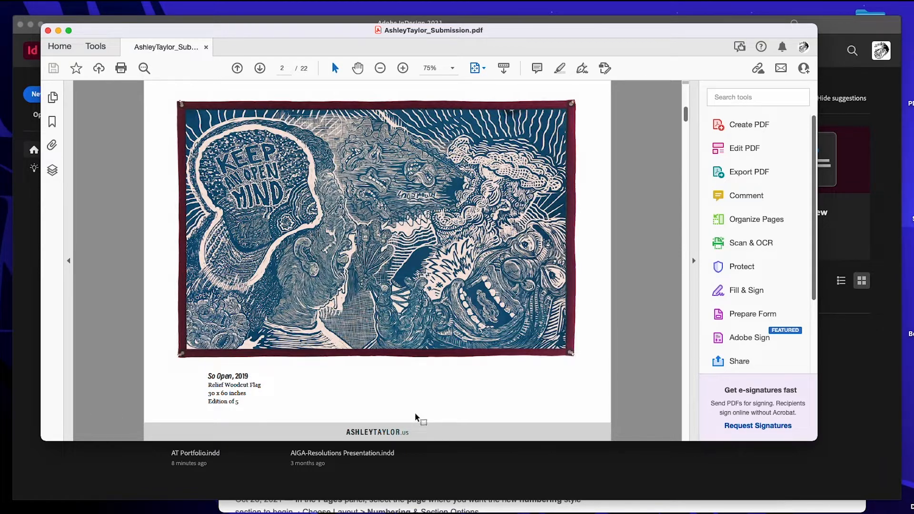
pyautogui.moveTo(339, 433)
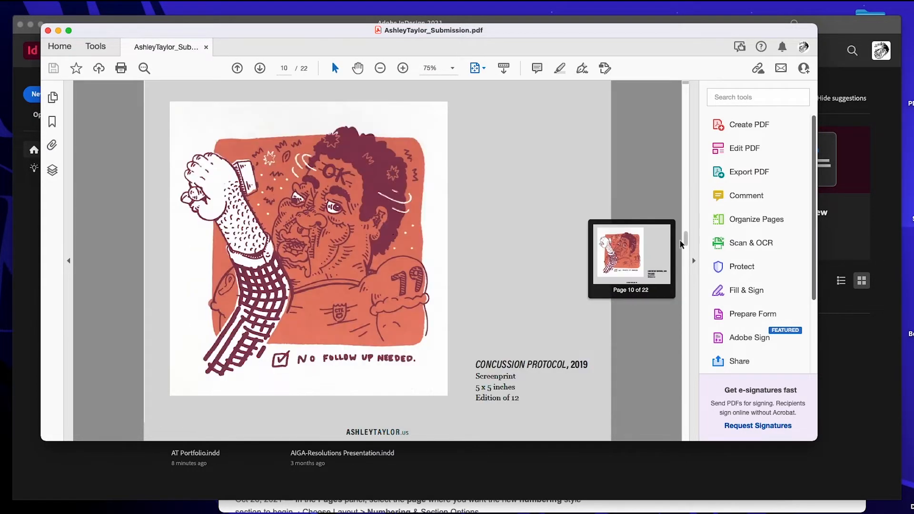
# Page through the portfolio PDF in Acrobat, moving on to page 3, the screenprint.
pyautogui.moveTo(684, 244); pyautogui.dragTo(687, 315)
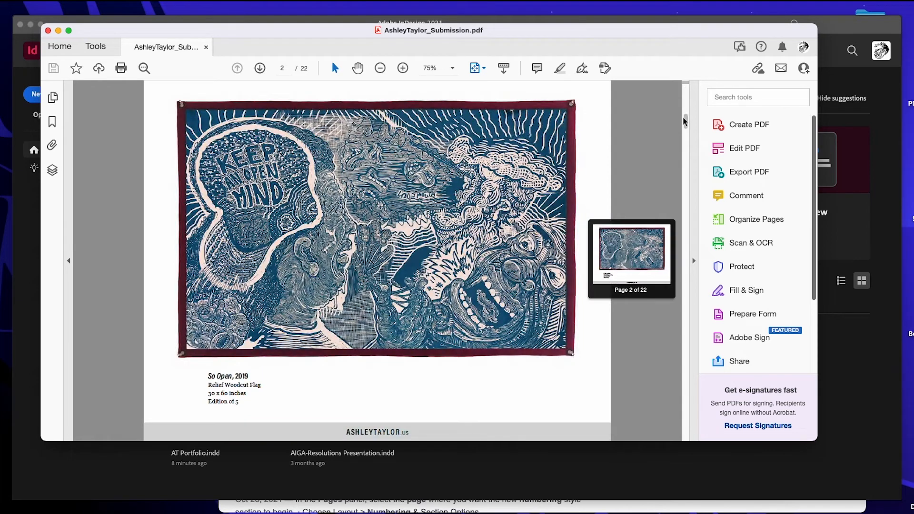
pyautogui.click(259, 68)
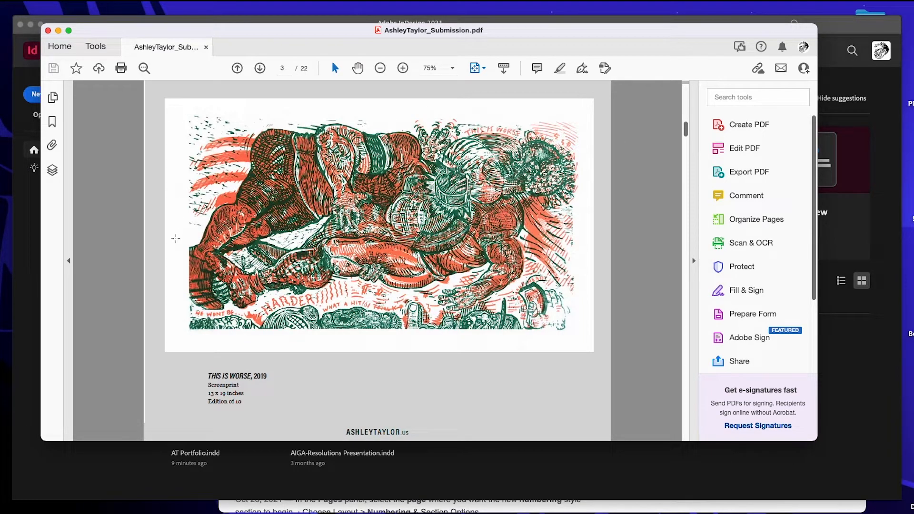
pyautogui.moveTo(152, 137)
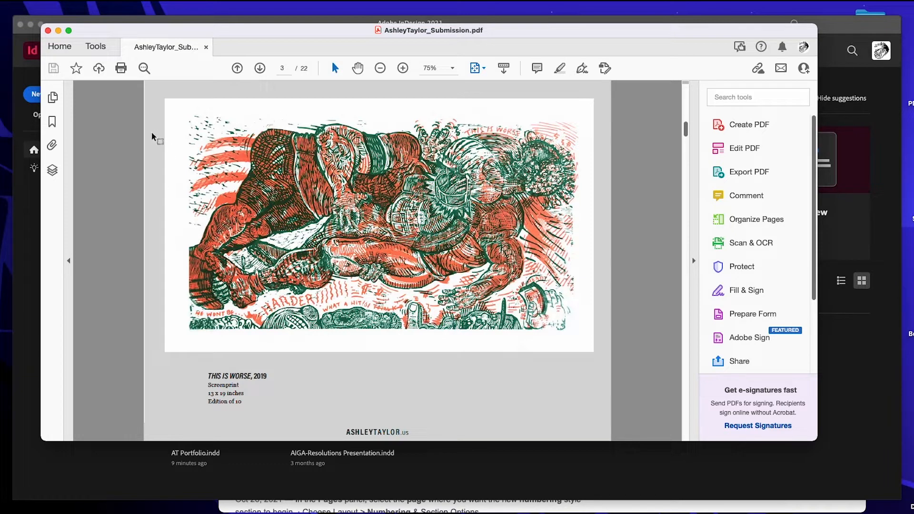
pyautogui.moveTo(606, 113)
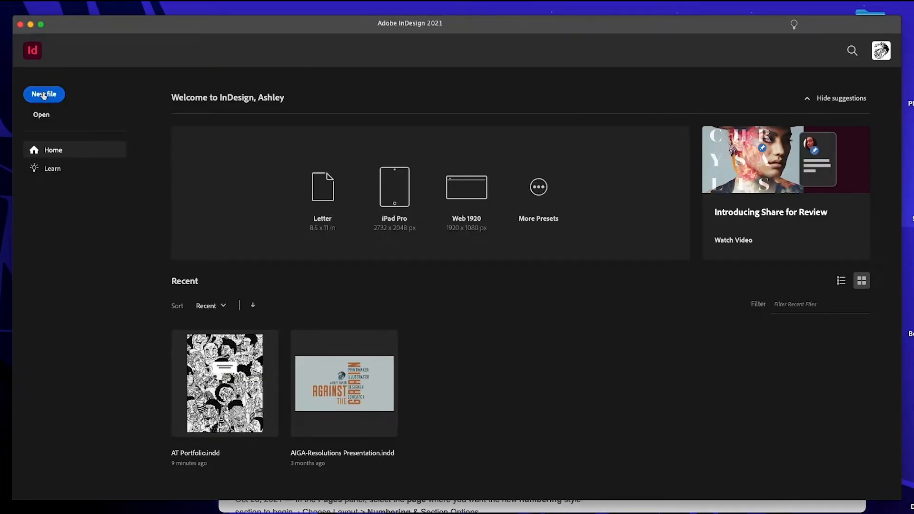
# Start a new document and switch its measurement units to pixels.
pyautogui.click(44, 94)
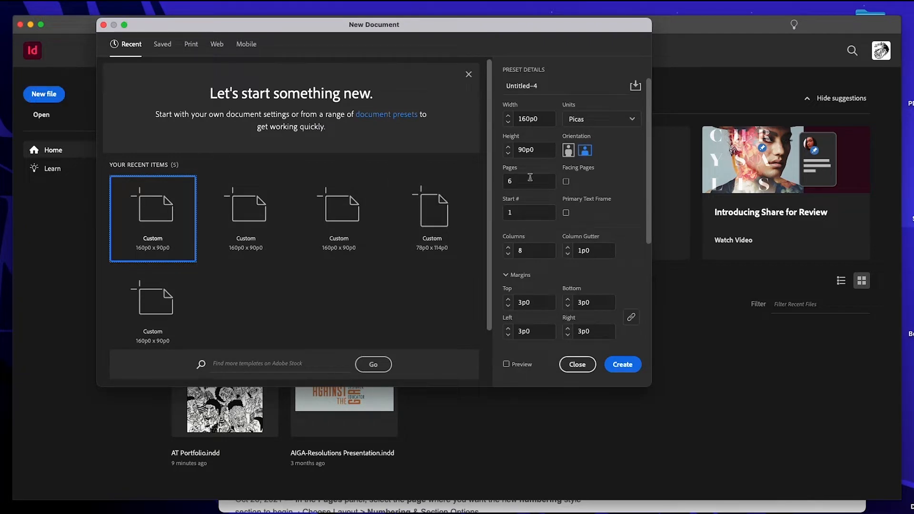
pyautogui.click(601, 119)
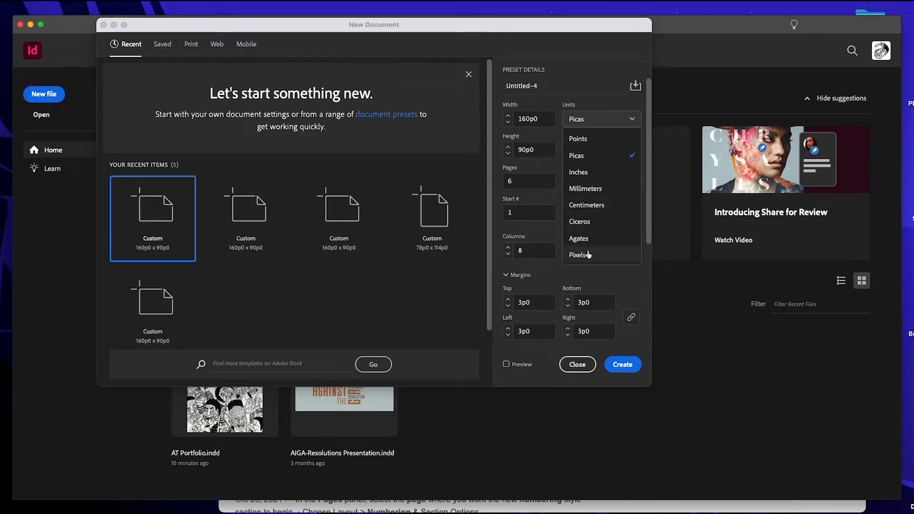
pyautogui.click(580, 255)
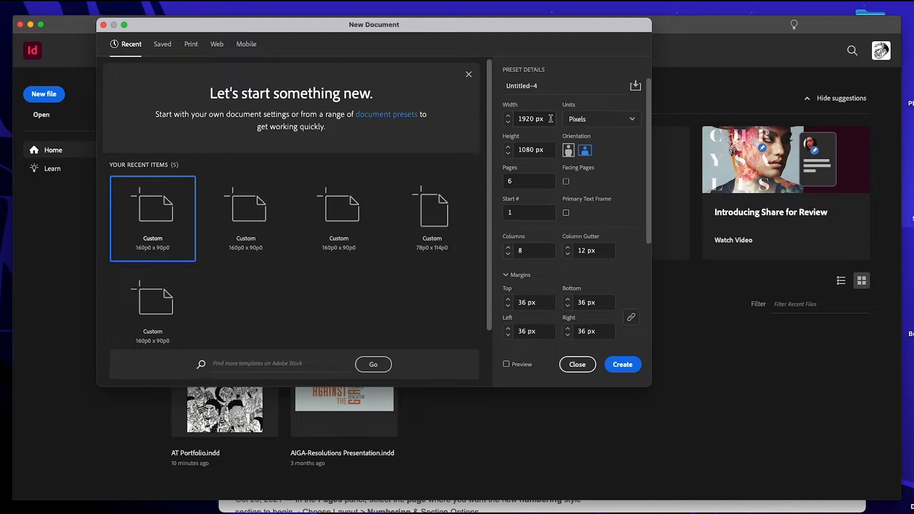
pyautogui.moveTo(602, 171)
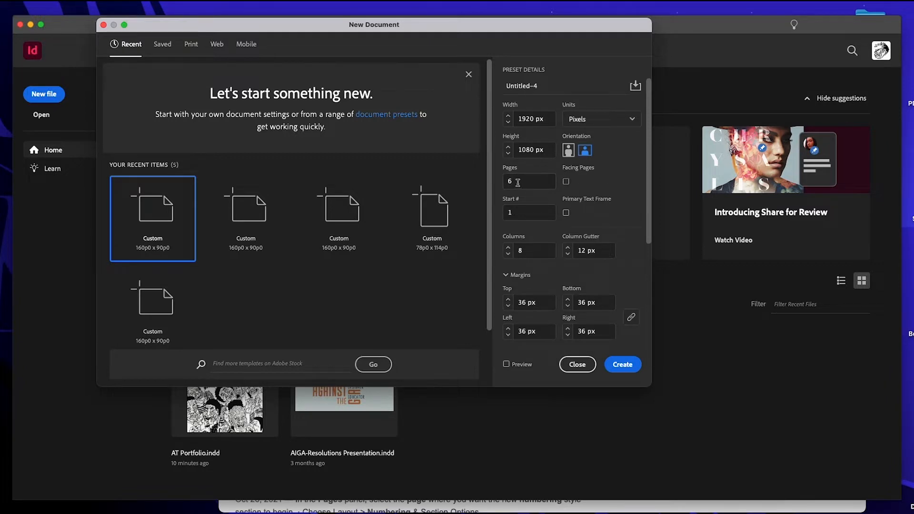
# Set 5 columns and 50 px margins on all sides, then create the 1920 × 1080 six-page document.
pyautogui.scroll(-3)
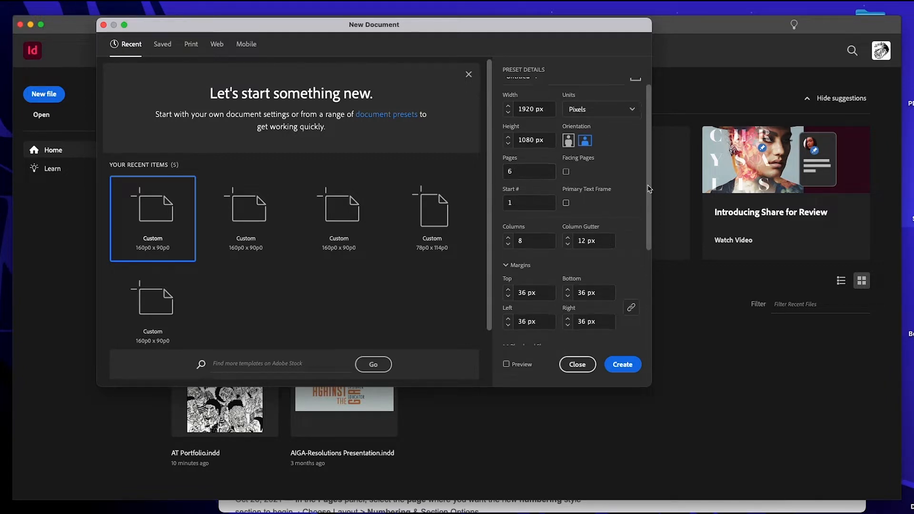
pyautogui.click(534, 229)
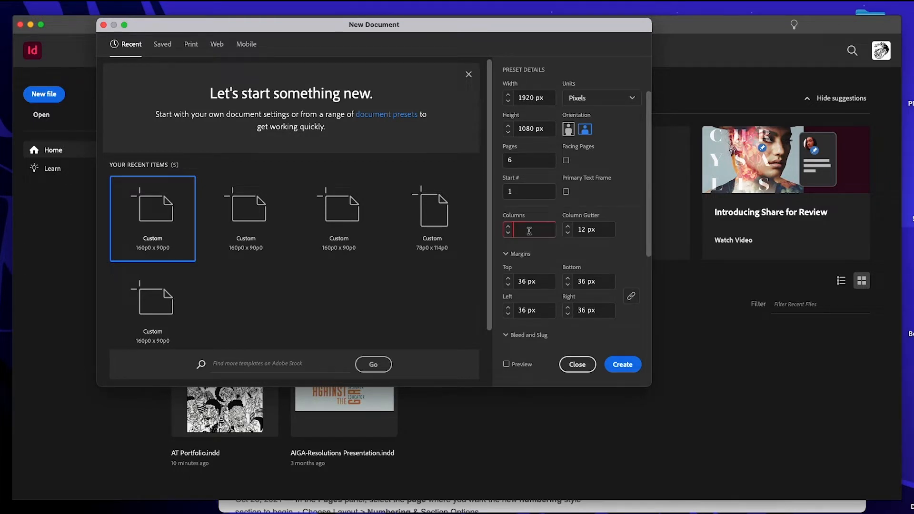
pyautogui.write('5')
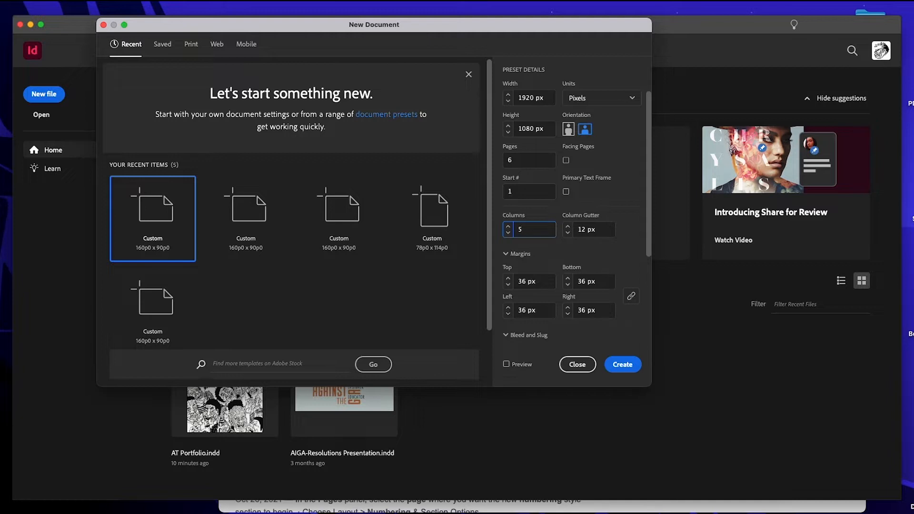
pyautogui.scroll(-3)
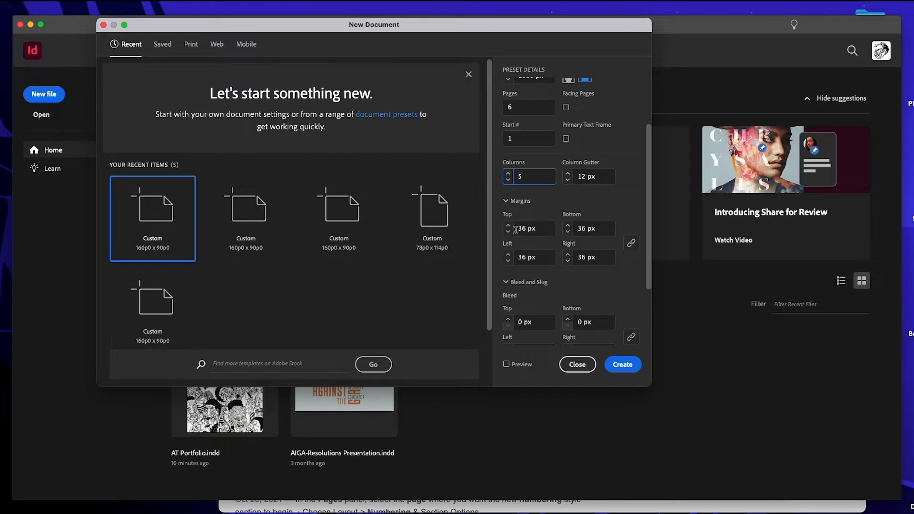
pyautogui.click(530, 228)
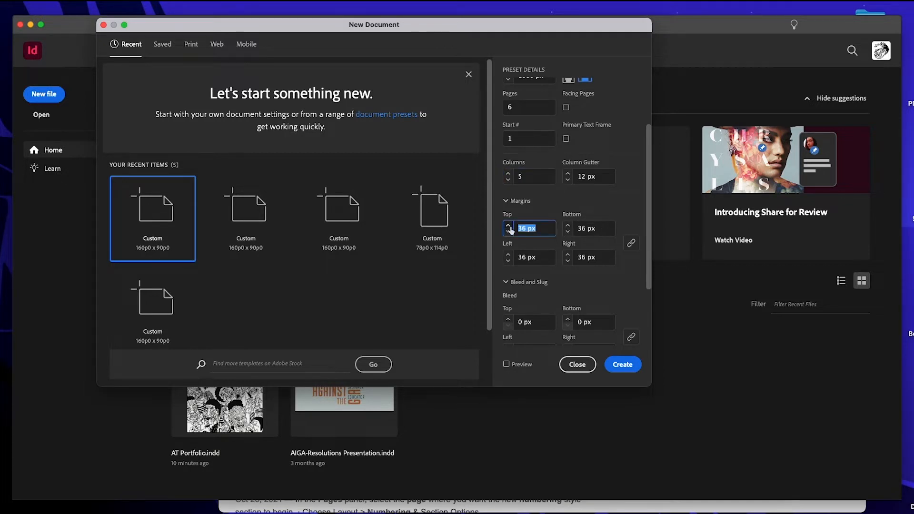
pyautogui.write('50')
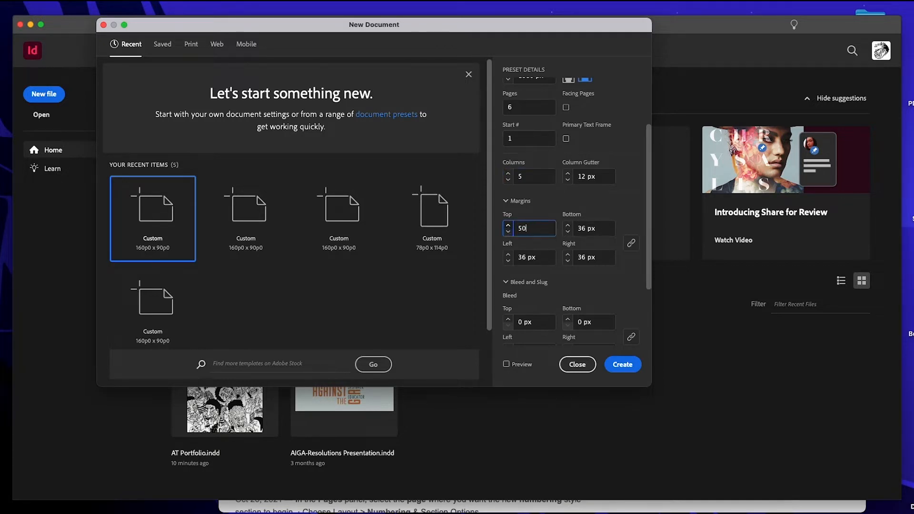
pyautogui.click(631, 243)
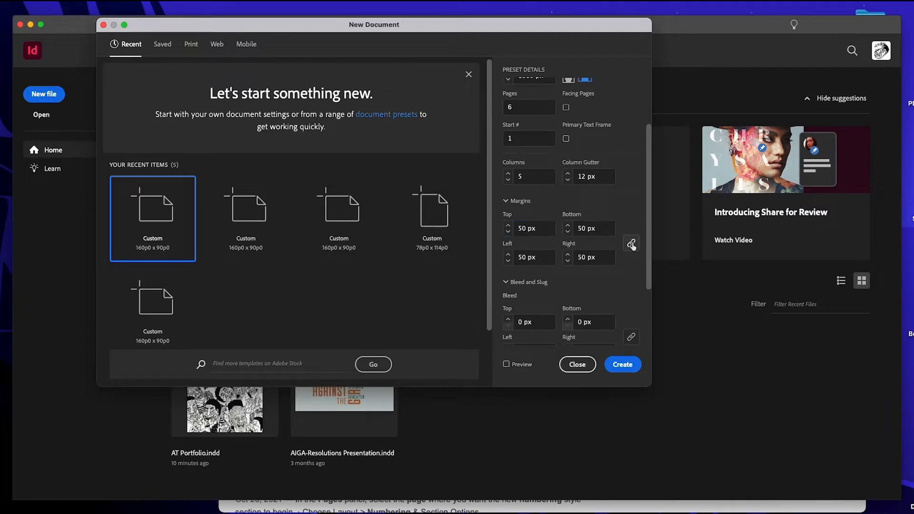
pyautogui.moveTo(611, 298)
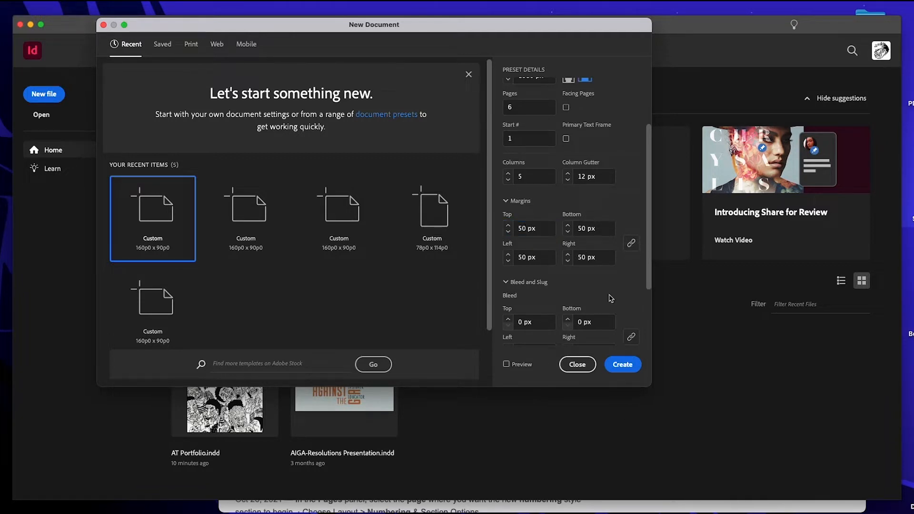
pyautogui.scroll(-3)
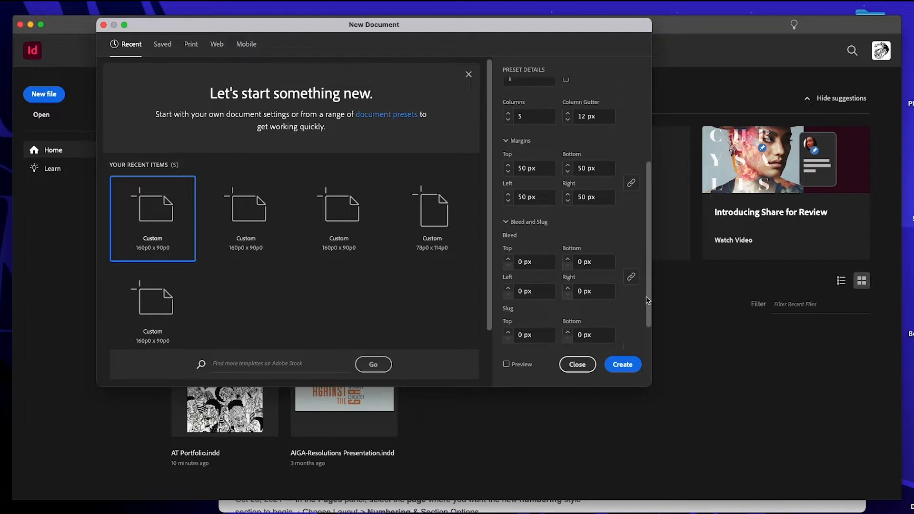
pyautogui.click(622, 365)
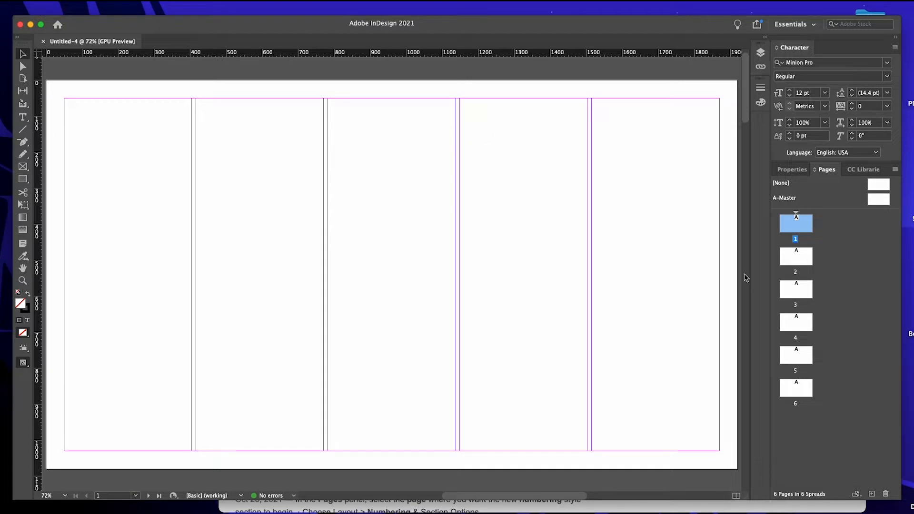
pyautogui.moveTo(379, 148)
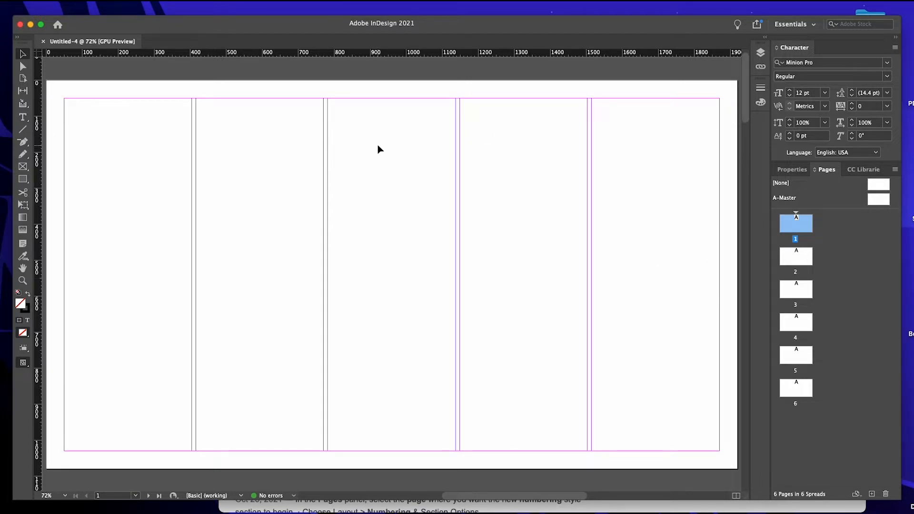
pyautogui.moveTo(625, 69)
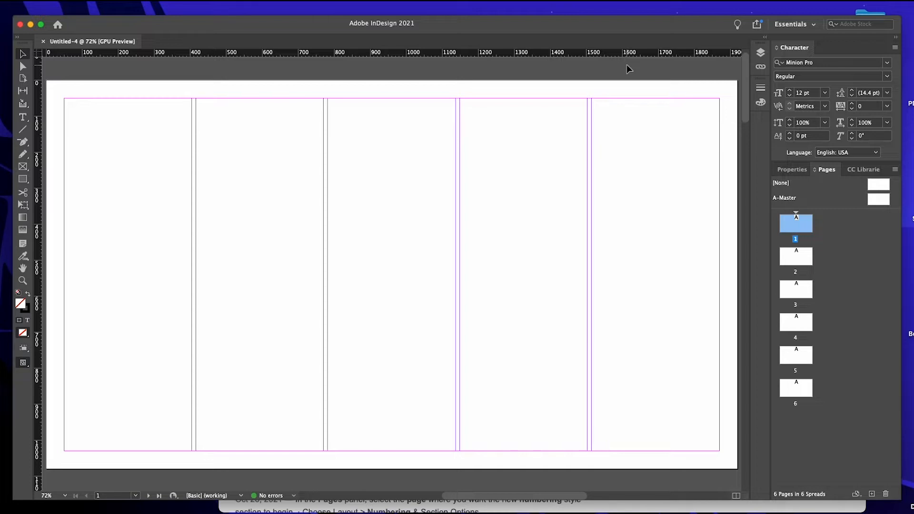
pyautogui.moveTo(669, 23)
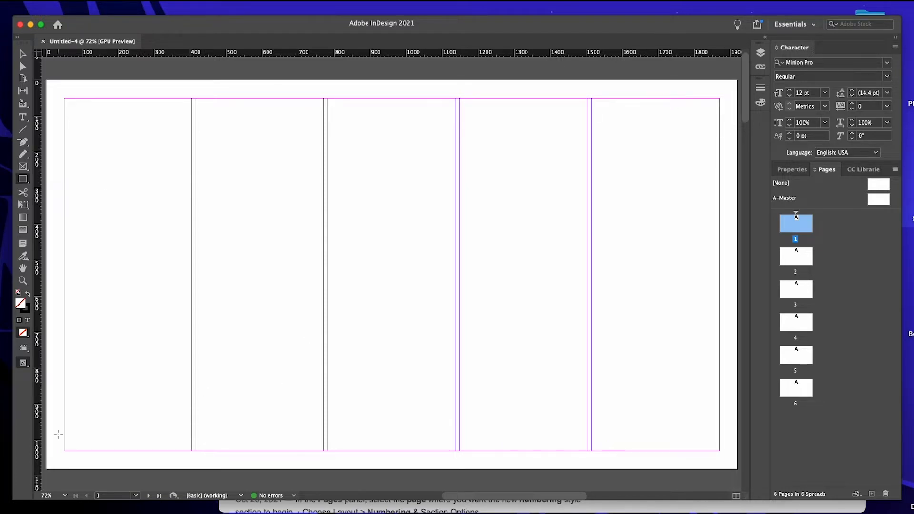
# Draw a rectangular frame along the bottom-left edge of page 1.
pyautogui.moveTo(47, 434); pyautogui.dragTo(213, 472)
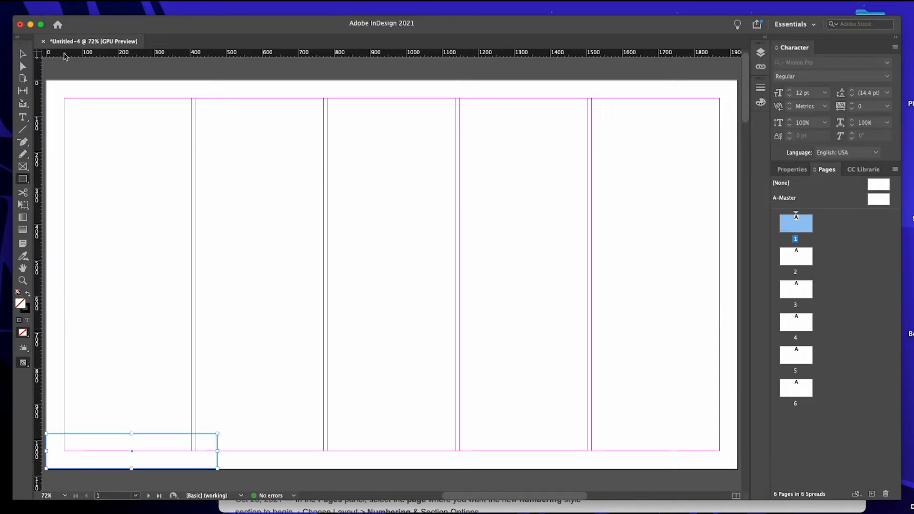
pyautogui.moveTo(23, 117)
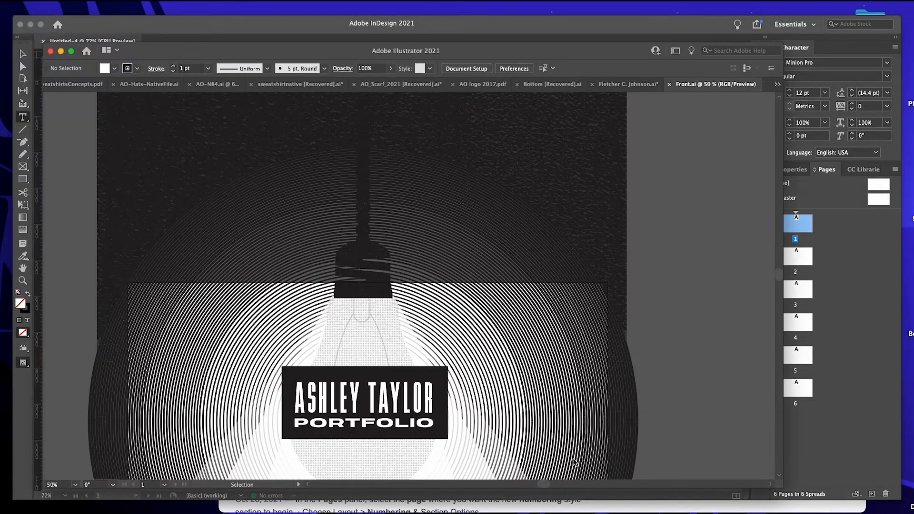
# Show the Front.ai cover artwork in Trim View, hiding everything outside the artboard.
pyautogui.scroll(-3)
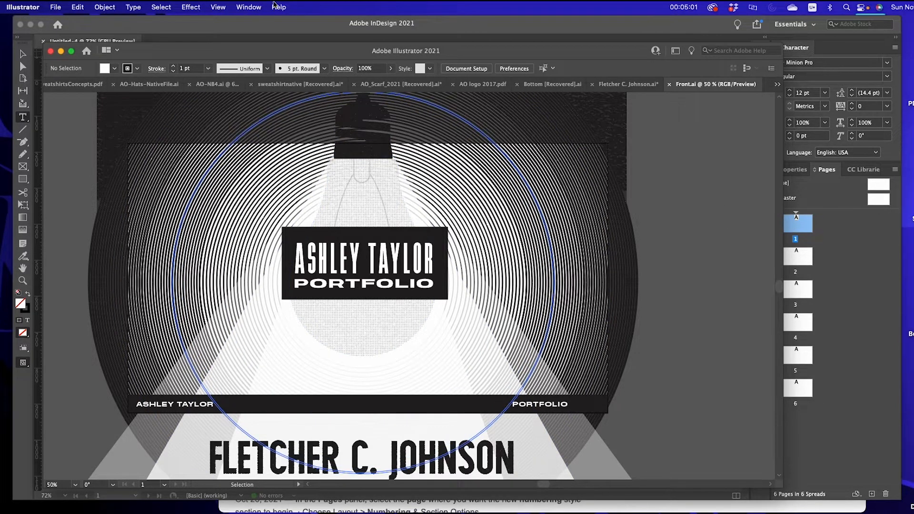
pyautogui.click(217, 7)
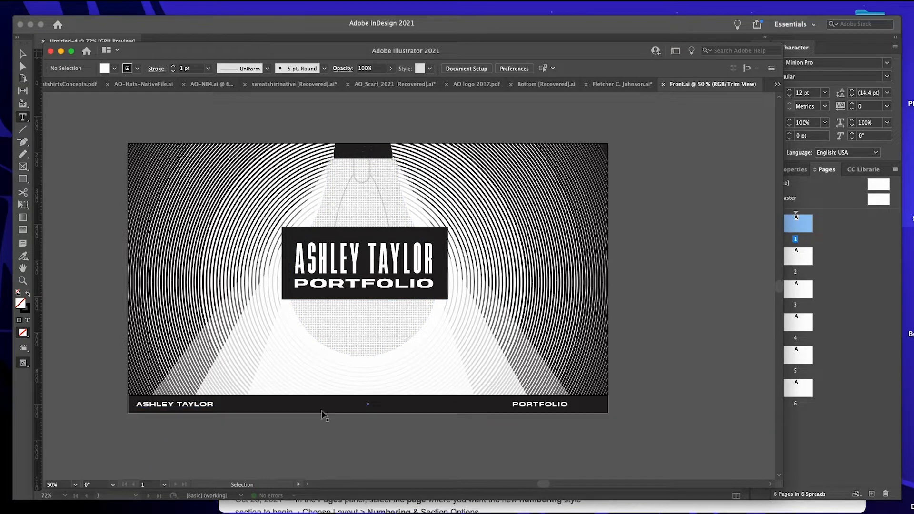
pyautogui.moveTo(593, 413)
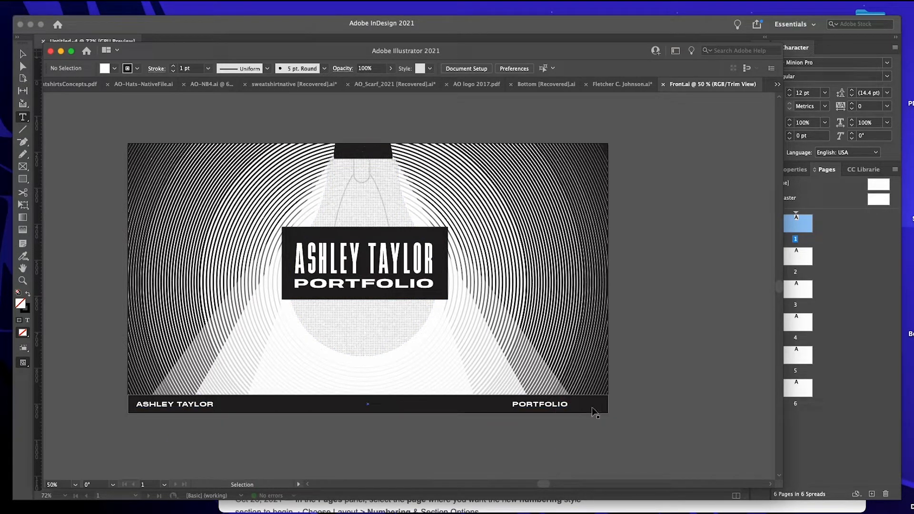
pyautogui.moveTo(571, 408)
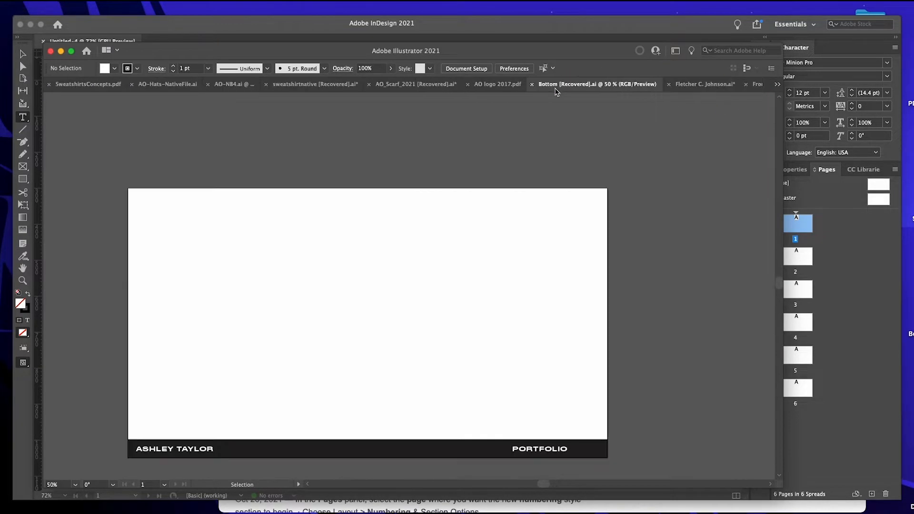
# Shrink the dark rectangle in Bottom.ai into a thin footer strip behind the text.
pyautogui.scroll(-3)
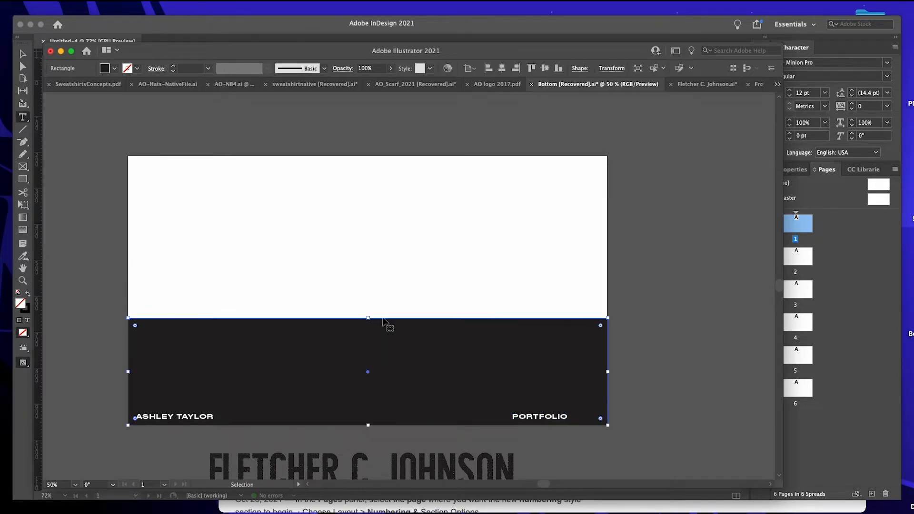
pyautogui.moveTo(368, 325); pyautogui.dragTo(364, 407)
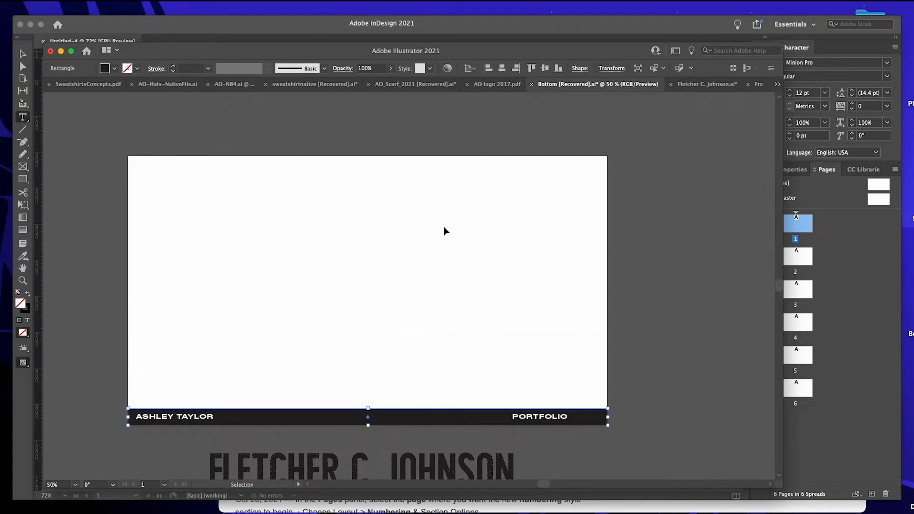
pyautogui.moveTo(448, 373)
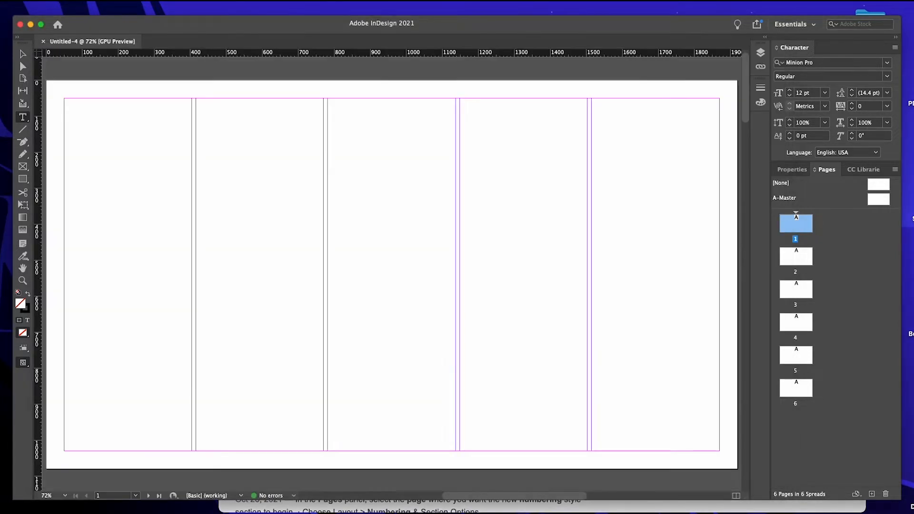
pyautogui.moveTo(307, 160)
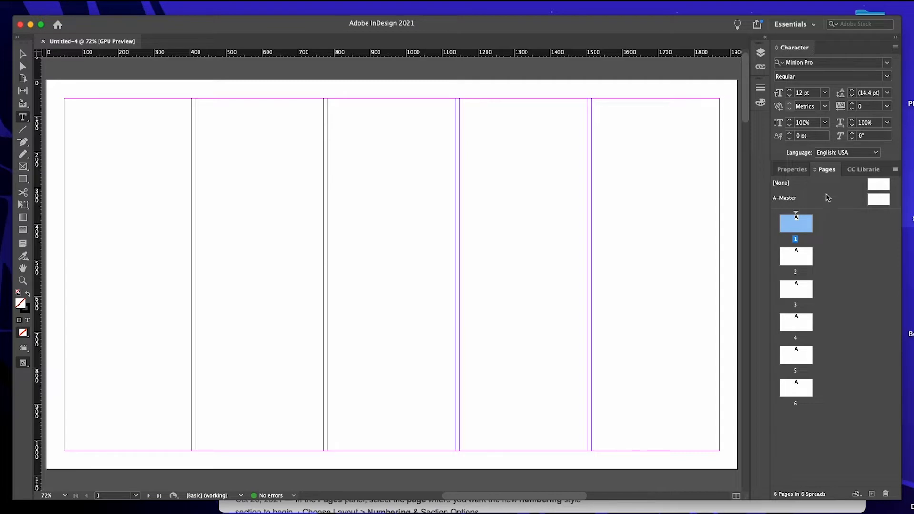
pyautogui.moveTo(872, 198)
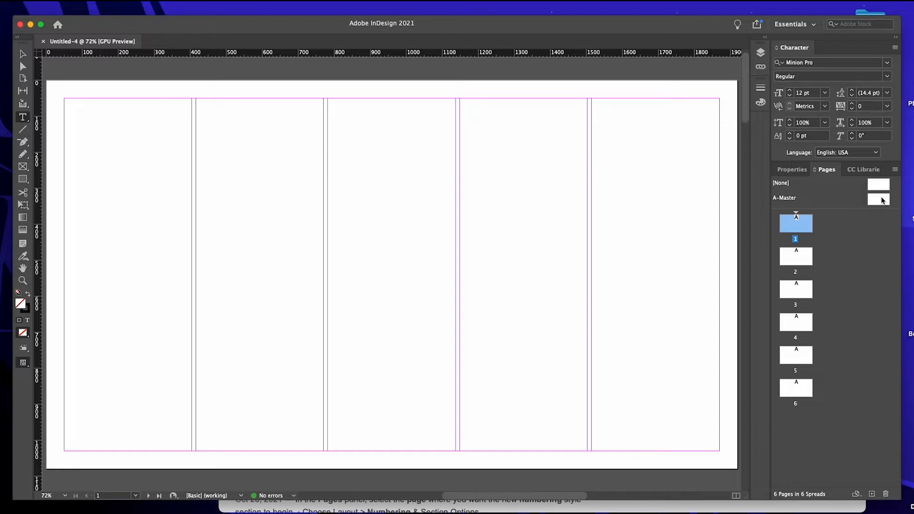
pyautogui.moveTo(879, 200)
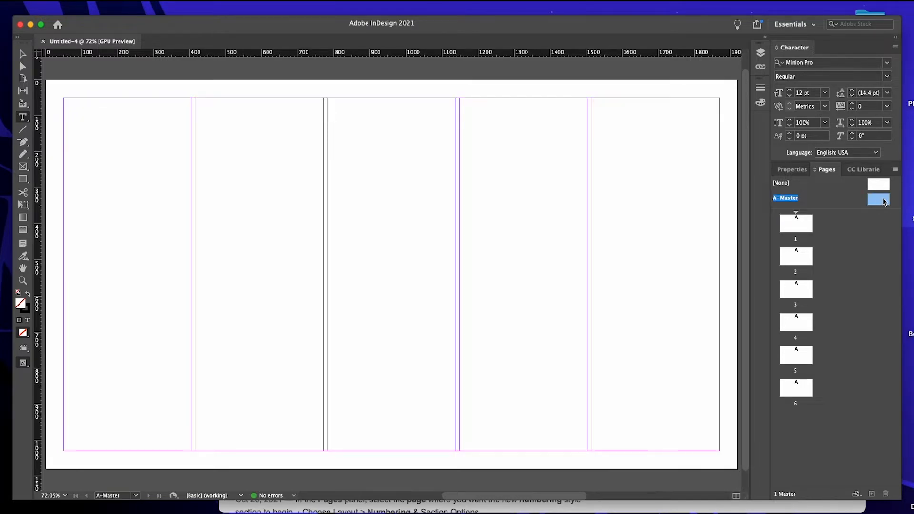
pyautogui.moveTo(69, 6)
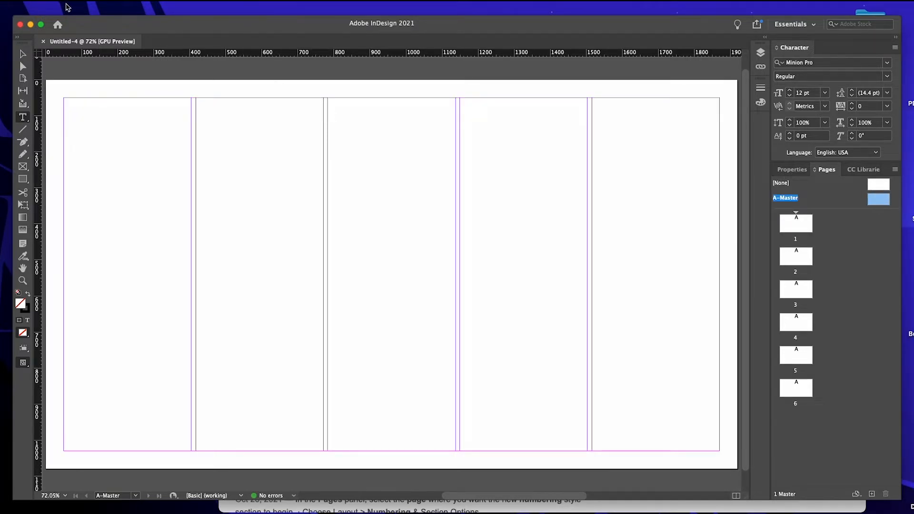
# Place the Bottom.ai footer artwork on the A-Master along the bottom edge.
pyautogui.click(61, 21)
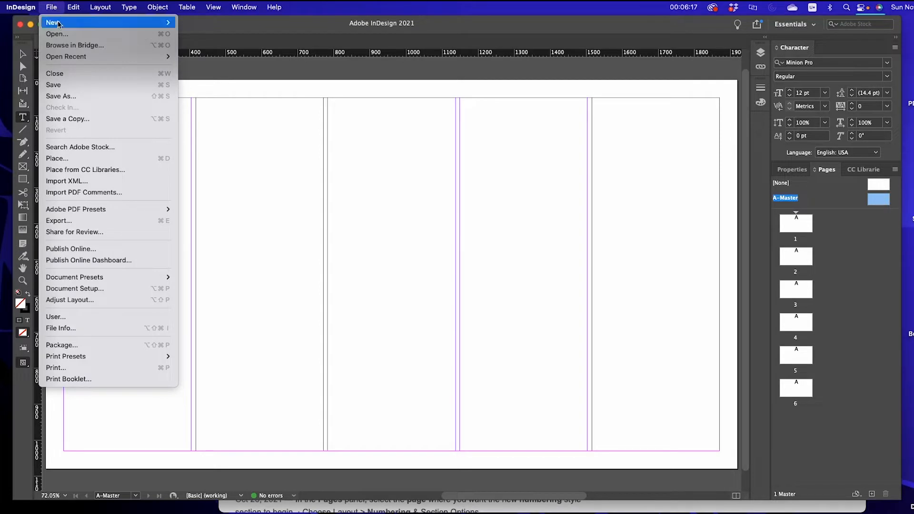
pyautogui.click(57, 158)
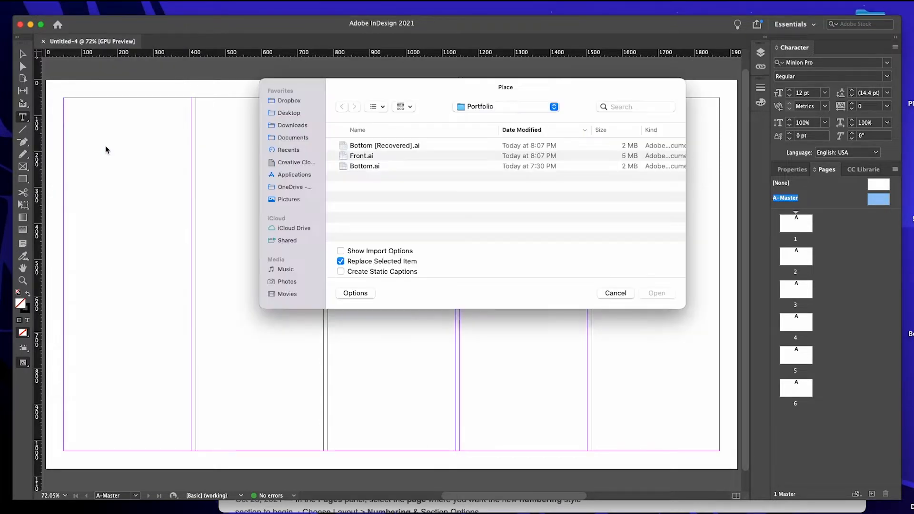
pyautogui.moveTo(336, 48)
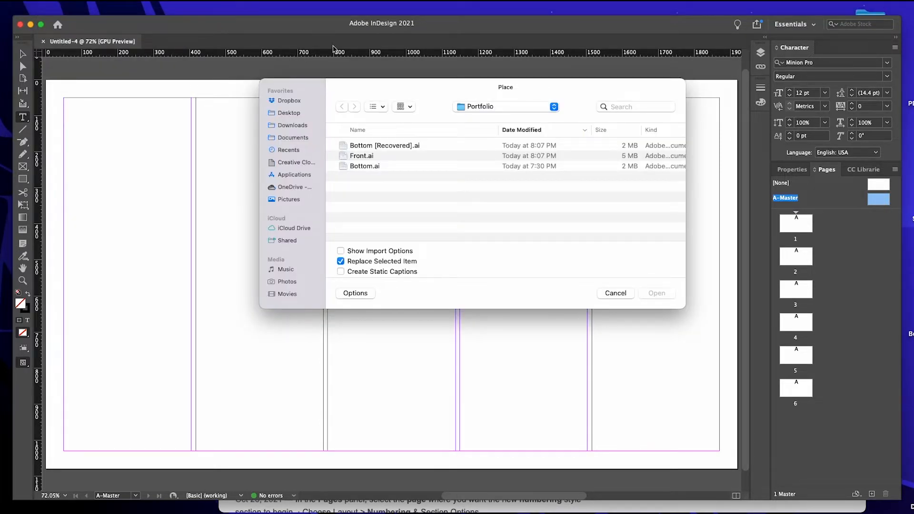
pyautogui.moveTo(338, 39)
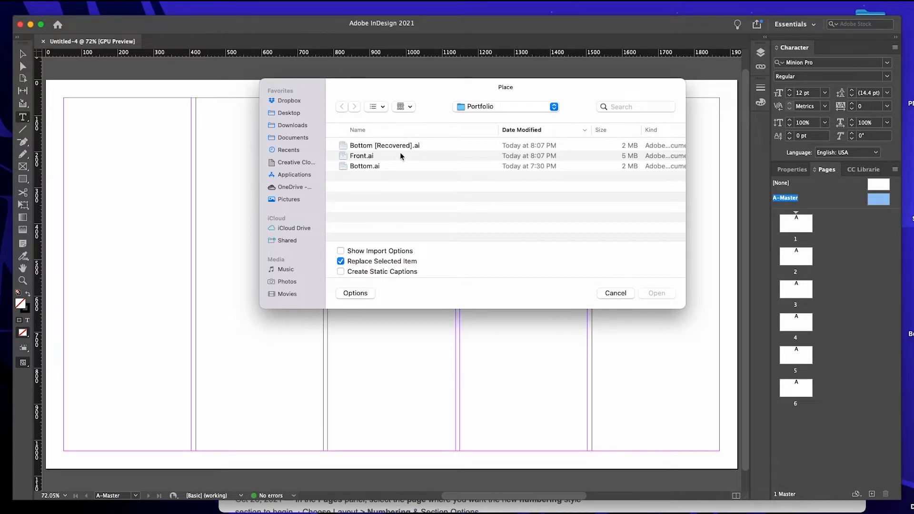
pyautogui.moveTo(394, 150)
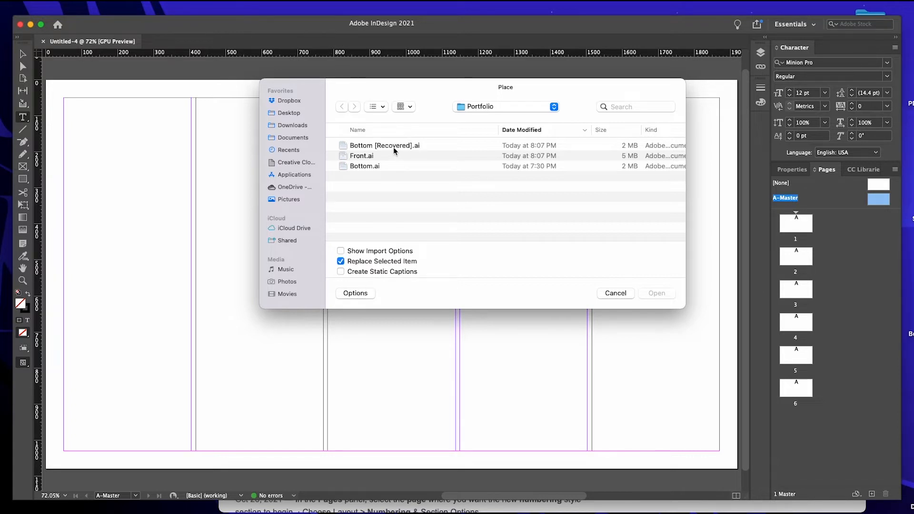
pyautogui.click(365, 166)
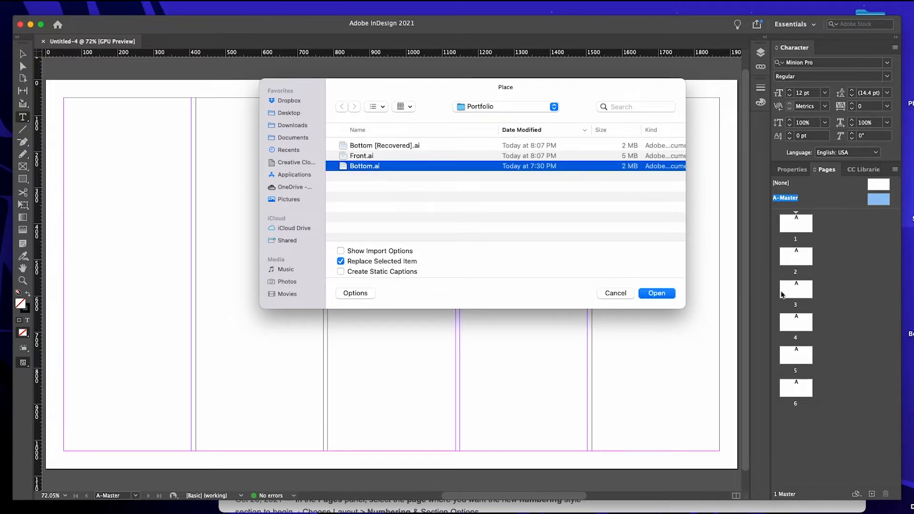
pyautogui.click(658, 294)
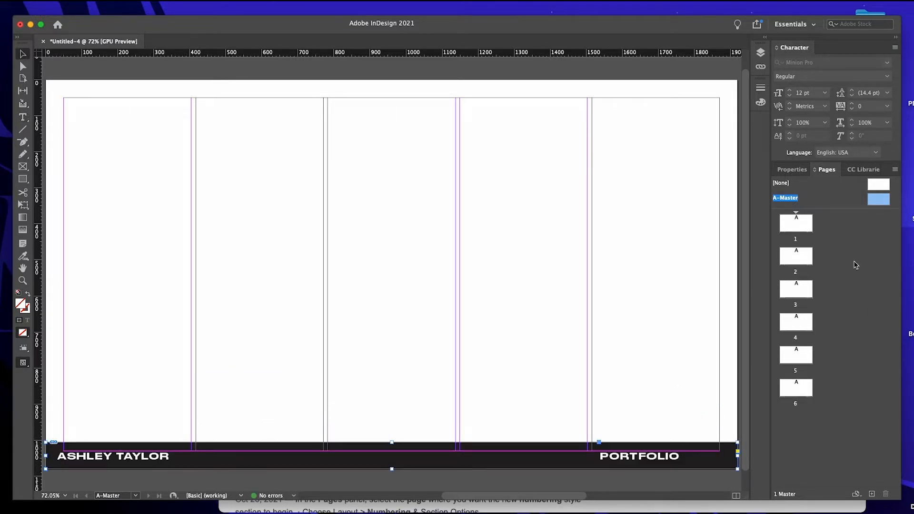
# Check pages 1, 3, 5 and the last page to confirm the footer appears on all.
pyautogui.click(795, 223)
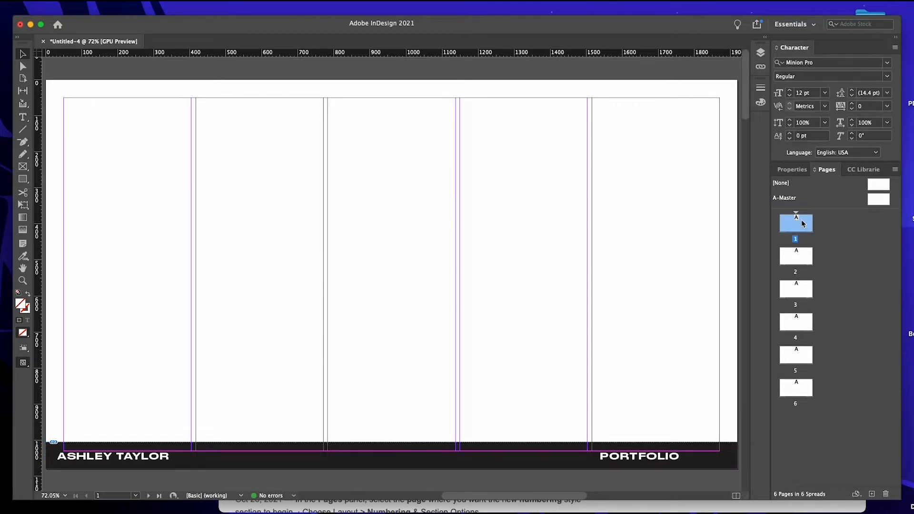
pyautogui.click(796, 289)
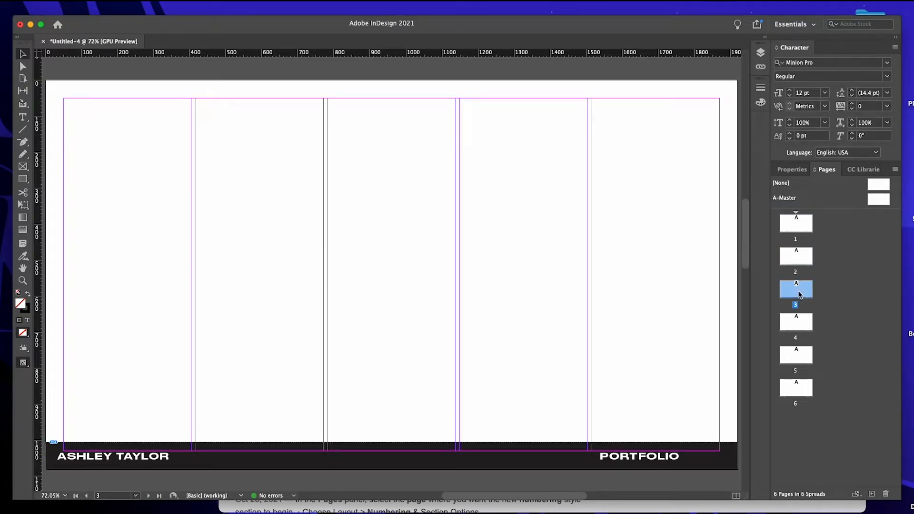
pyautogui.click(796, 355)
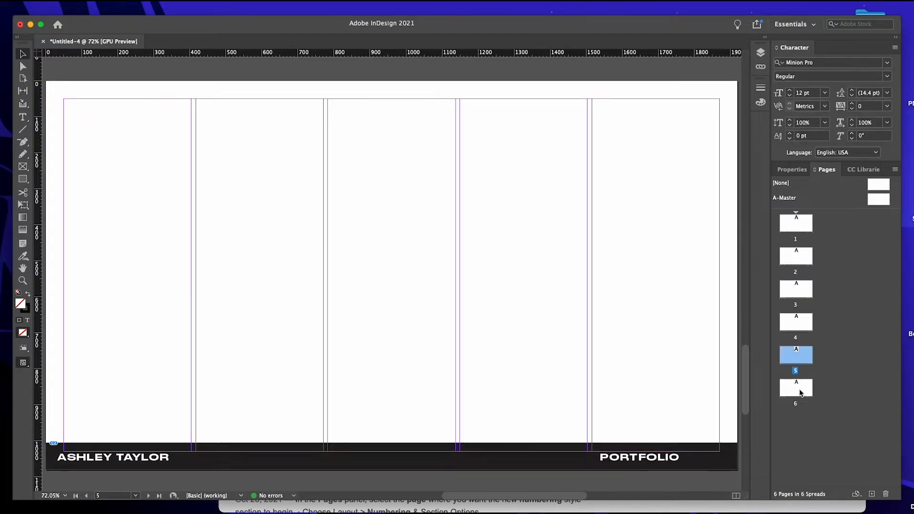
pyautogui.click(795, 388)
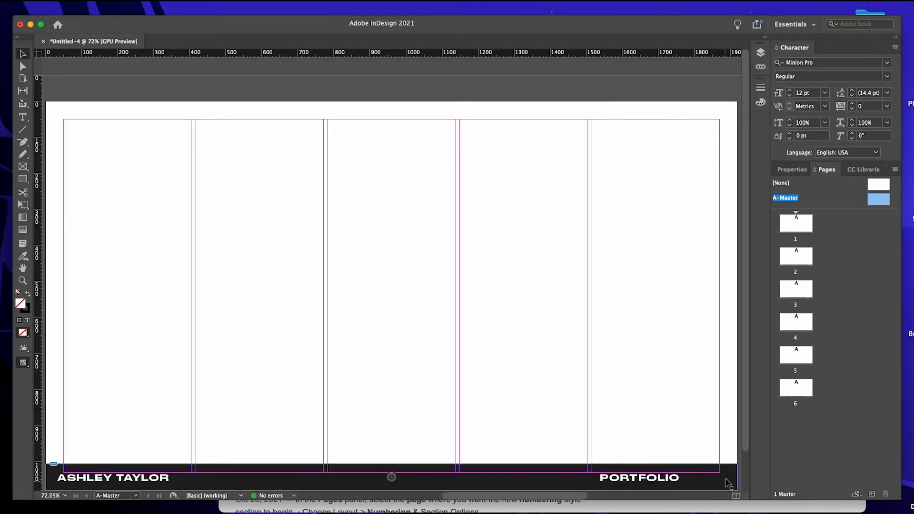
pyautogui.moveTo(718, 482)
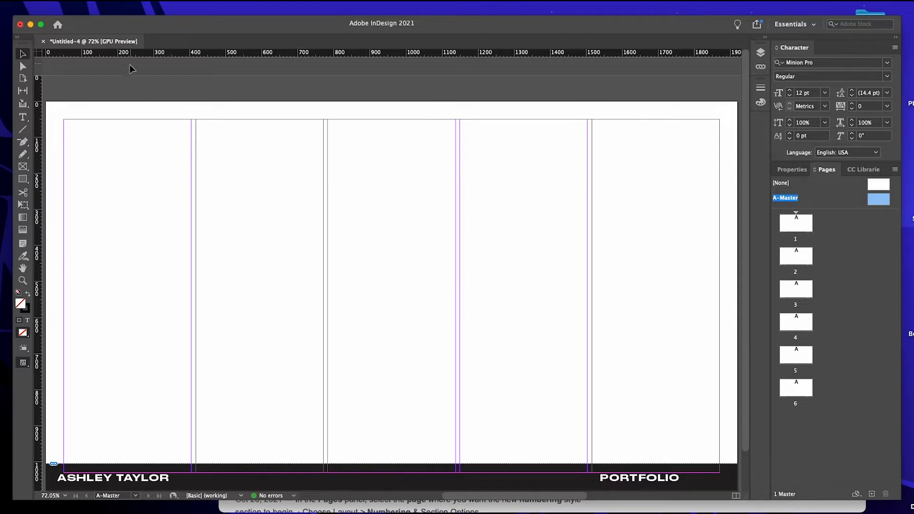
# Add a white text frame after PORTFOLIO on A-Master holding a Current Page Number marker.
pyautogui.click(22, 116)
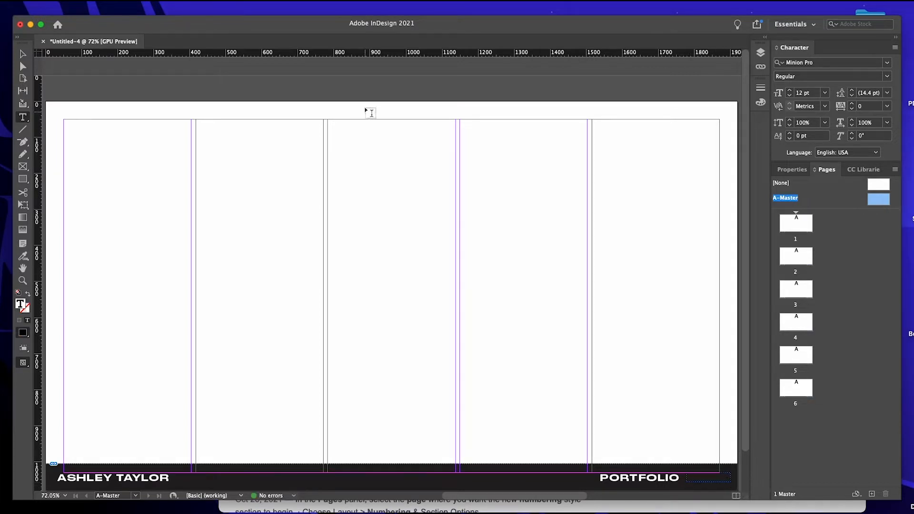
pyautogui.click(887, 63)
pyautogui.write('marinford')
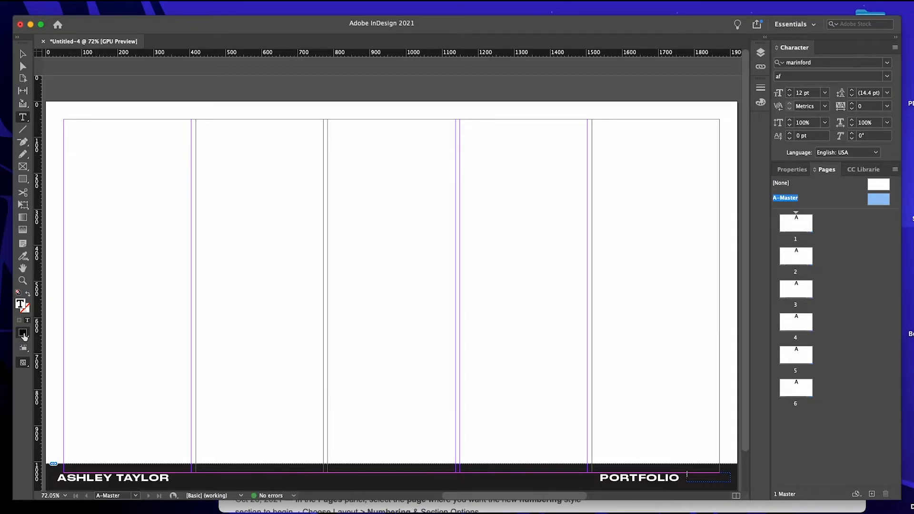
pyautogui.click(21, 334)
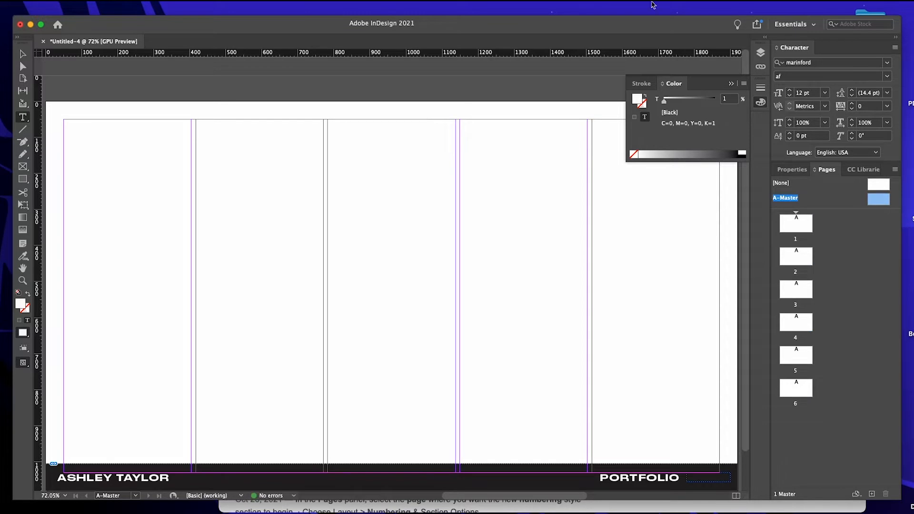
pyautogui.click(129, 7)
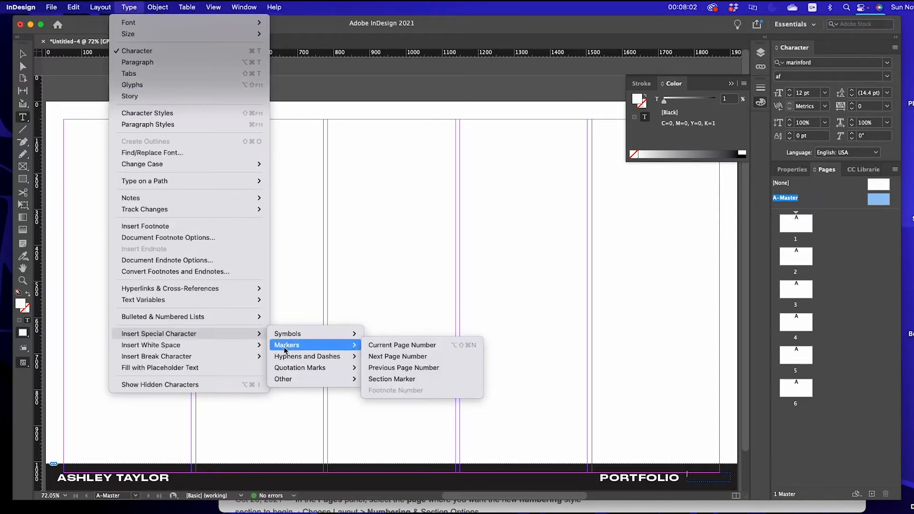
pyautogui.moveTo(359, 347)
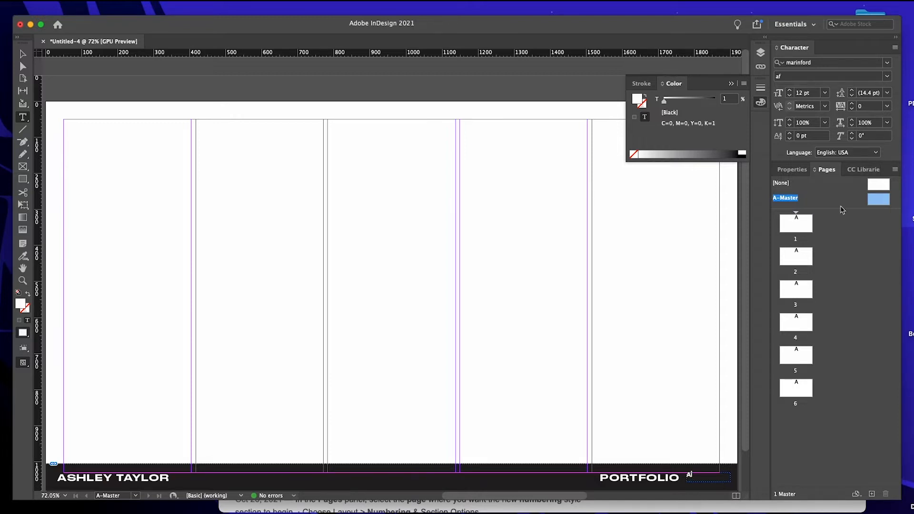
pyautogui.click(796, 221)
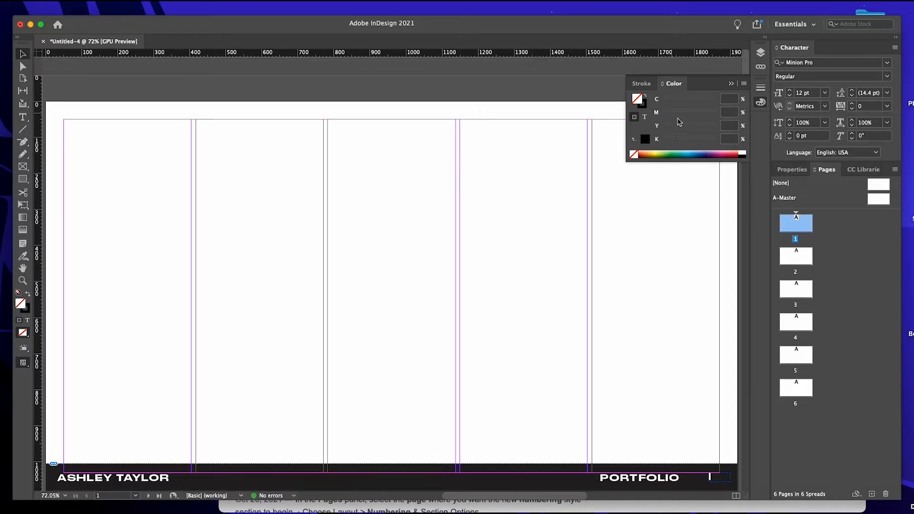
# Place the Front.ai cover artwork on page 1 as the opening page.
pyautogui.rightClick(795, 223)
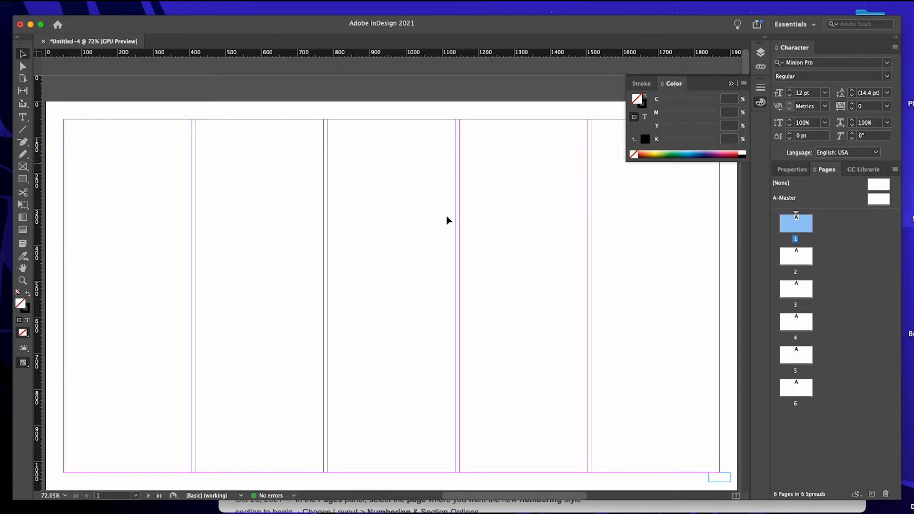
pyautogui.click(54, 23)
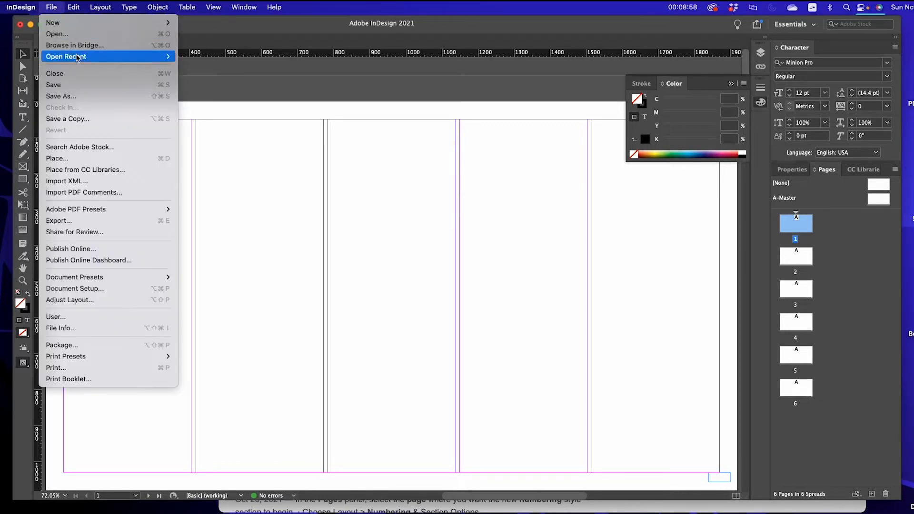
pyautogui.click(57, 158)
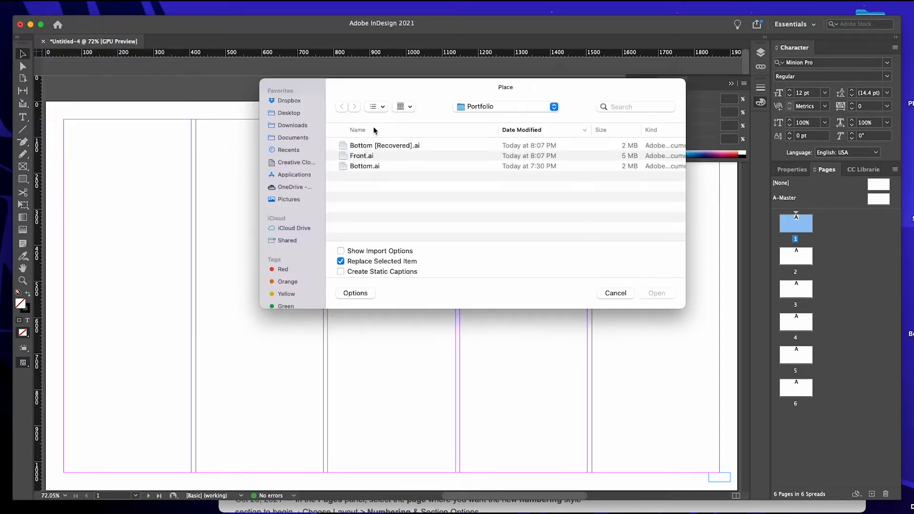
pyautogui.click(361, 156)
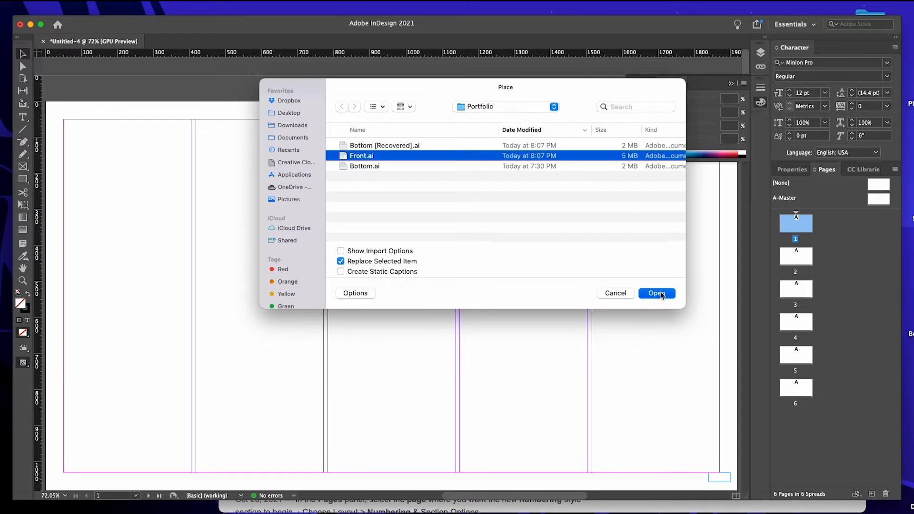
pyautogui.click(657, 294)
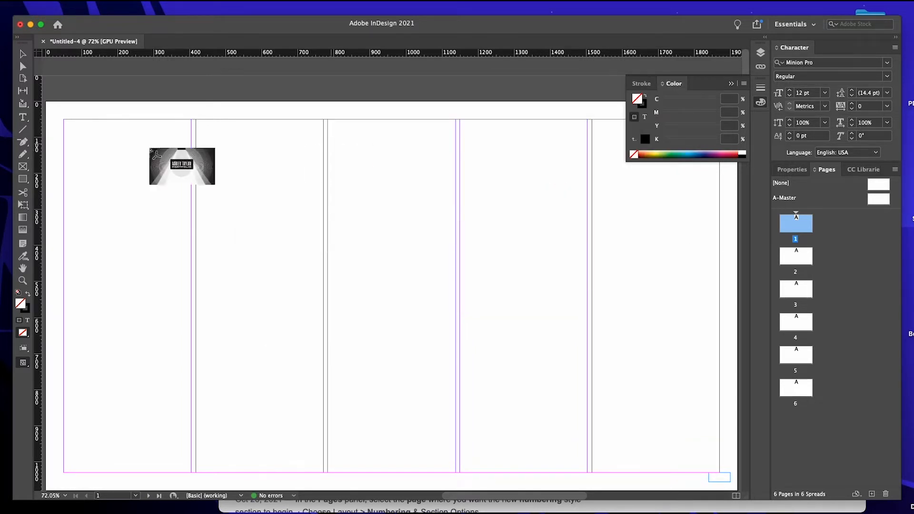
pyautogui.press('Delete')
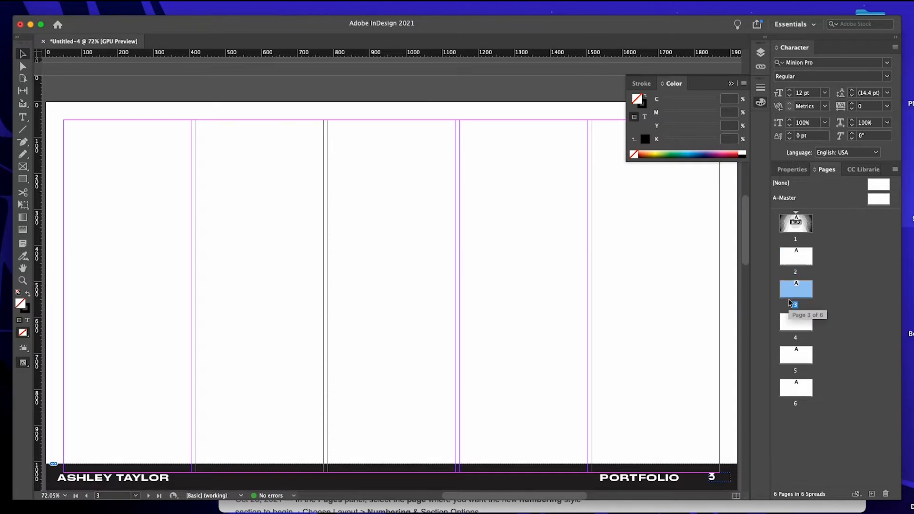
pyautogui.click(796, 387)
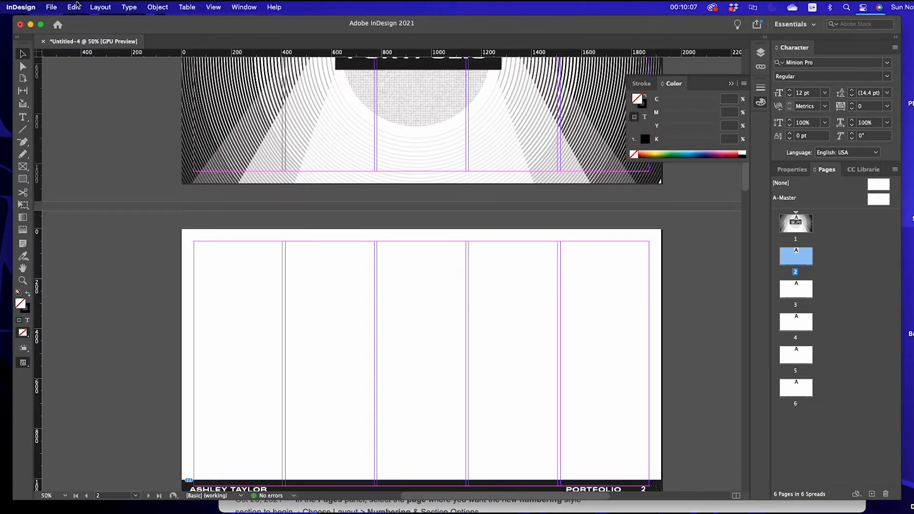
pyautogui.click(51, 8)
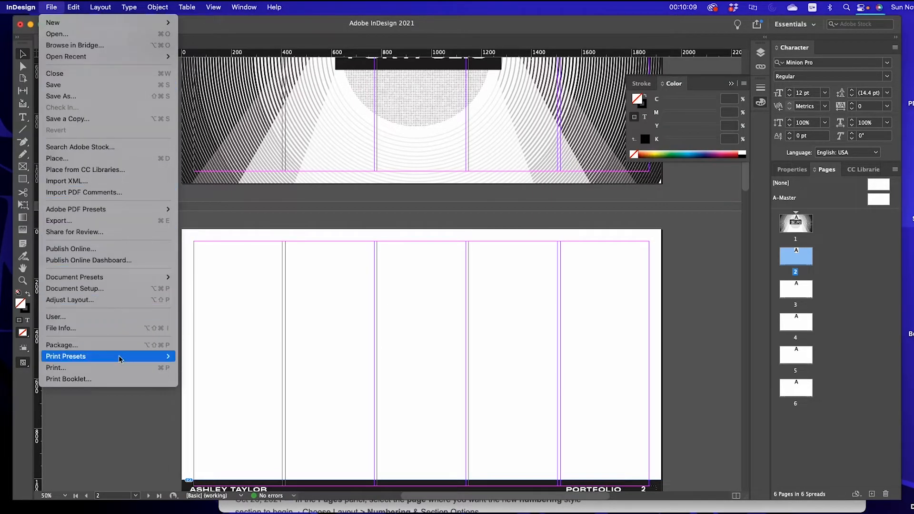
pyautogui.moveTo(125, 161)
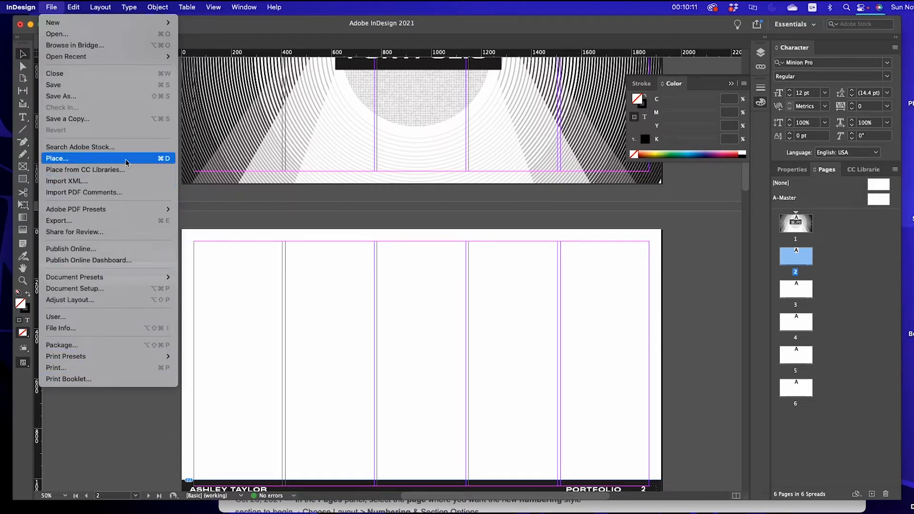
pyautogui.click(57, 158)
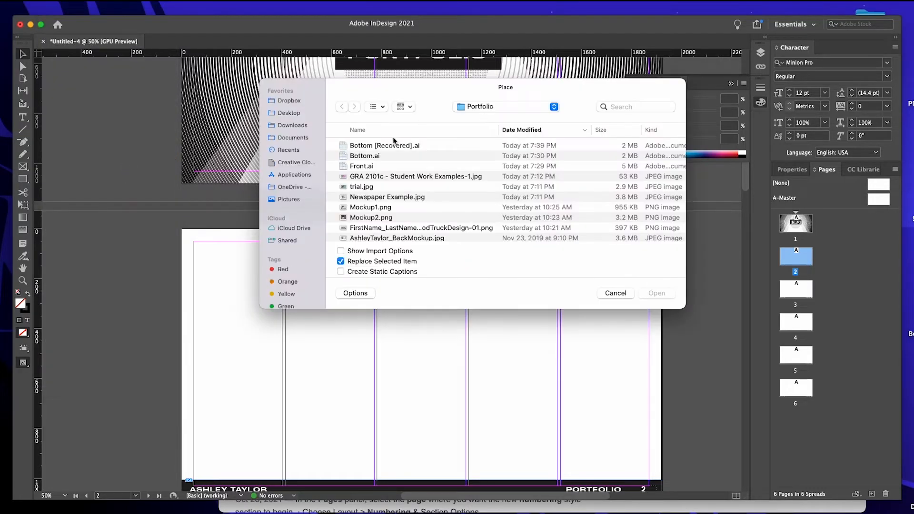
pyautogui.click(505, 107)
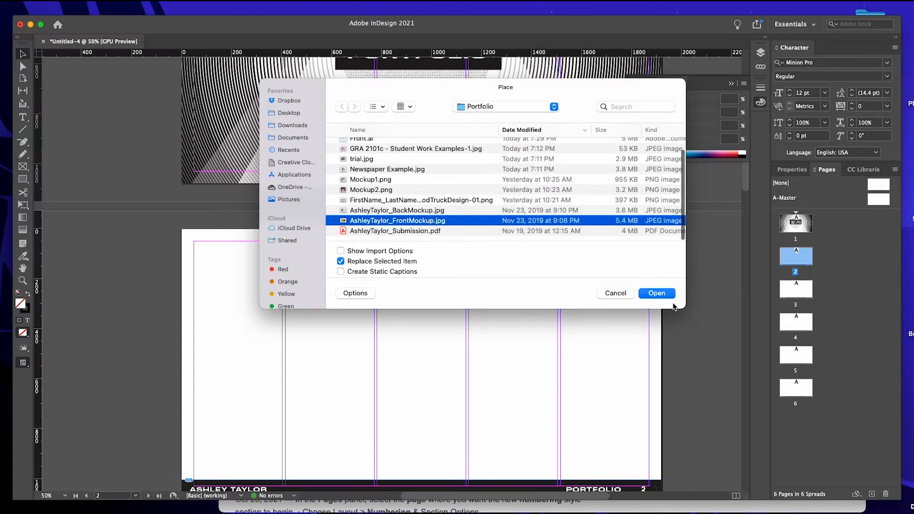
pyautogui.click(657, 293)
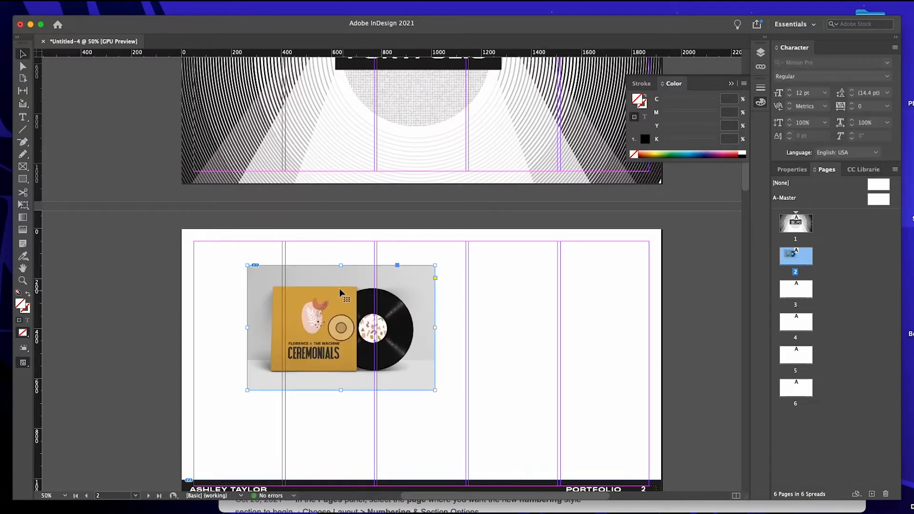
pyautogui.scroll(-3)
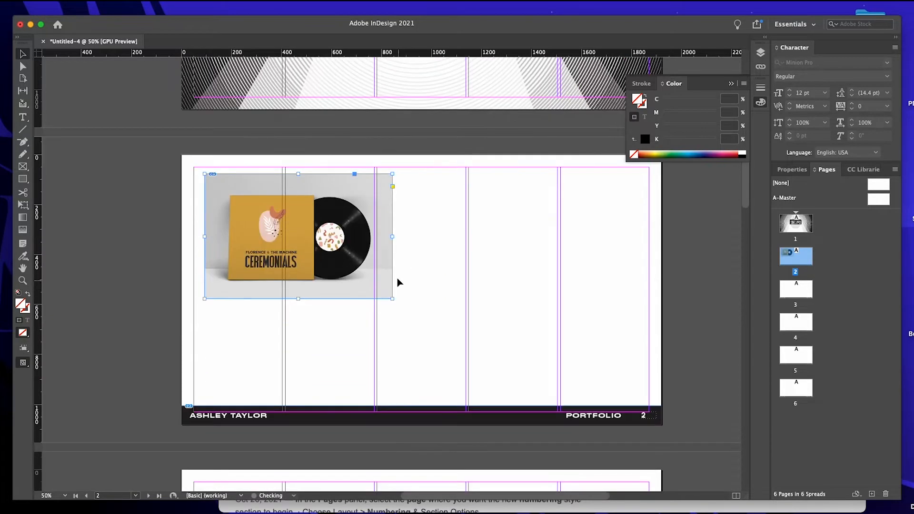
pyautogui.moveTo(391, 298); pyautogui.dragTo(527, 389)
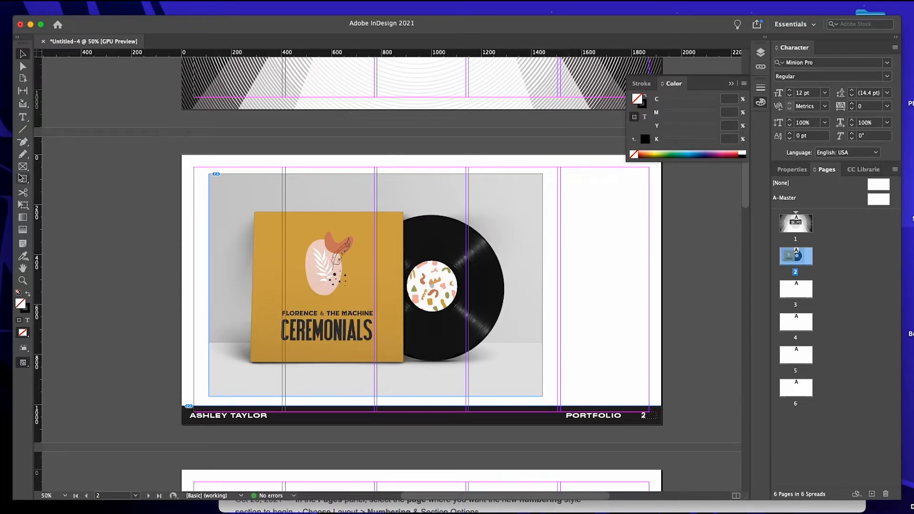
# Draw a caption text frame in the right column beside the mockup.
pyautogui.moveTo(568, 310); pyautogui.dragTo(573, 317)
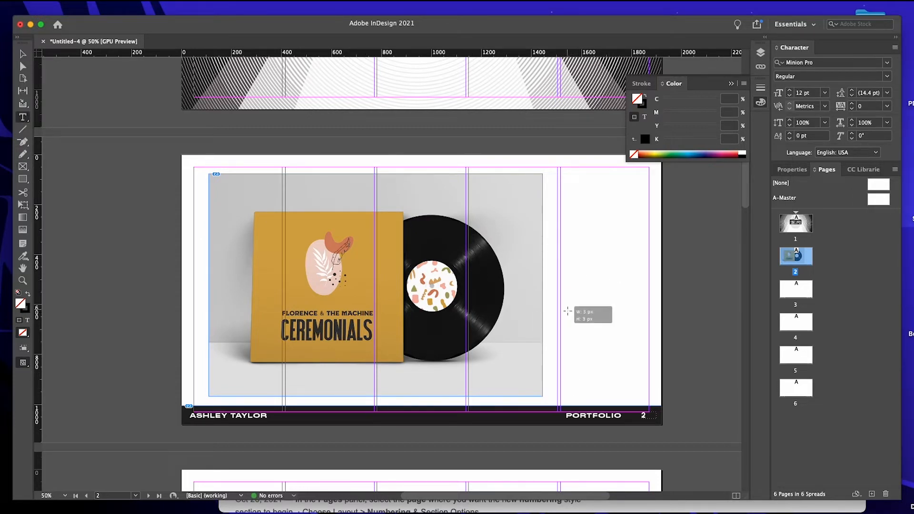
pyautogui.moveTo(566, 303); pyautogui.dragTo(640, 405)
pyautogui.write('AL')
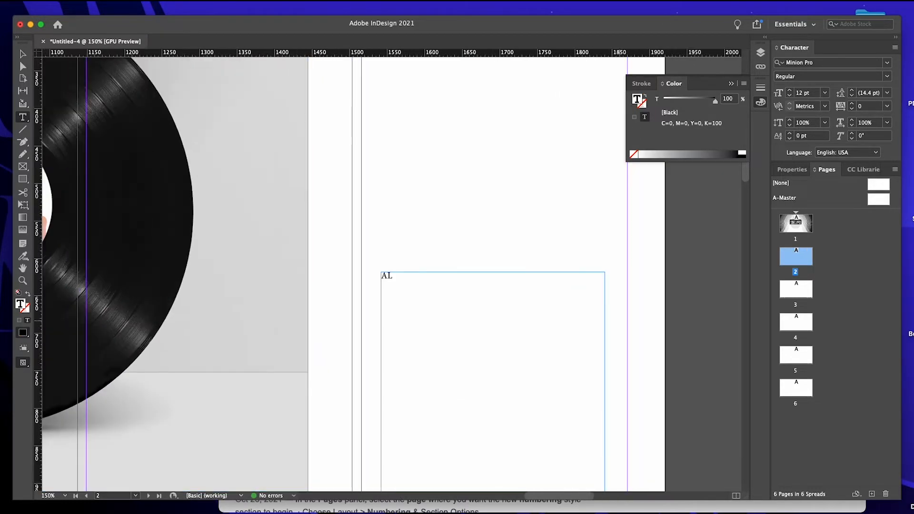
# Draft a first caption with Florence, GRA 20, Adobe and 2021 lines, then clear it.
pyautogui.write('bum Cover, Fl')
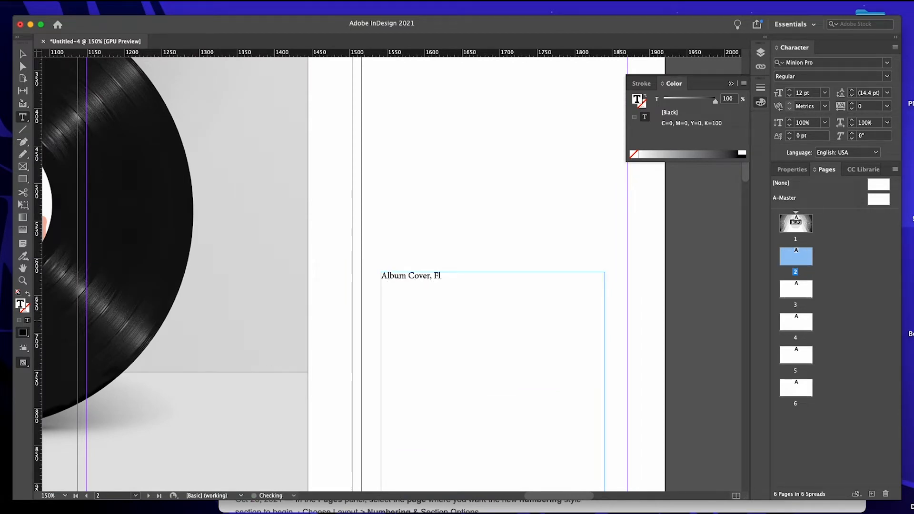
pyautogui.write('orence')
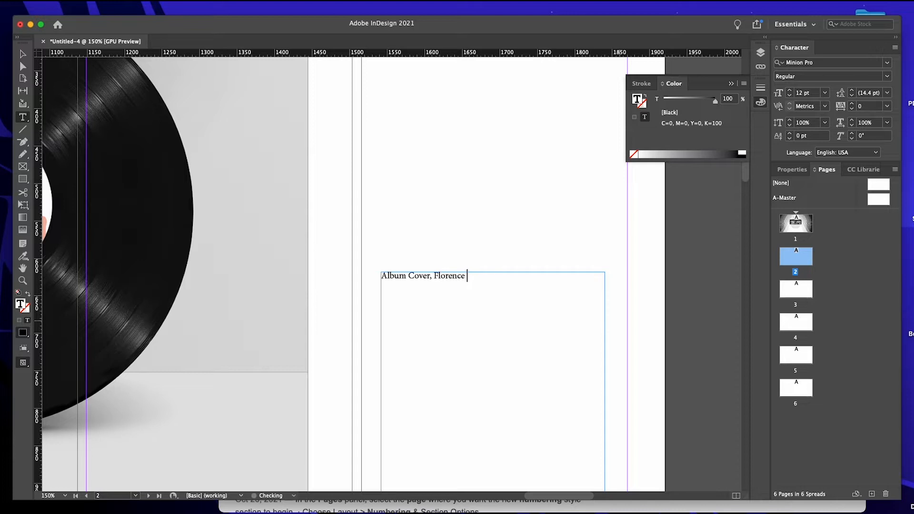
pyautogui.write('&')
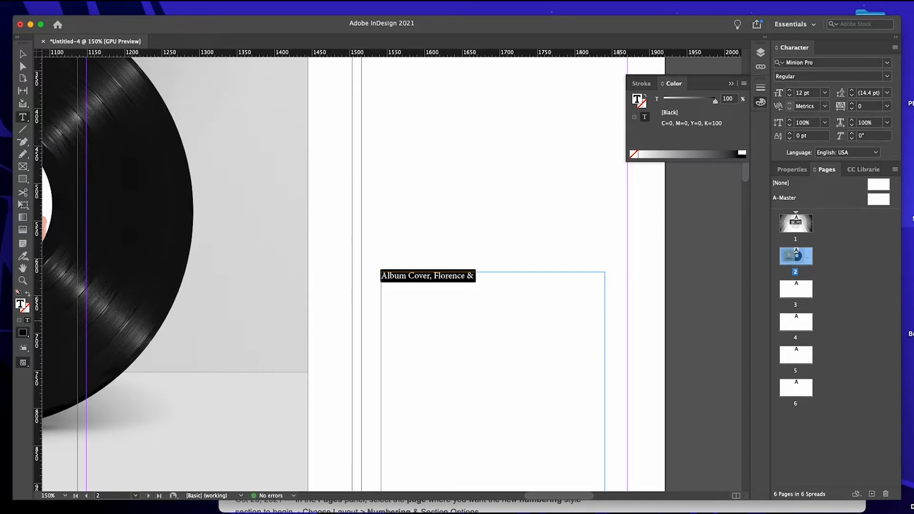
pyautogui.write('the Machine')
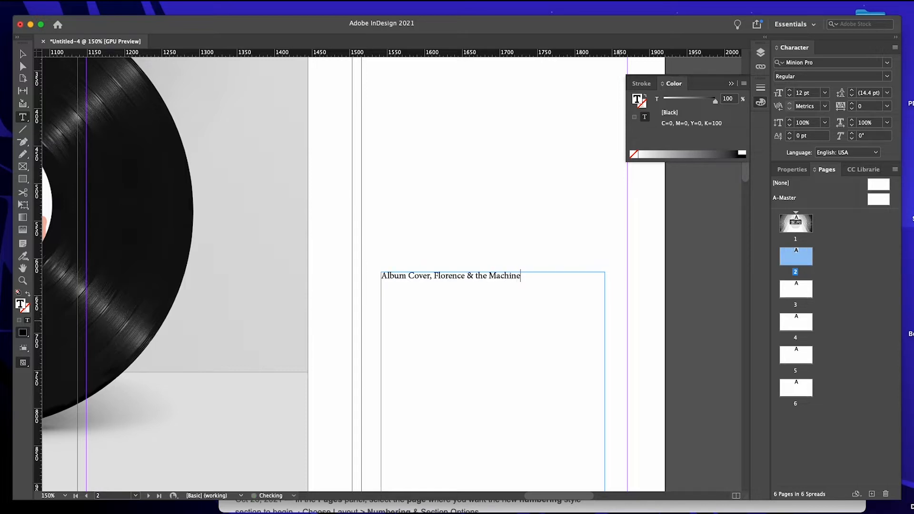
pyautogui.write('GRA 20')
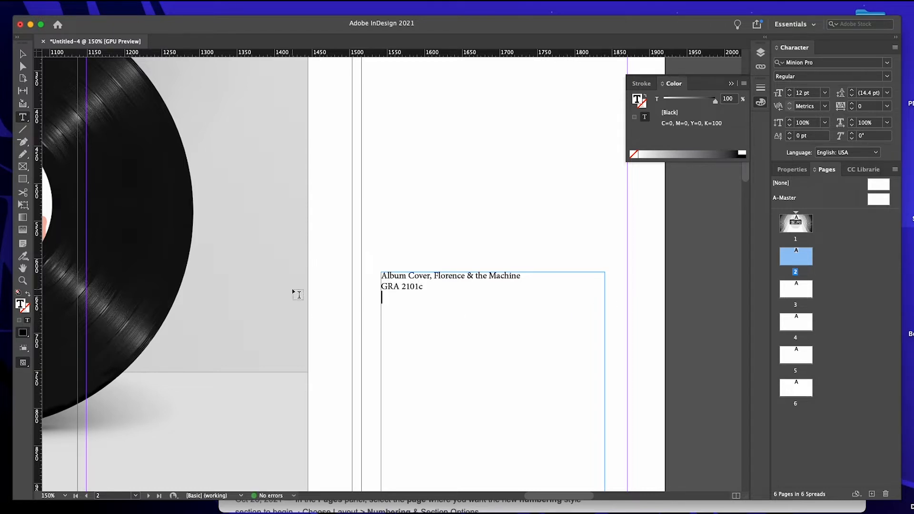
pyautogui.write('Adobe Illustrator')
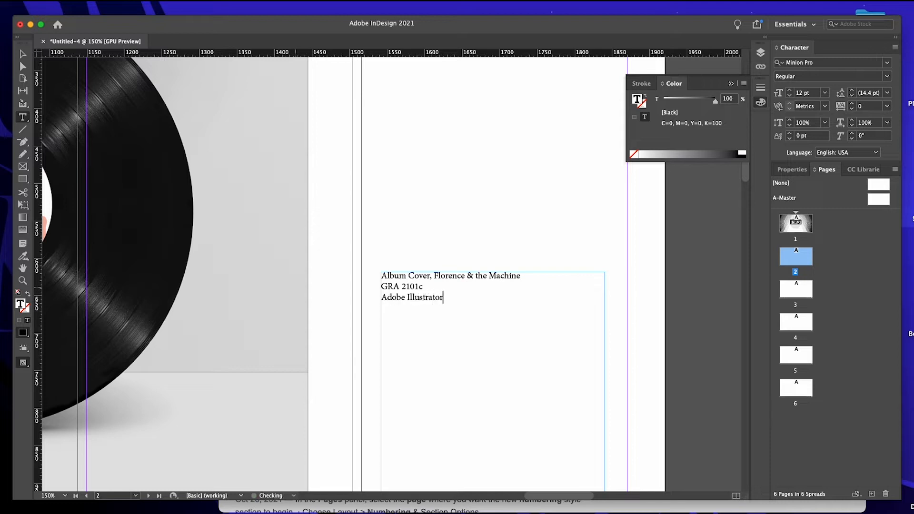
pyautogui.write('& InDesign')
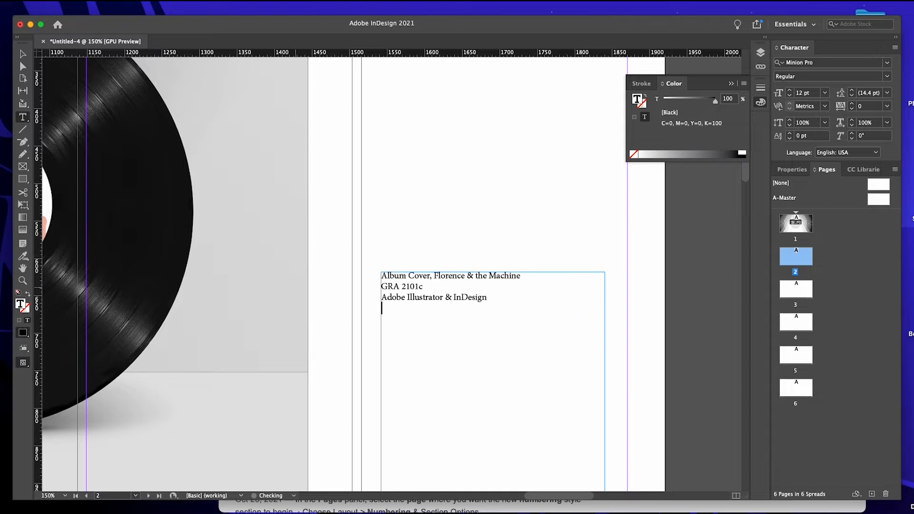
pyautogui.write('2021')
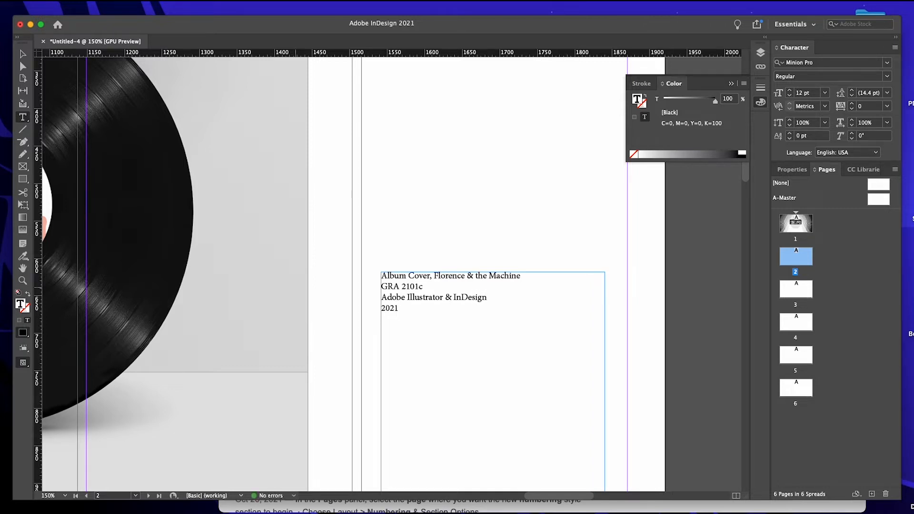
pyautogui.click(401, 310)
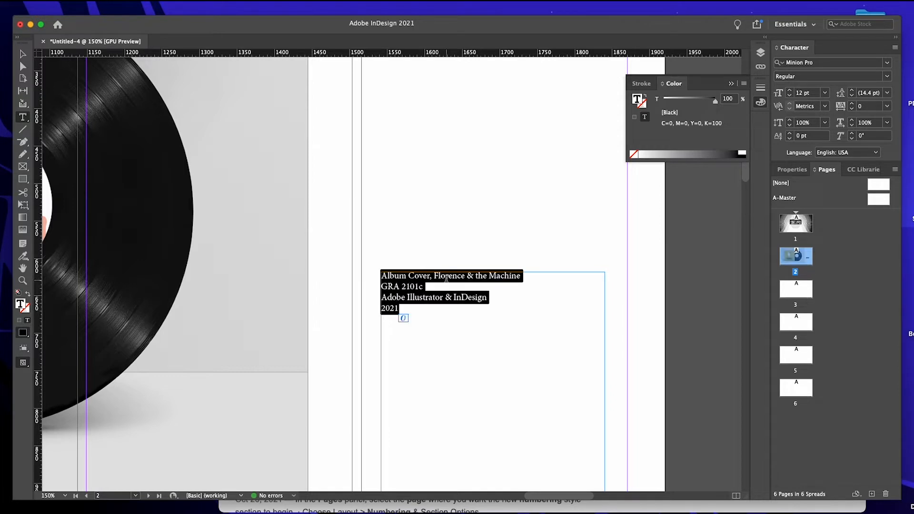
pyautogui.press('delete')
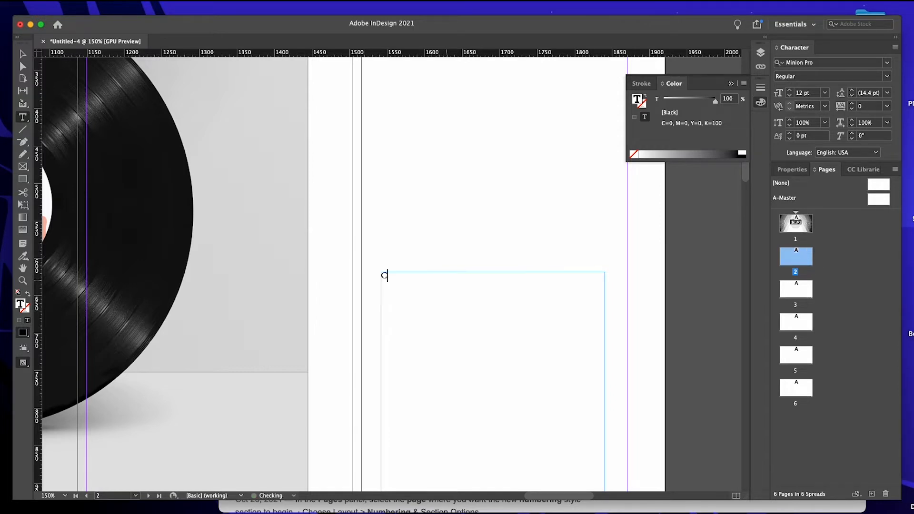
# Write 'Client: Florence & the Machine', then remove the client line.
pyautogui.write('Client:')
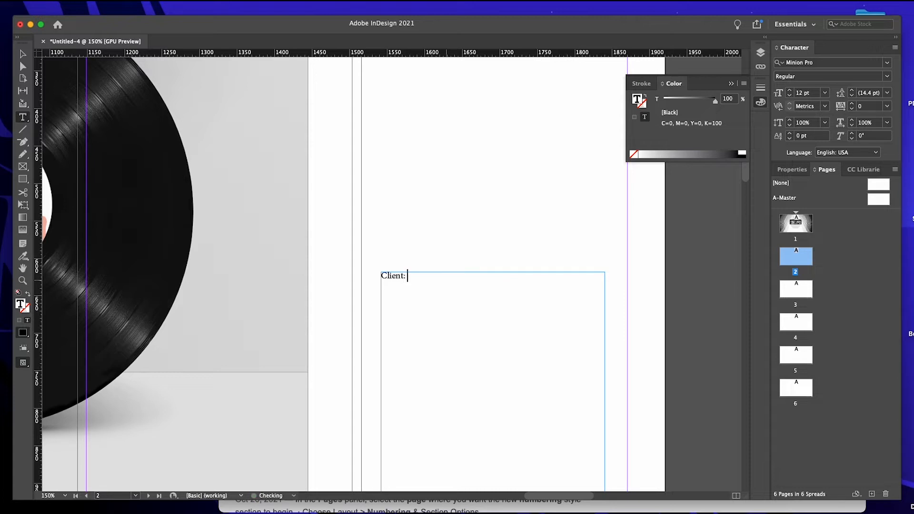
pyautogui.write('Floren')
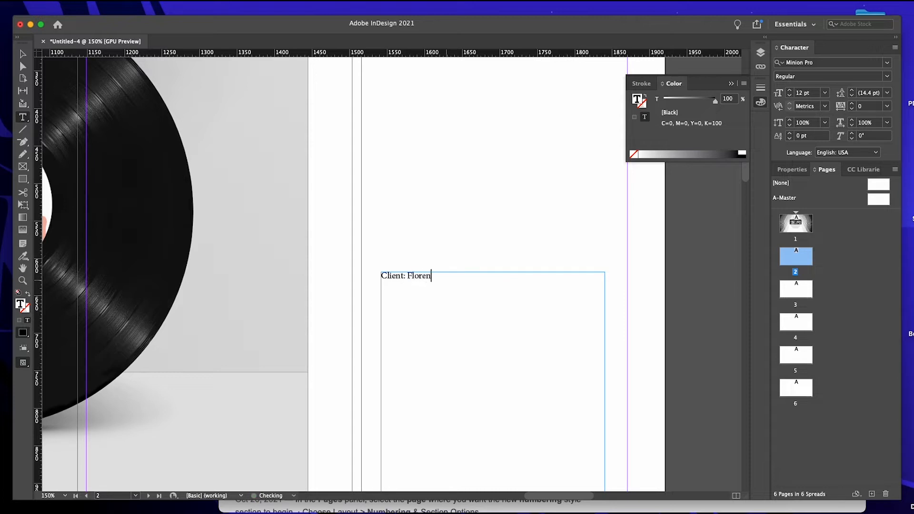
pyautogui.write('ce')
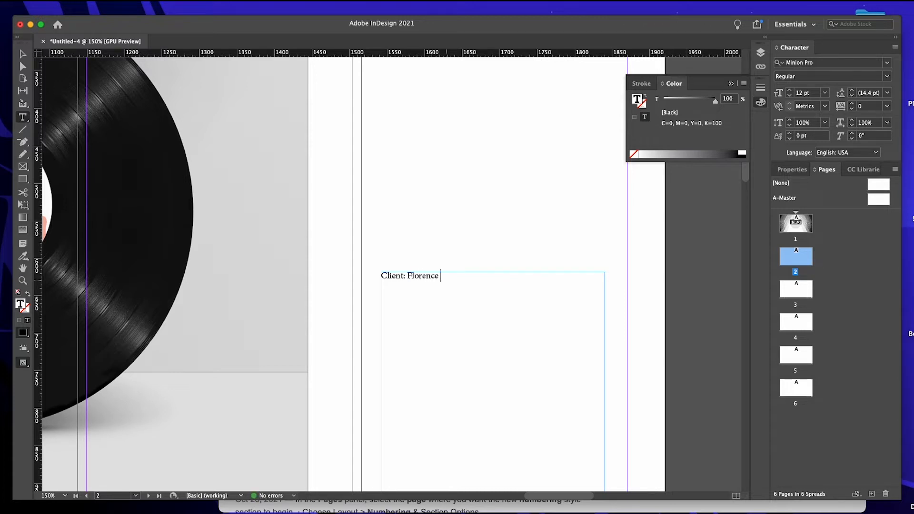
pyautogui.write('& the Mach')
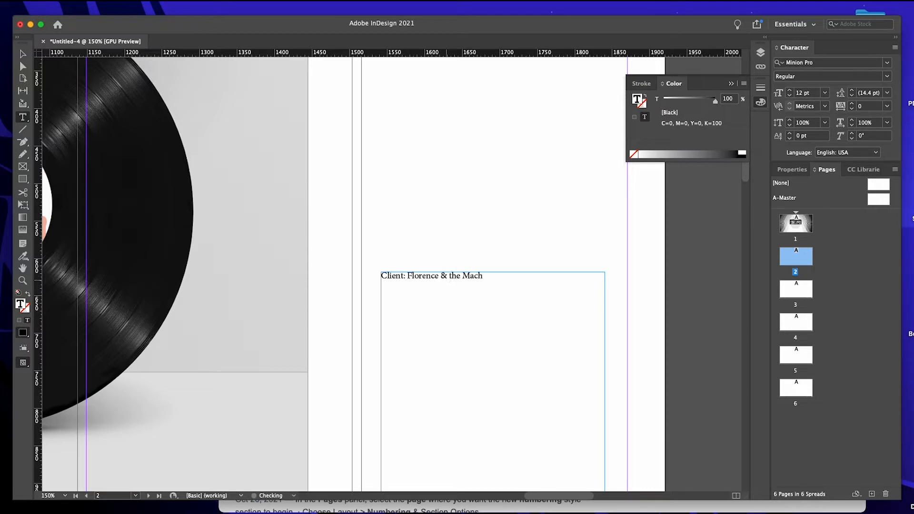
pyautogui.write('ine')
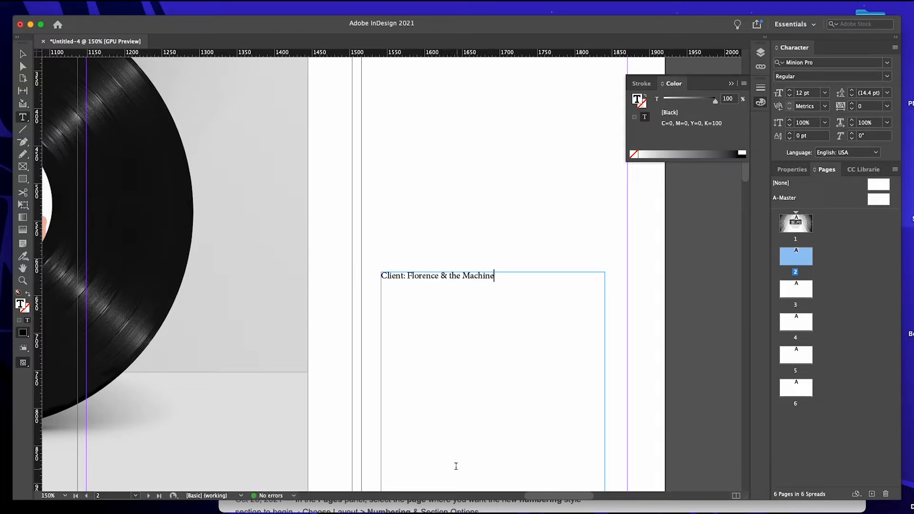
pyautogui.press('backspace')
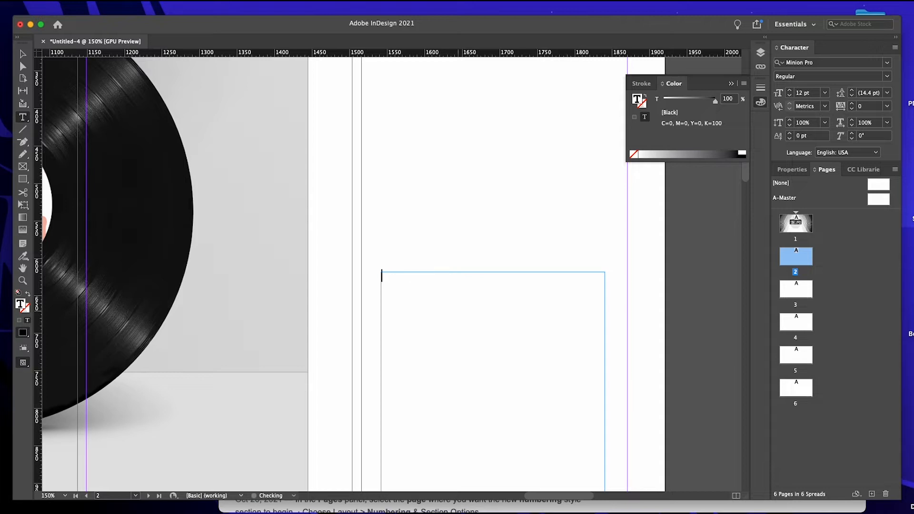
# Type the final caption: GRA 2101c, Album Cover, 2021, Adobe Indesign & Adobe Illustrator.
pyautogui.write('GRA 20')
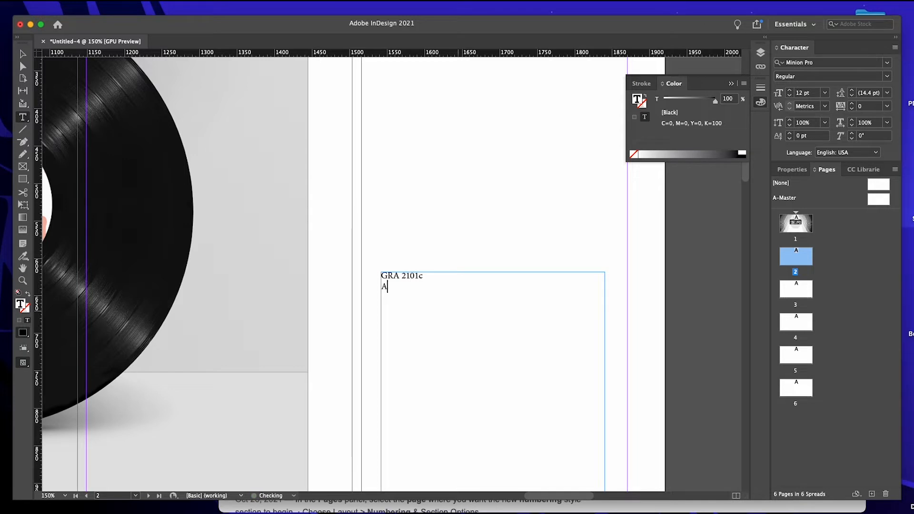
pyautogui.write('lbum Cover')
pyautogui.write('Adobe Ind')
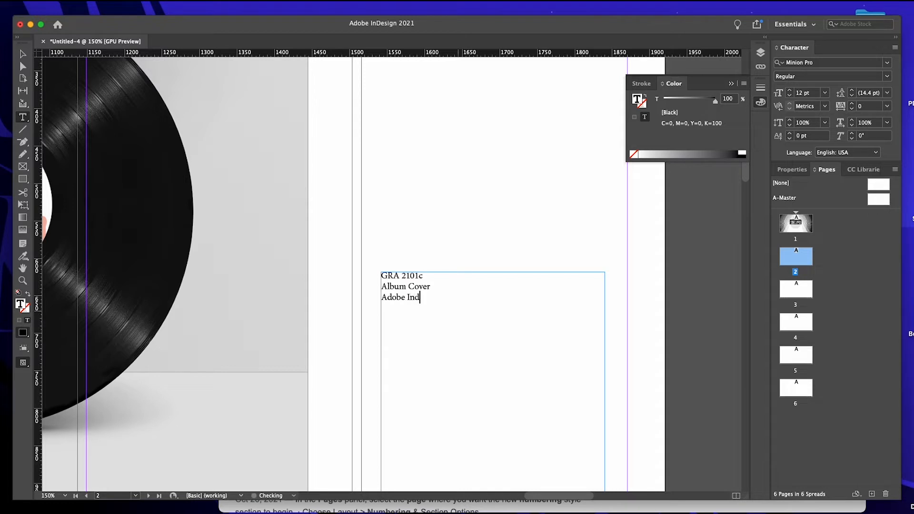
pyautogui.write('esign &')
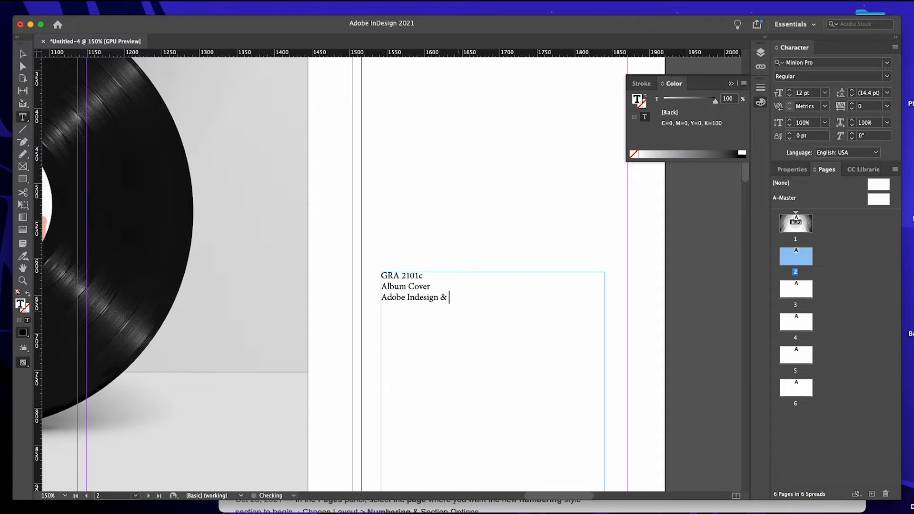
pyautogui.write('Adobe Illust')
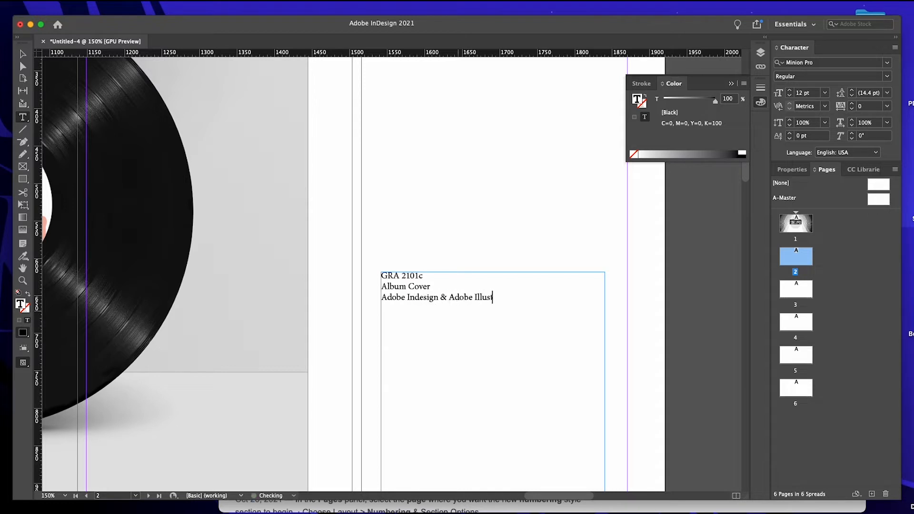
pyautogui.write('rao')
pyautogui.click(493, 286)
pyautogui.write(', 2')
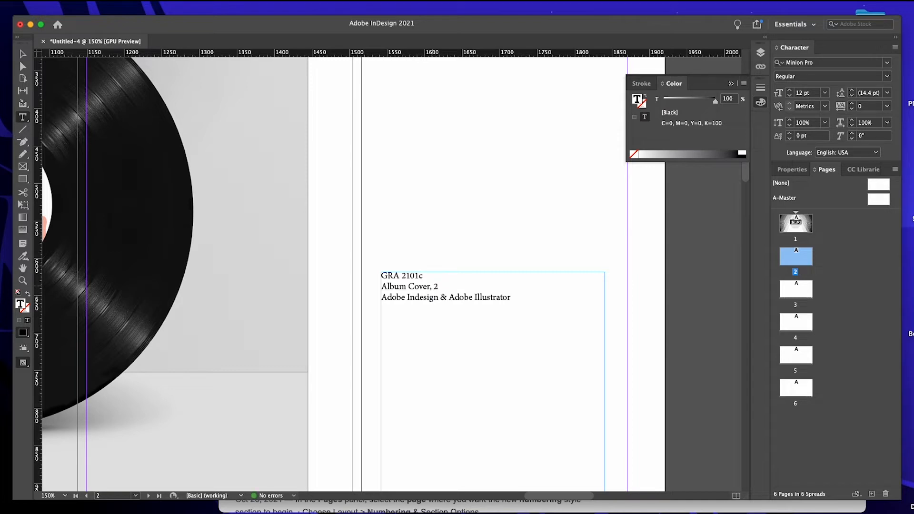
pyautogui.write('021')
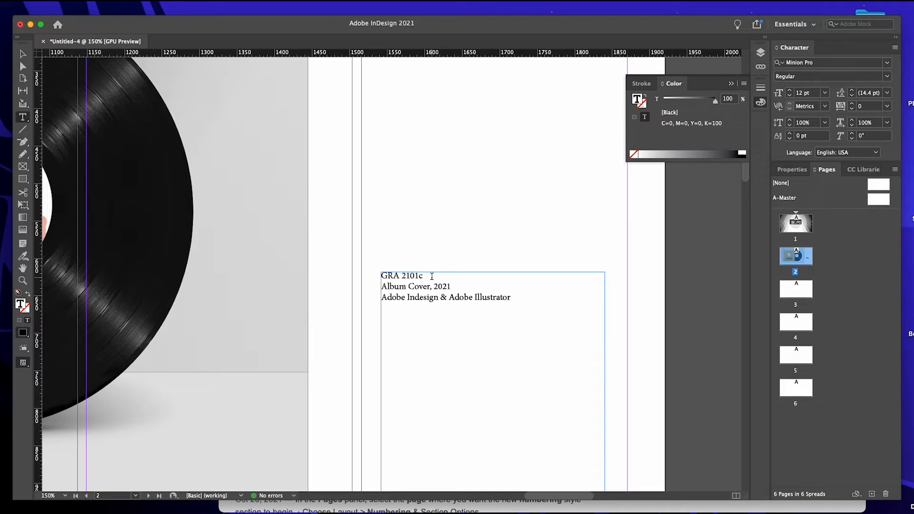
# Rewrite the page 2 caption as Album Cover, Front with 2021 on its own final line.
pyautogui.click(23, 55)
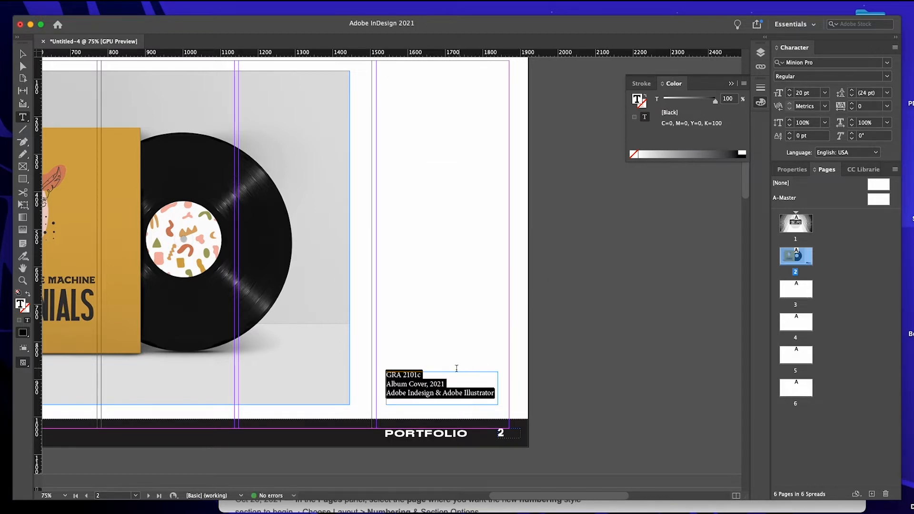
pyautogui.click(23, 56)
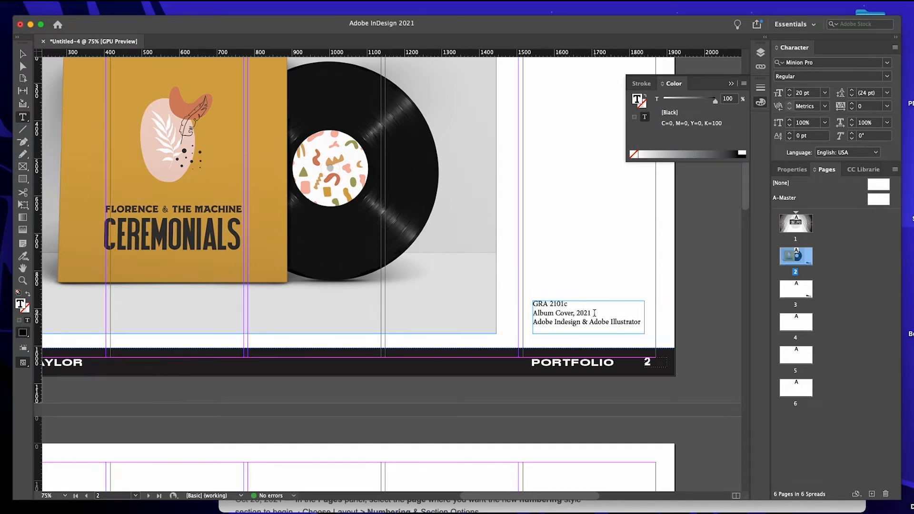
pyautogui.write('Front')
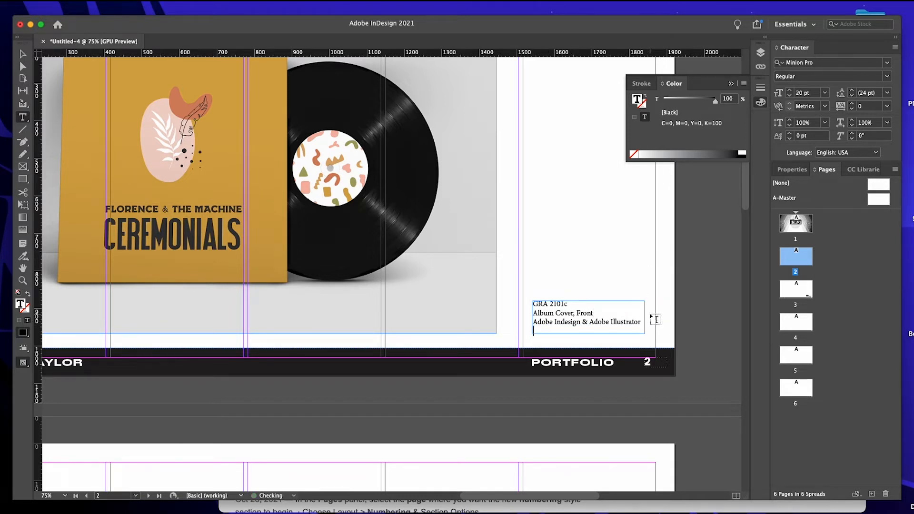
pyautogui.write('2021')
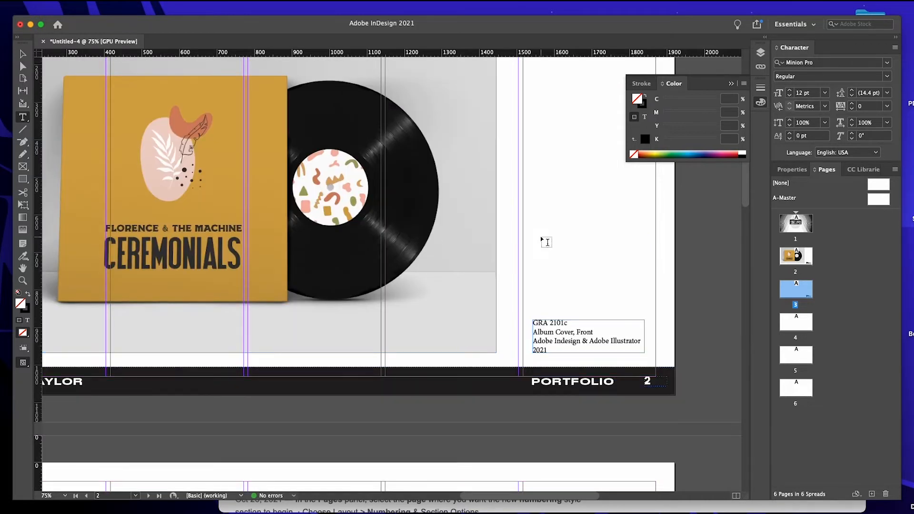
# Change the word Front in the page 3 caption to Back.
pyautogui.scroll(-3)
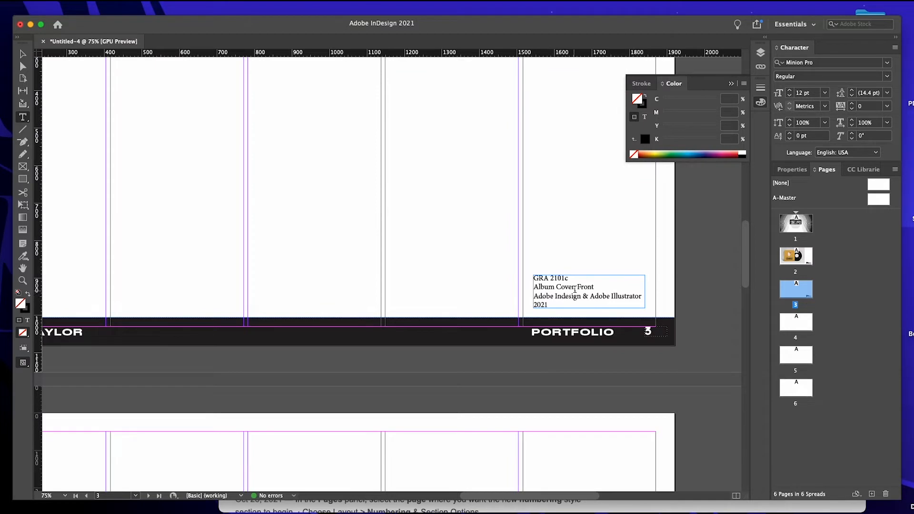
pyautogui.doubleClick(585, 288)
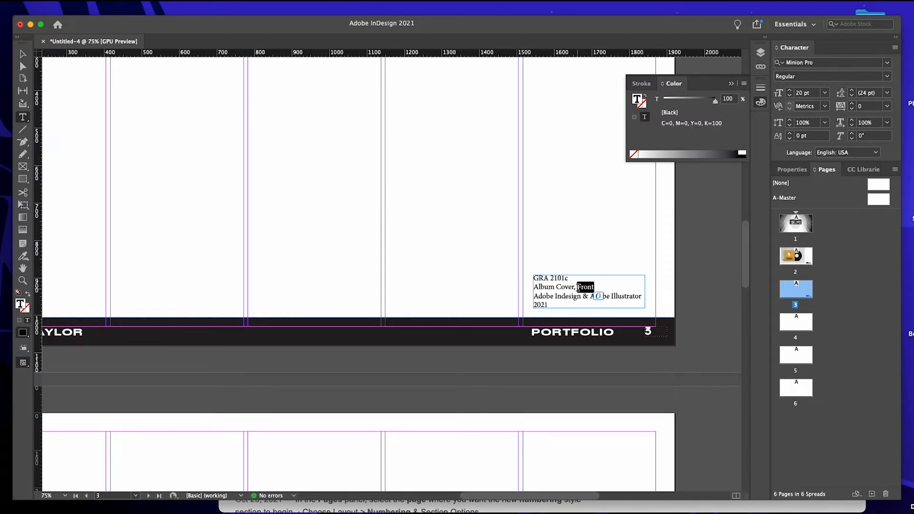
pyautogui.write('Back')
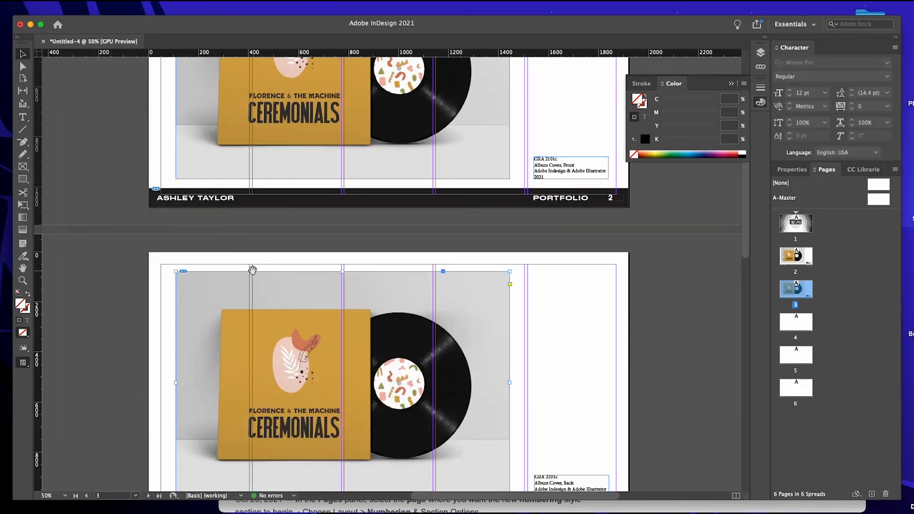
# Replace the page 3 image with the back album mockup JPG showing the tracklist.
pyautogui.scroll(-3)
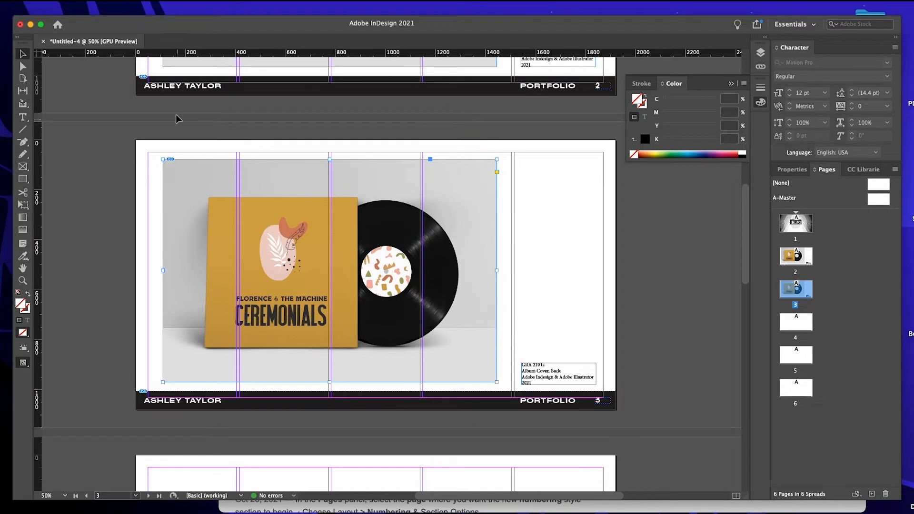
pyautogui.click(55, 8)
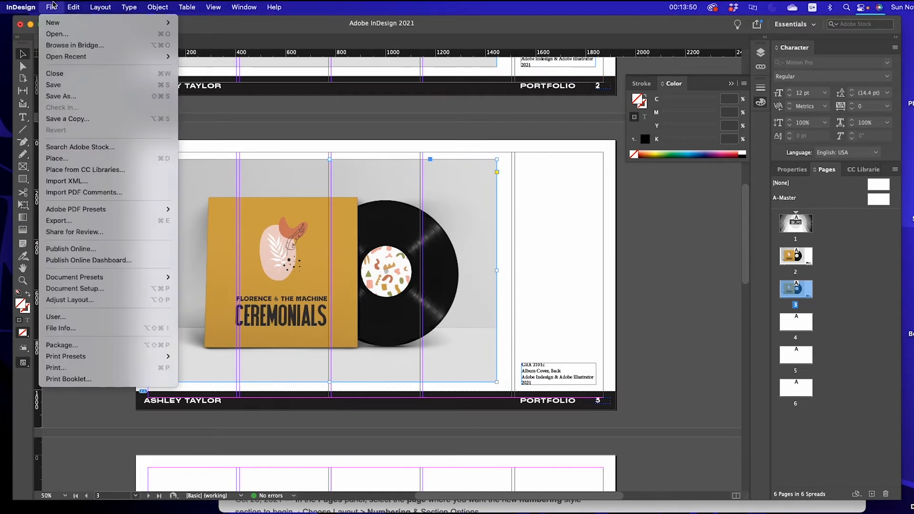
pyautogui.click(58, 158)
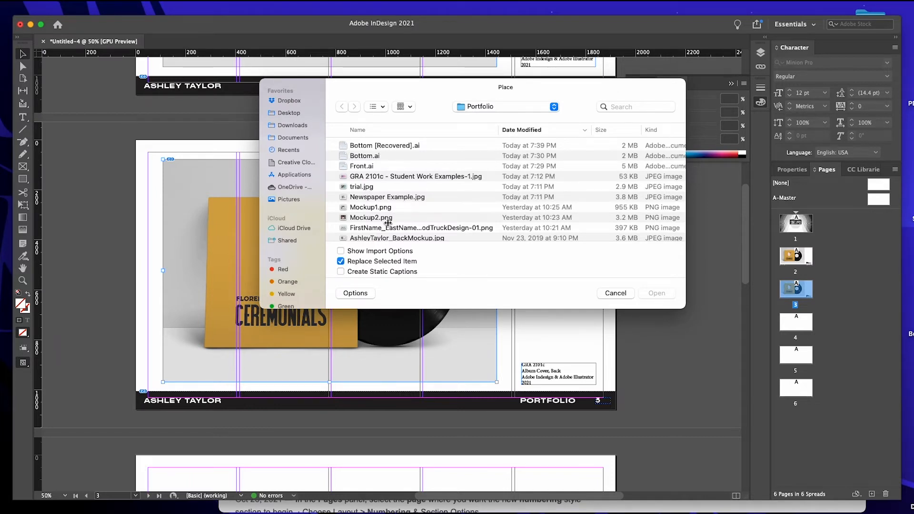
pyautogui.click(372, 217)
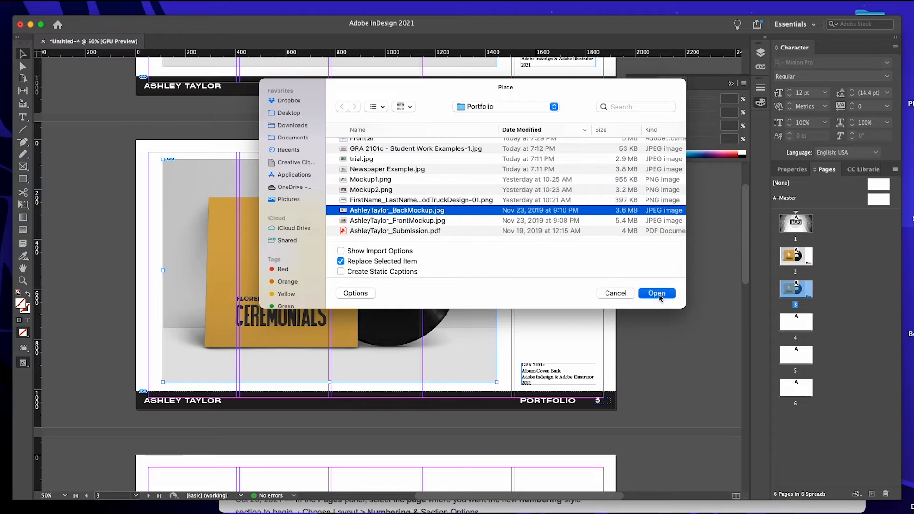
pyautogui.click(658, 293)
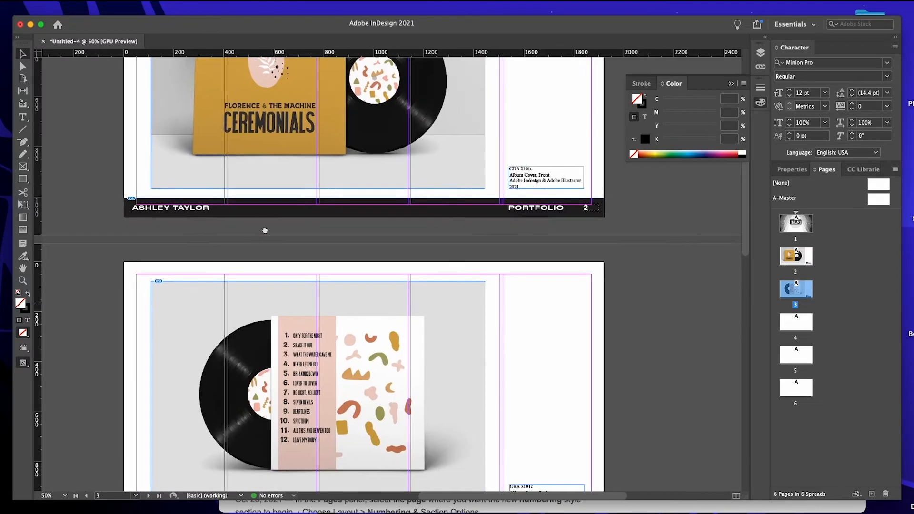
pyautogui.scroll(-3)
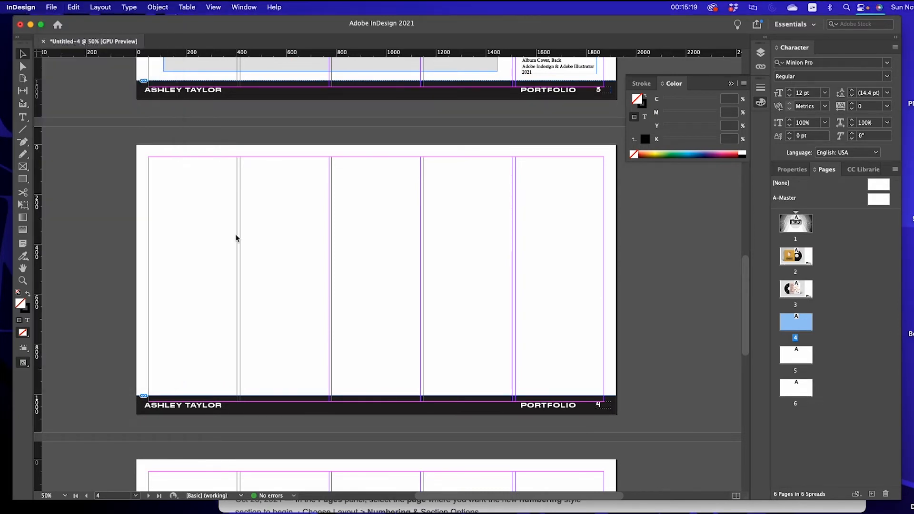
# Place the Mockup1 gig poster image into the large frame on page 4.
pyautogui.click(52, 7)
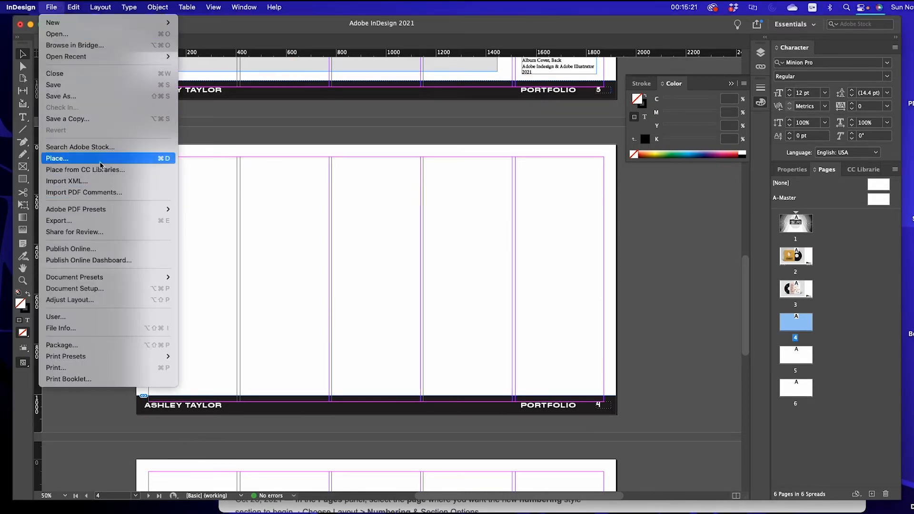
pyautogui.click(57, 158)
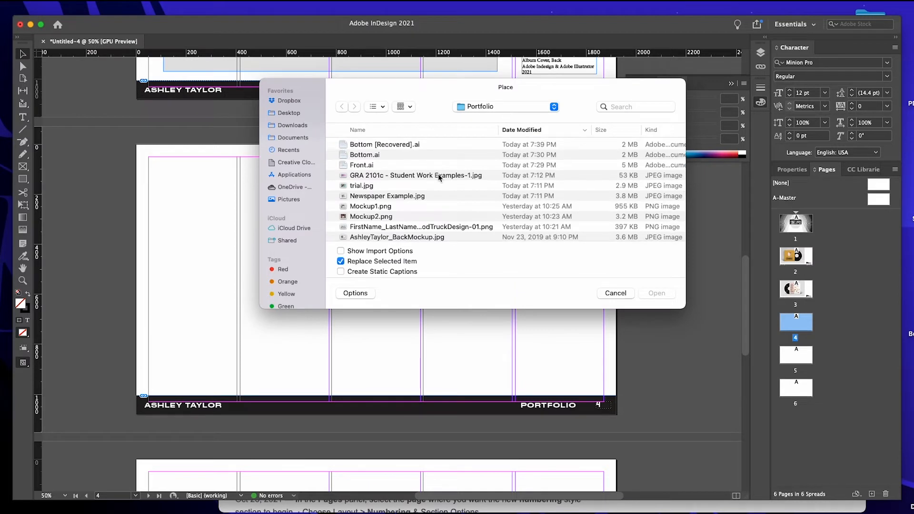
pyautogui.click(386, 194)
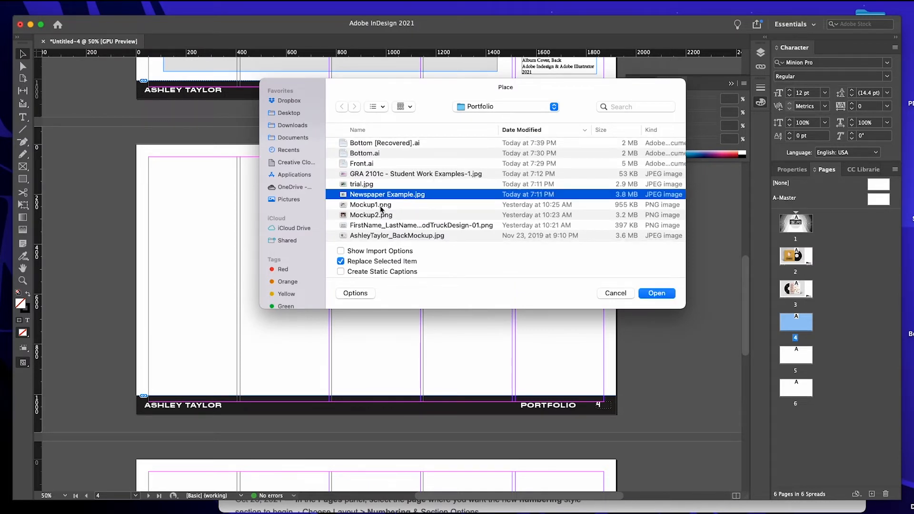
pyautogui.click(370, 204)
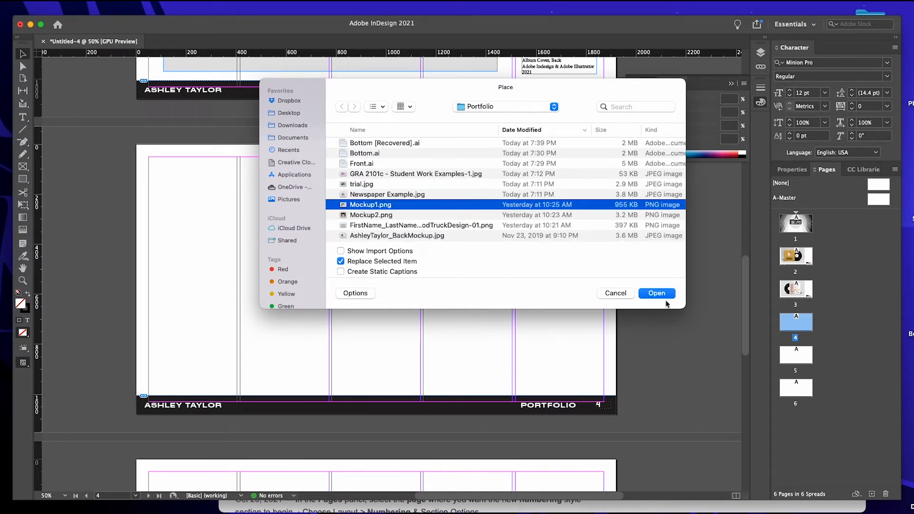
pyautogui.click(657, 293)
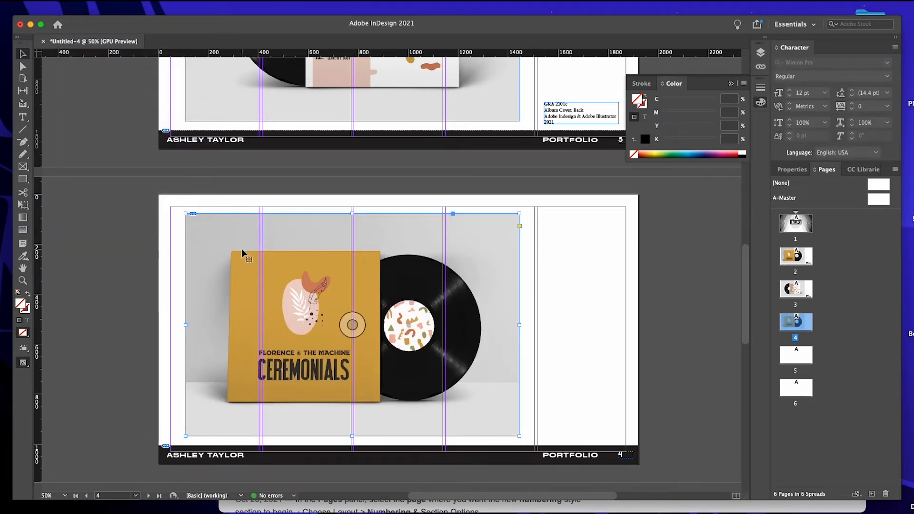
# Start another Place operation and deselect the page 3 caption.
pyautogui.click(67, 8)
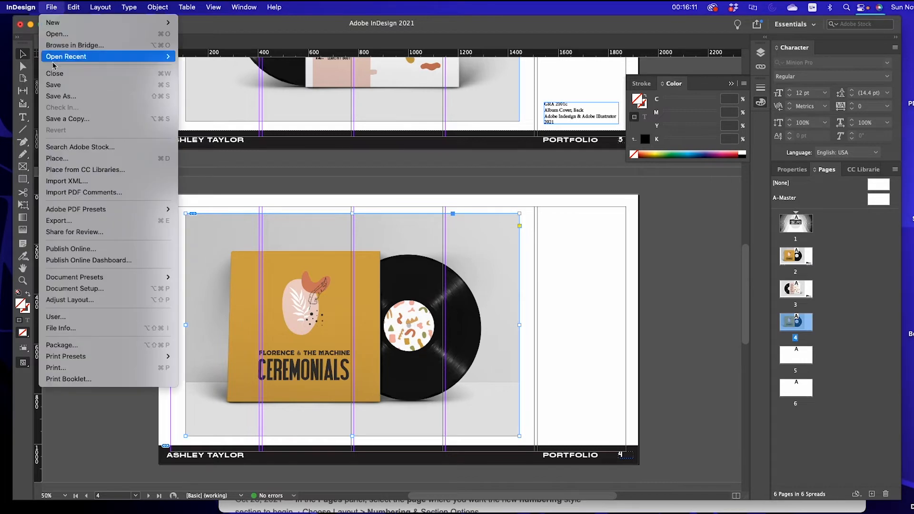
pyautogui.click(57, 158)
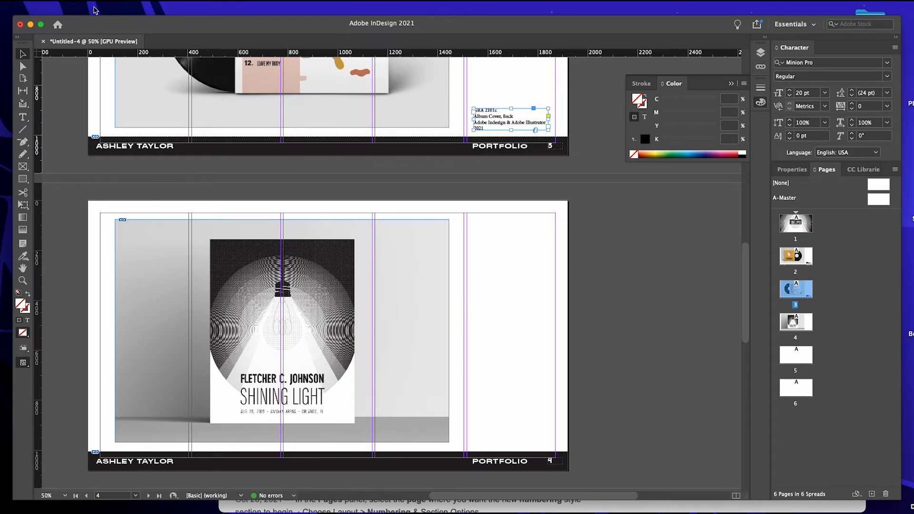
pyautogui.click(74, 8)
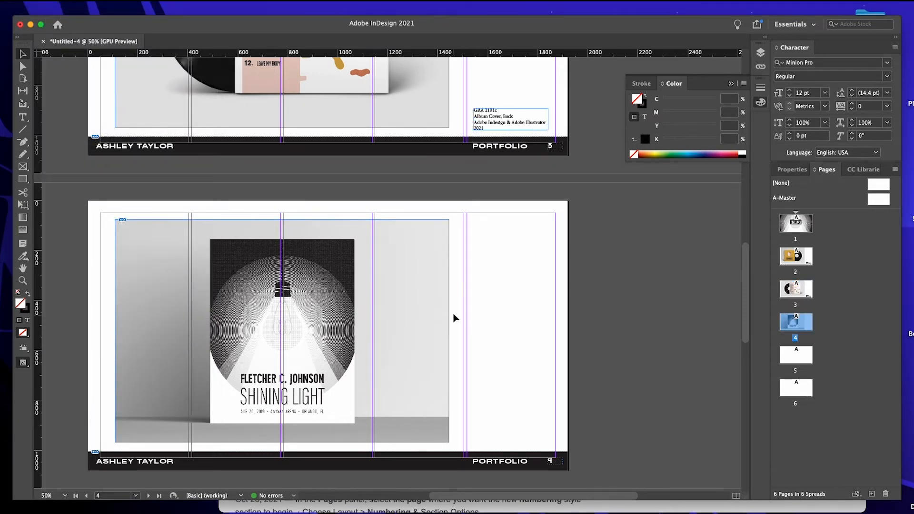
# Undo the item move and rewrite the page 4 caption as Gig Poster Design with a new dimensions line.
pyautogui.click(73, 8)
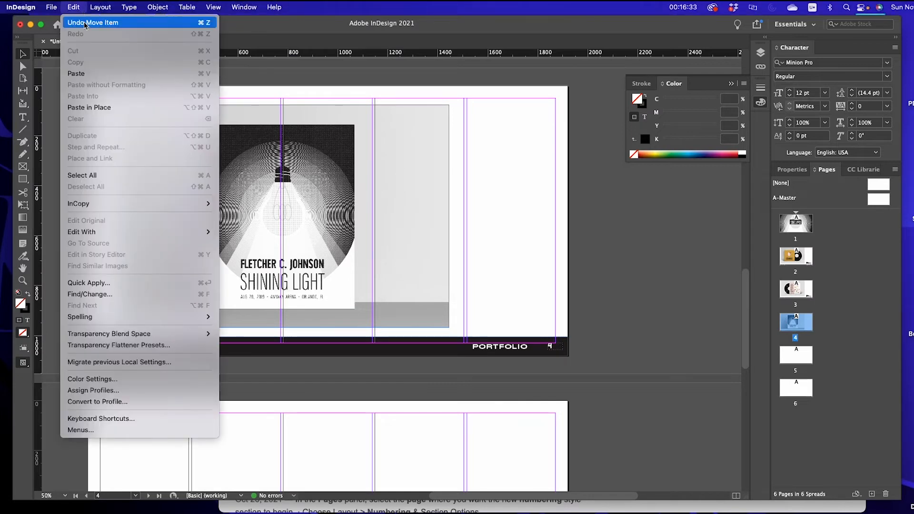
pyautogui.click(90, 107)
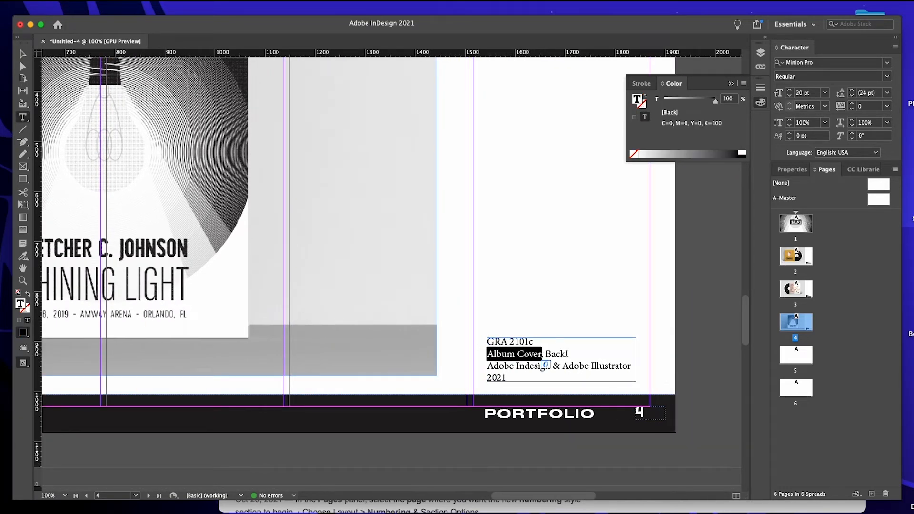
pyautogui.write('Gig')
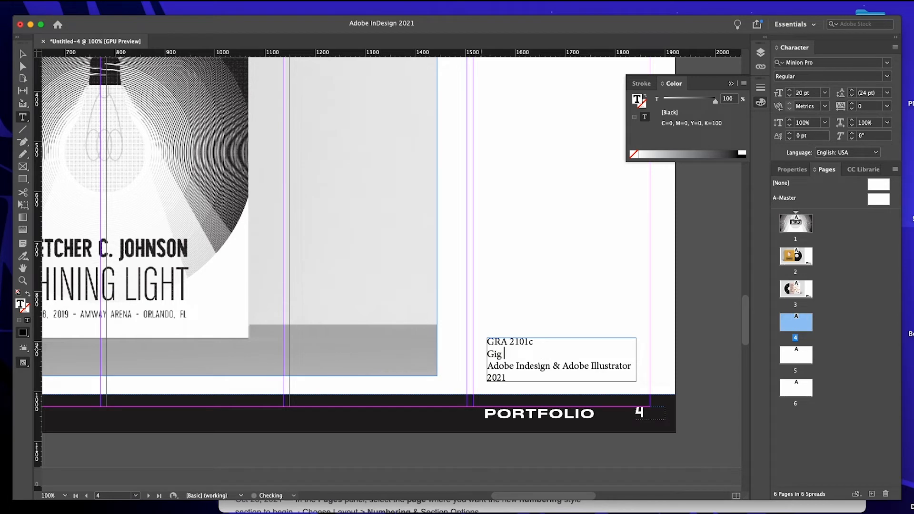
pyautogui.write('Poster Design')
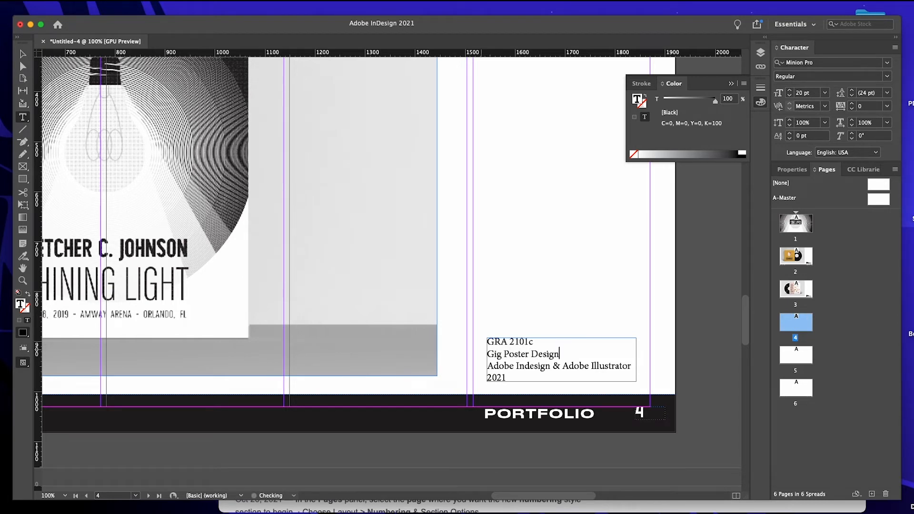
pyautogui.write(', 202')
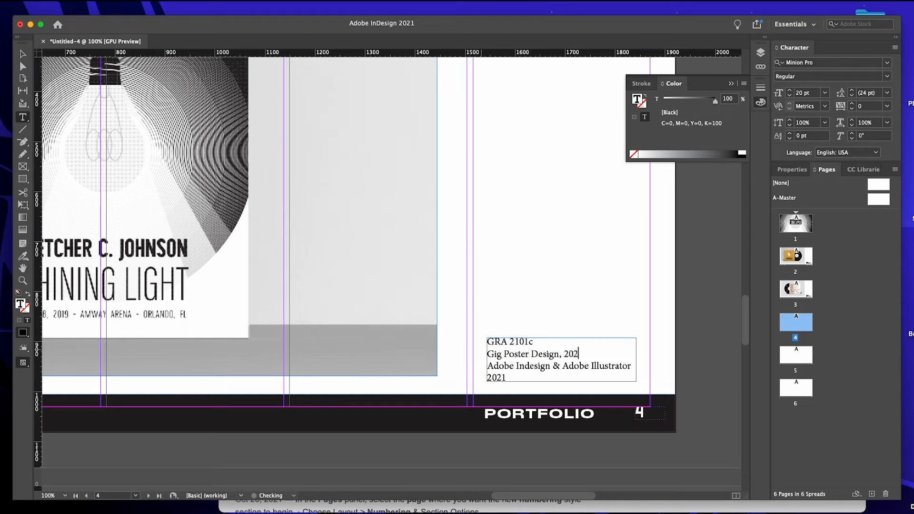
pyautogui.press('Backspace')
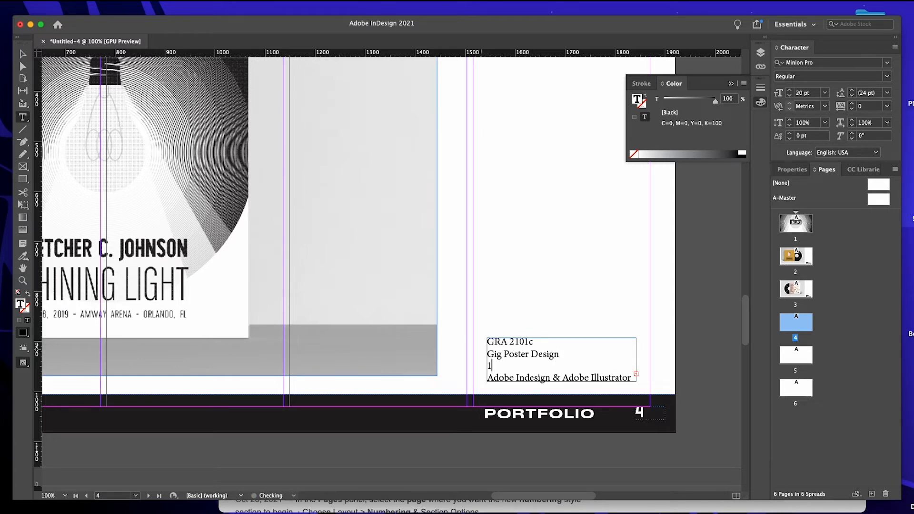
pyautogui.write('1')
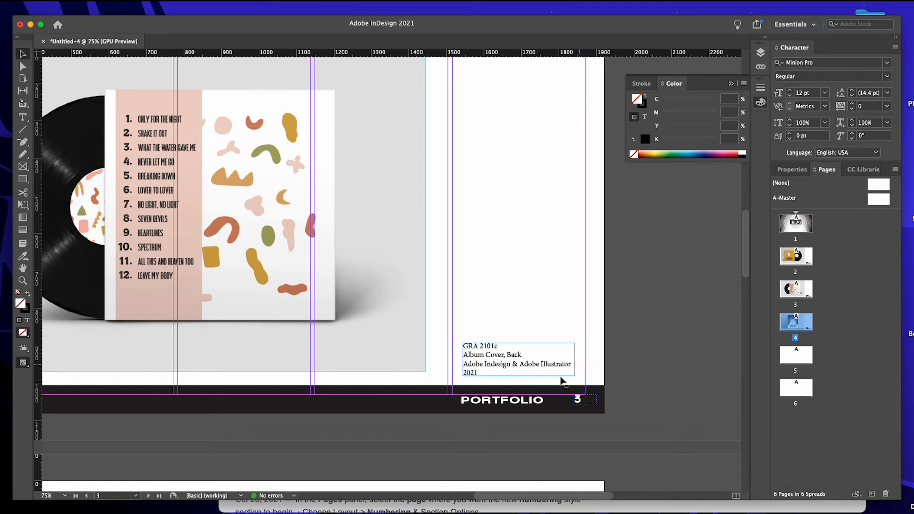
# Scroll back to page 4 and bring up the file commands.
pyautogui.scroll(-3)
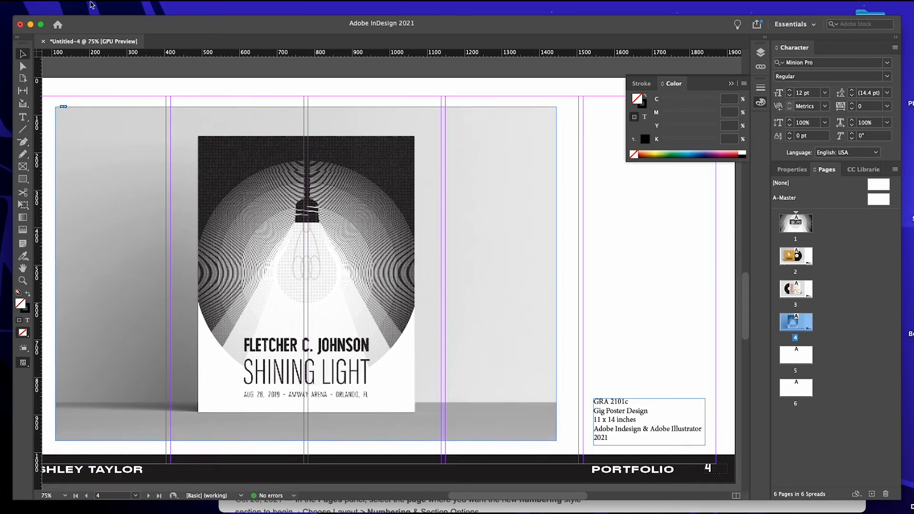
pyautogui.click(67, 9)
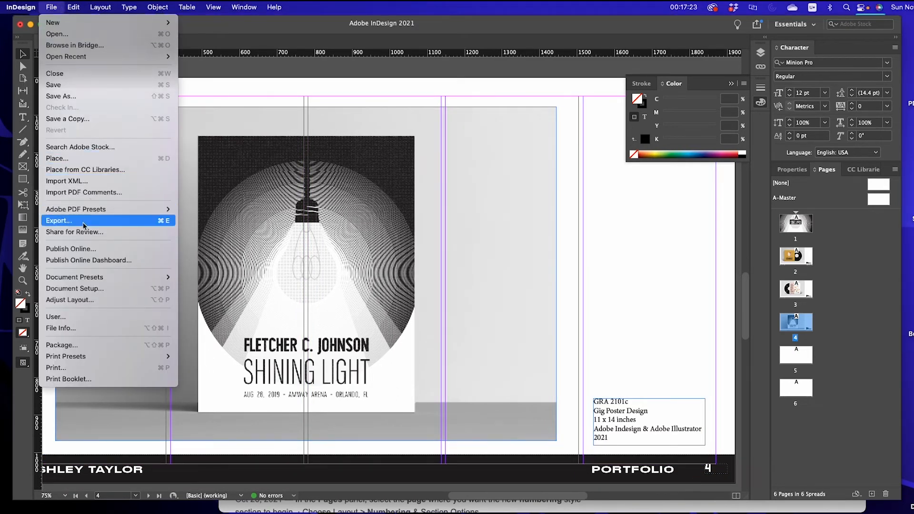
pyautogui.moveTo(163, 249)
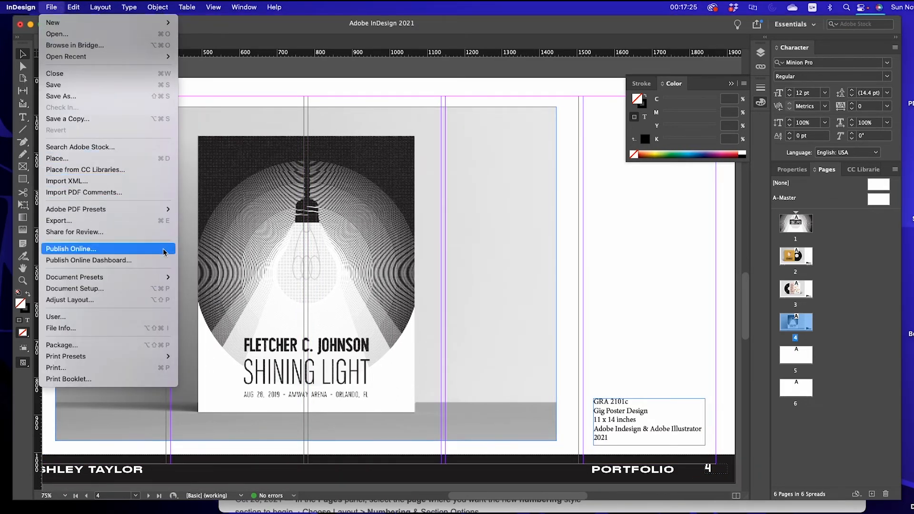
pyautogui.moveTo(151, 300)
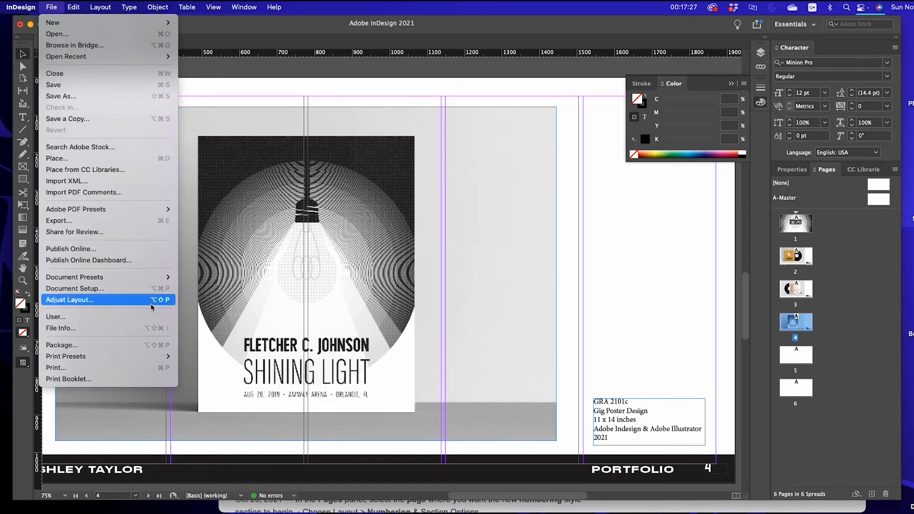
pyautogui.moveTo(133, 181)
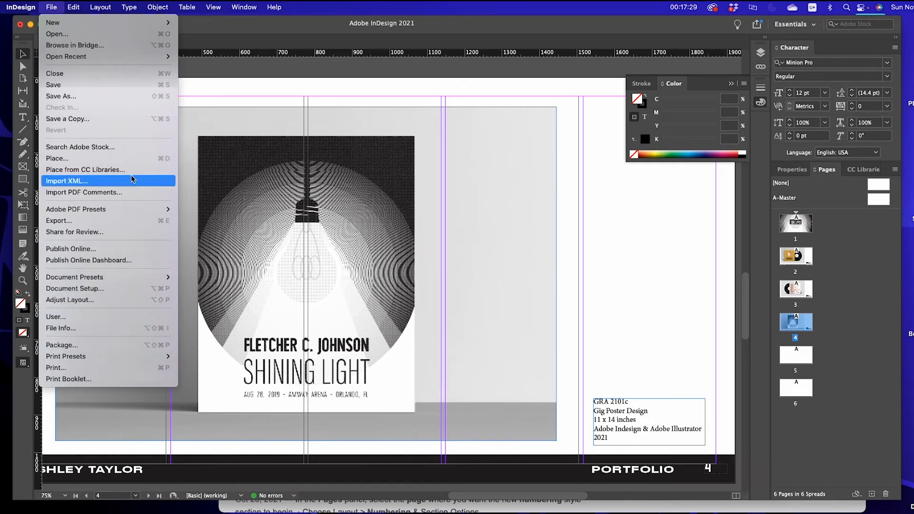
pyautogui.click(57, 158)
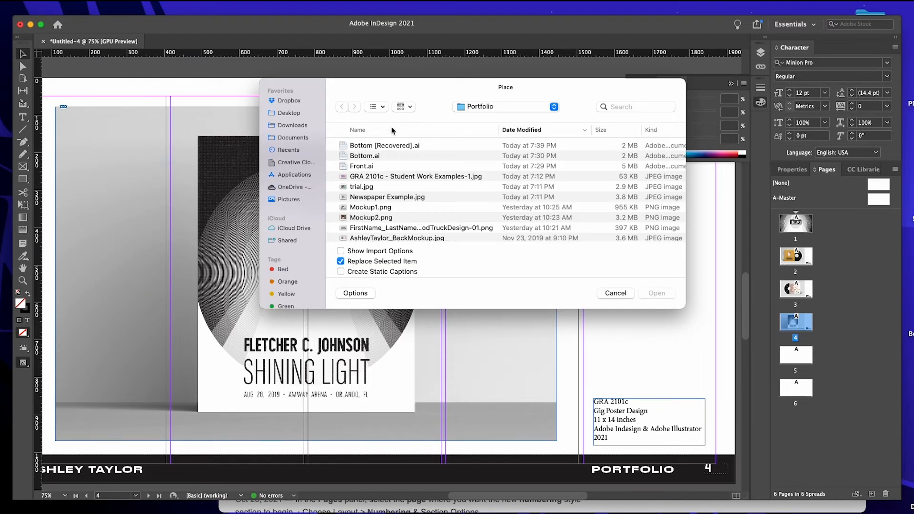
pyautogui.click(657, 293)
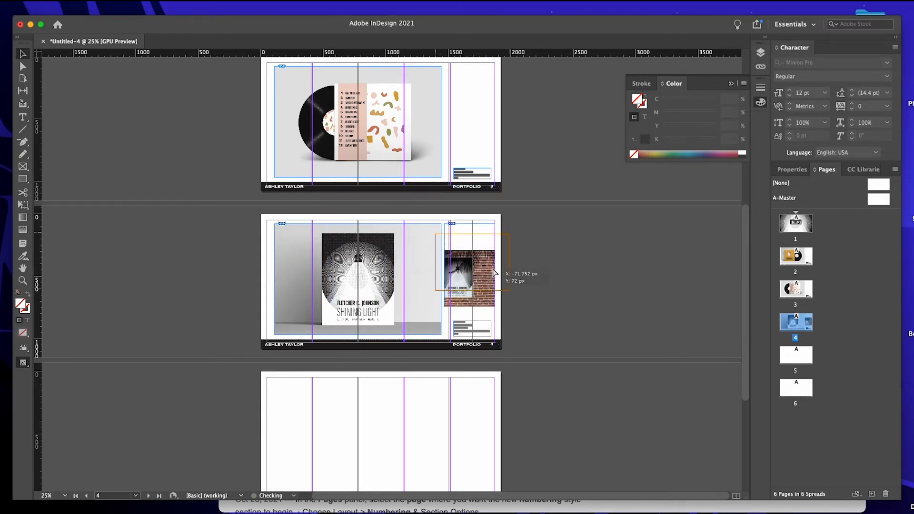
pyautogui.moveTo(469, 277); pyautogui.dragTo(470, 251)
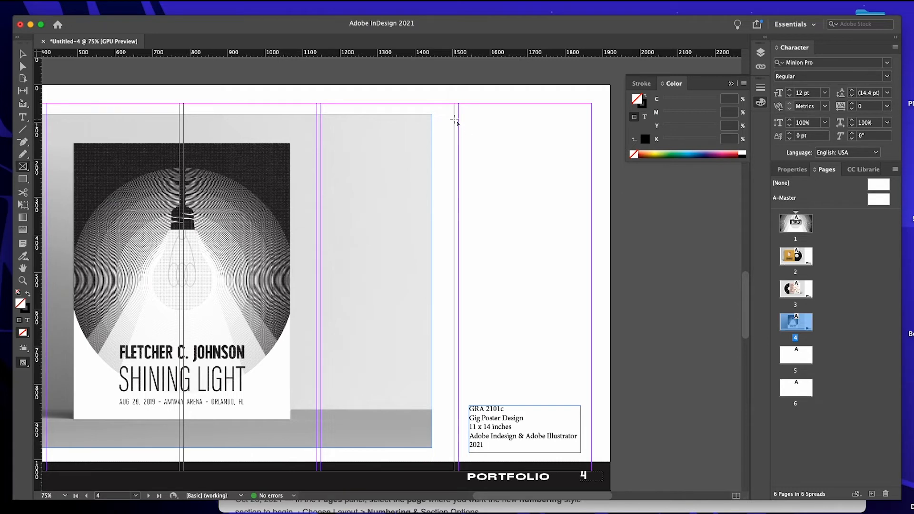
# Draw a frame in the right column of page 4 and place Mockup1.png into it as a poster detail.
pyautogui.moveTo(459, 107); pyautogui.dragTo(591, 335)
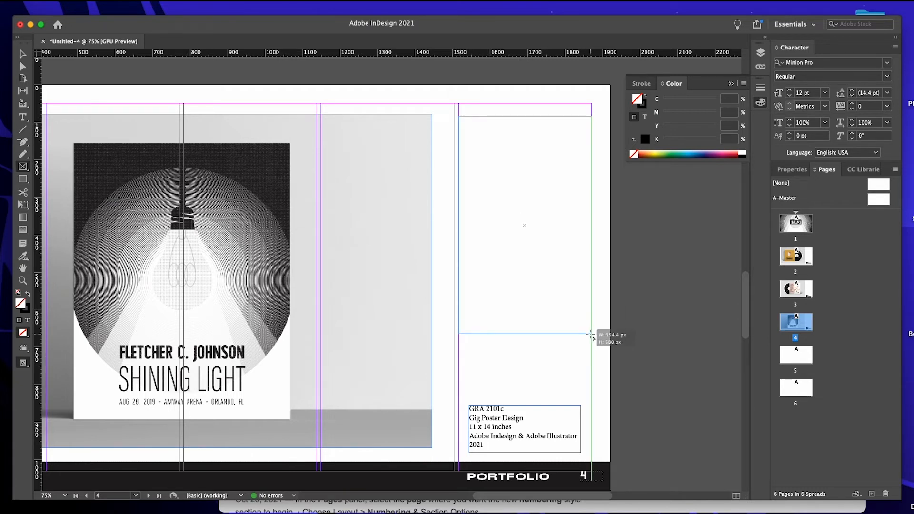
pyautogui.click(51, 7)
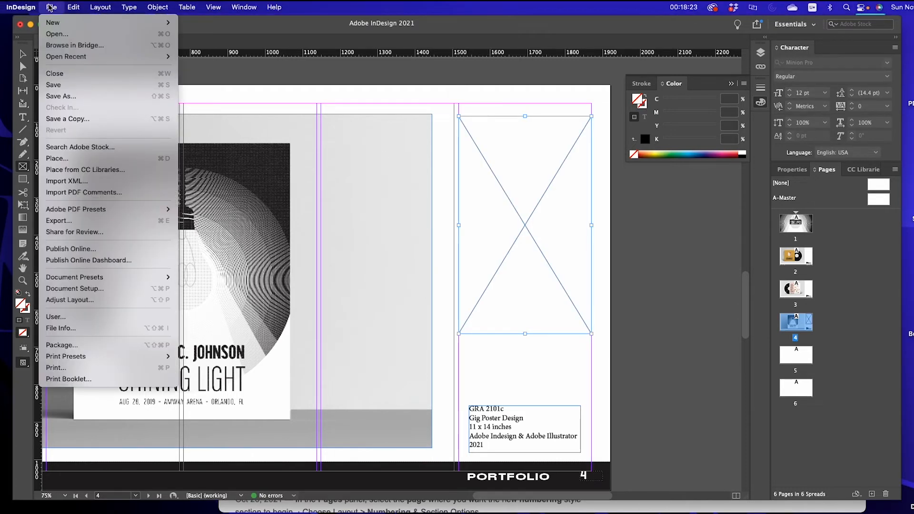
pyautogui.moveTo(171, 313)
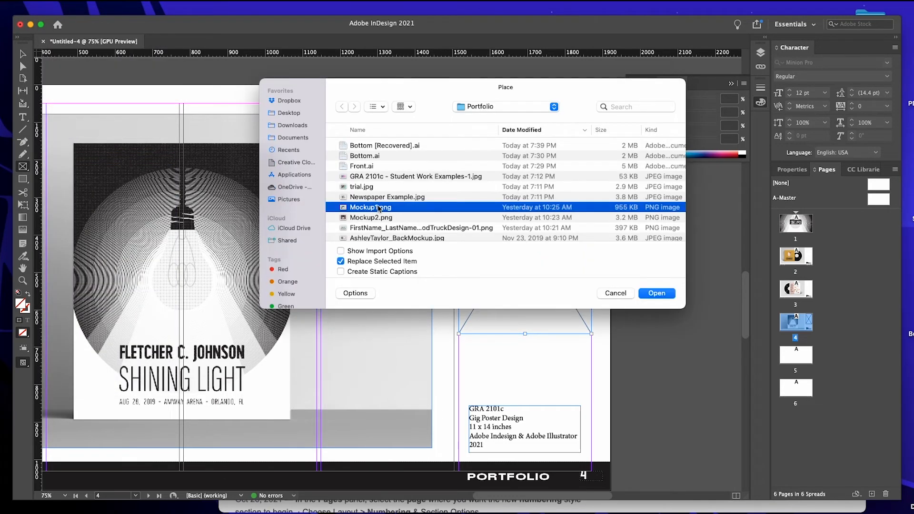
pyautogui.click(657, 293)
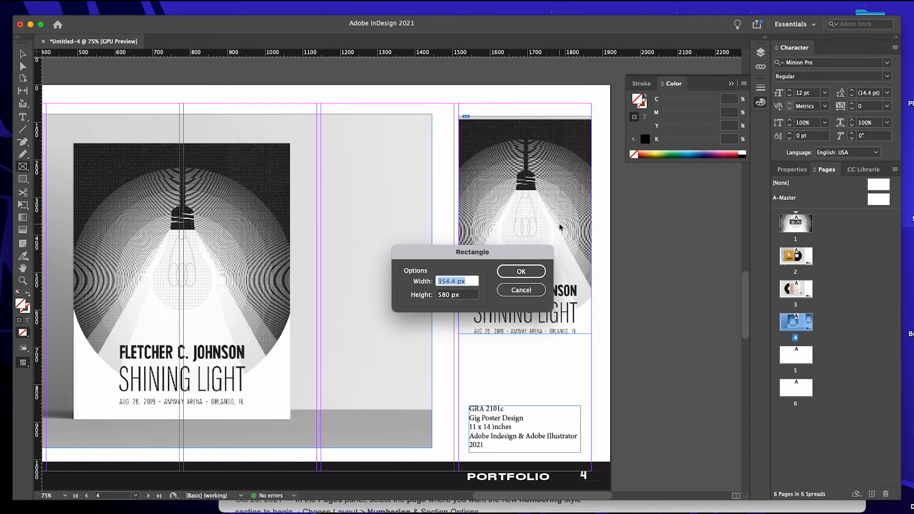
pyautogui.click(521, 272)
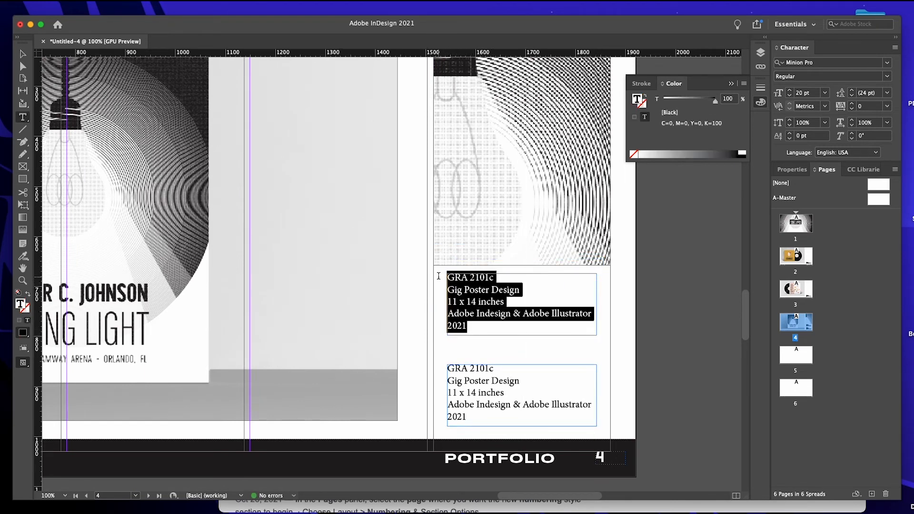
# Caption the poster detail as Detail, Gig Poster and move down to page 5.
pyautogui.write('Detail')
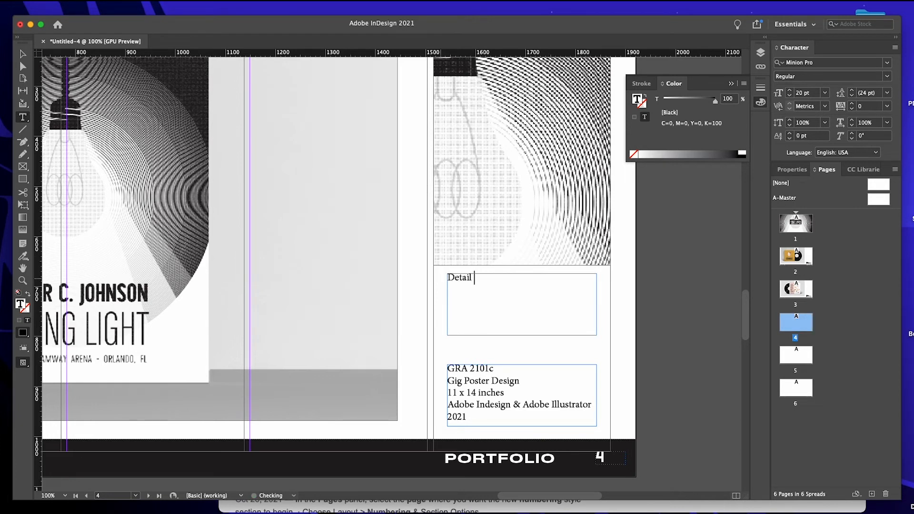
pyautogui.write(', Gig Poster')
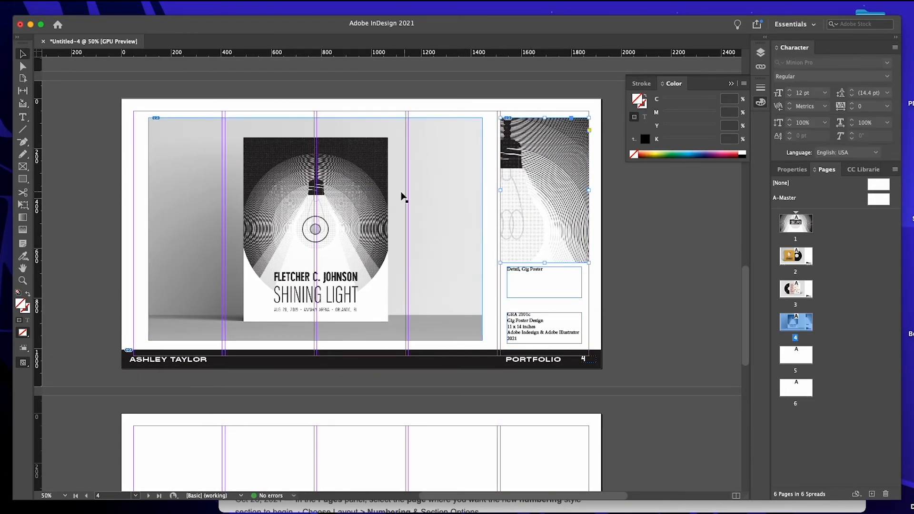
pyautogui.scroll(-3)
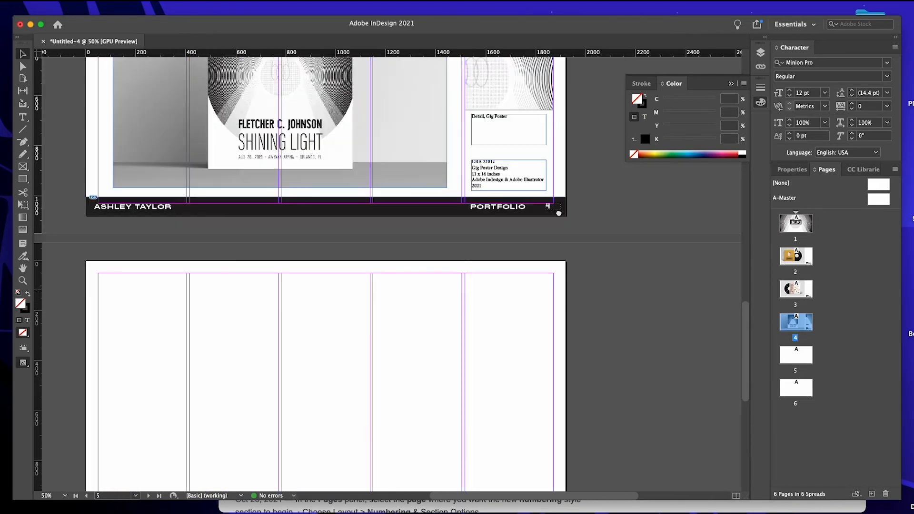
pyautogui.scroll(-3)
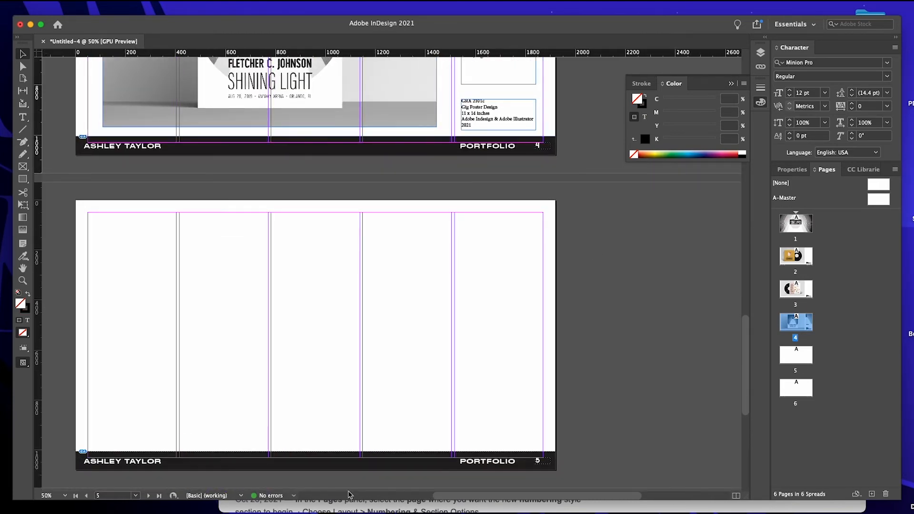
pyautogui.scroll(-3)
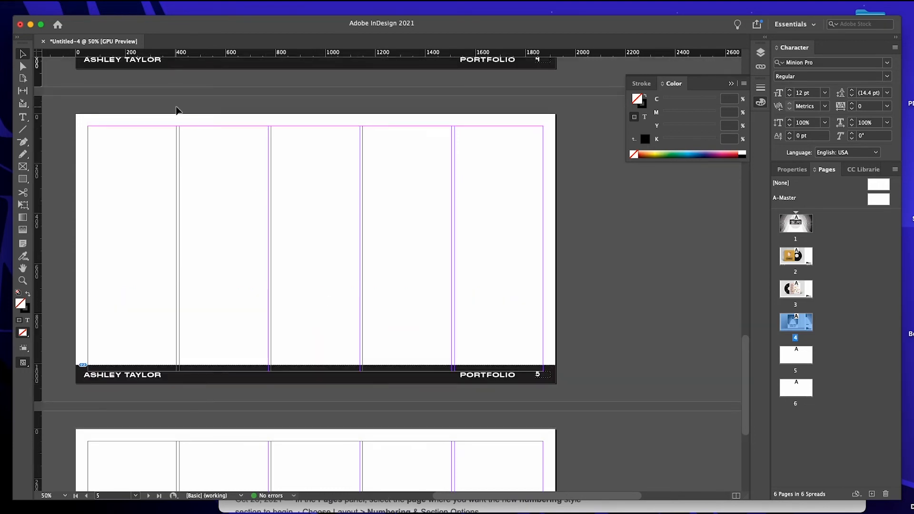
# Place Newspaper Example.jpg on page 5 and move the teal illustration to the upper right.
pyautogui.click(68, 8)
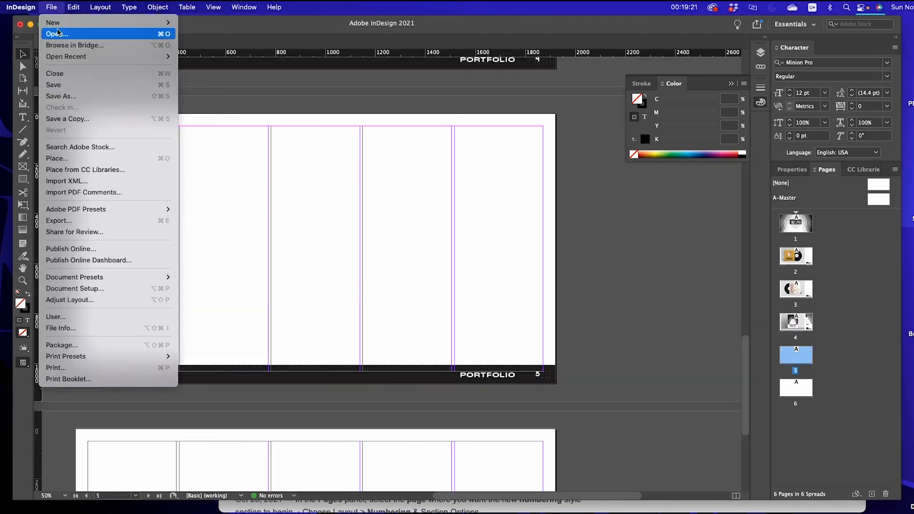
pyautogui.moveTo(57, 158)
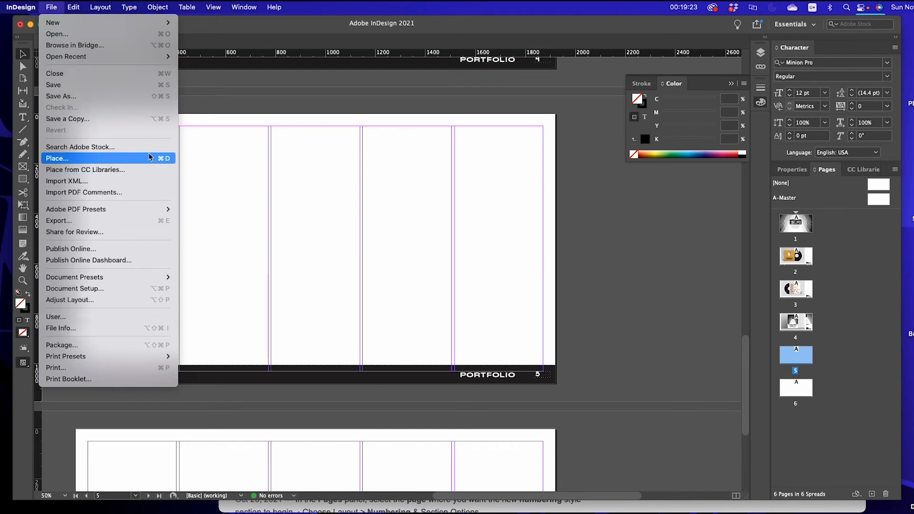
pyautogui.click(57, 158)
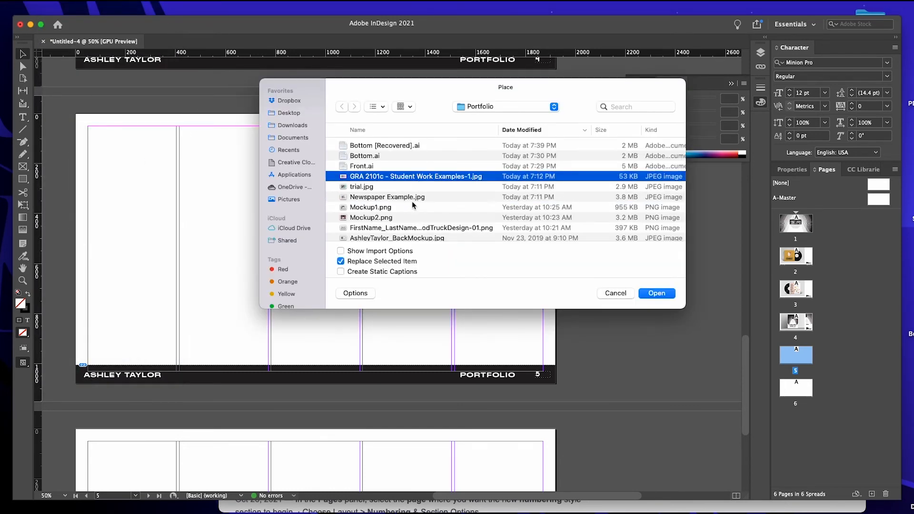
pyautogui.click(657, 294)
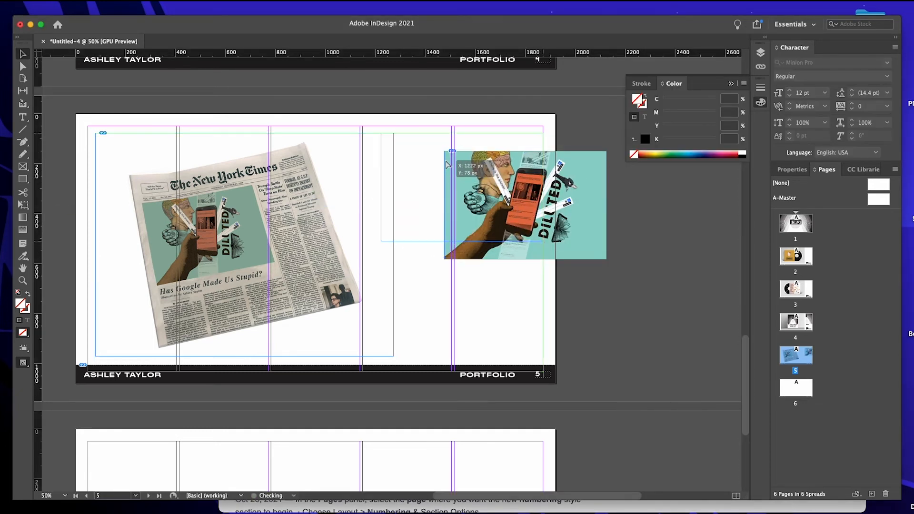
pyautogui.moveTo(525, 204); pyautogui.dragTo(458, 192)
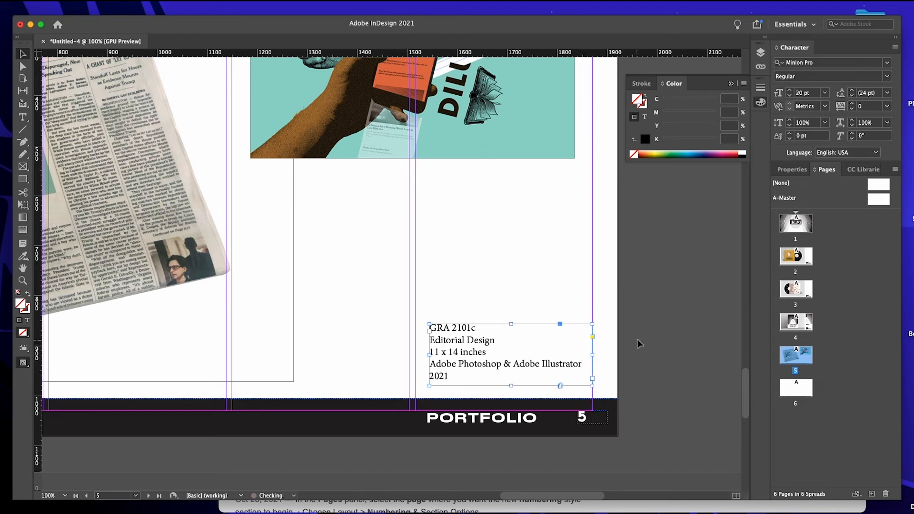
# Rewrite the page 5 illustration caption to Mock-Up (left), Design (right).
pyautogui.doubleClick(457, 352)
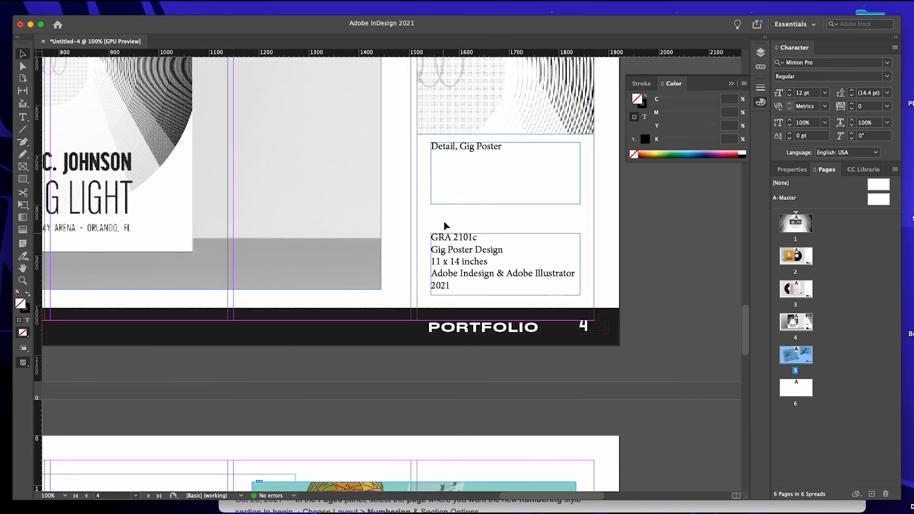
pyautogui.scroll(-3)
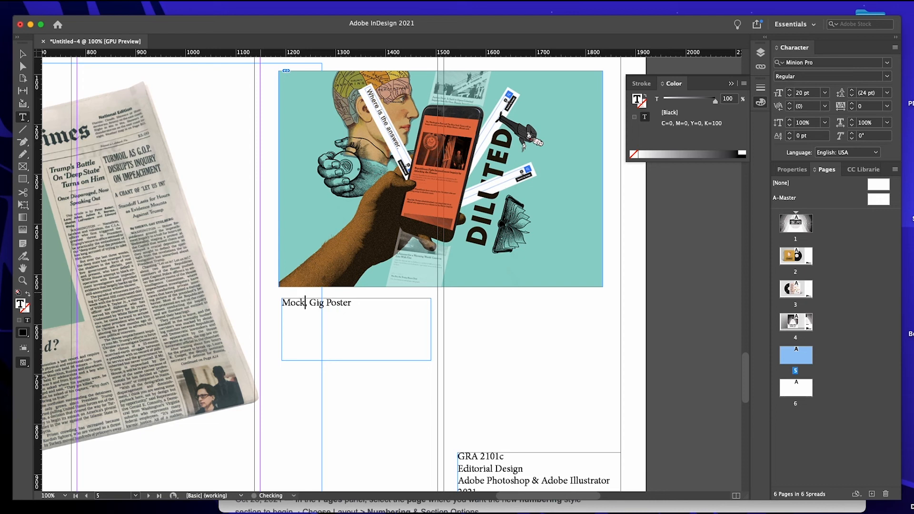
pyautogui.write('-Up (left), D')
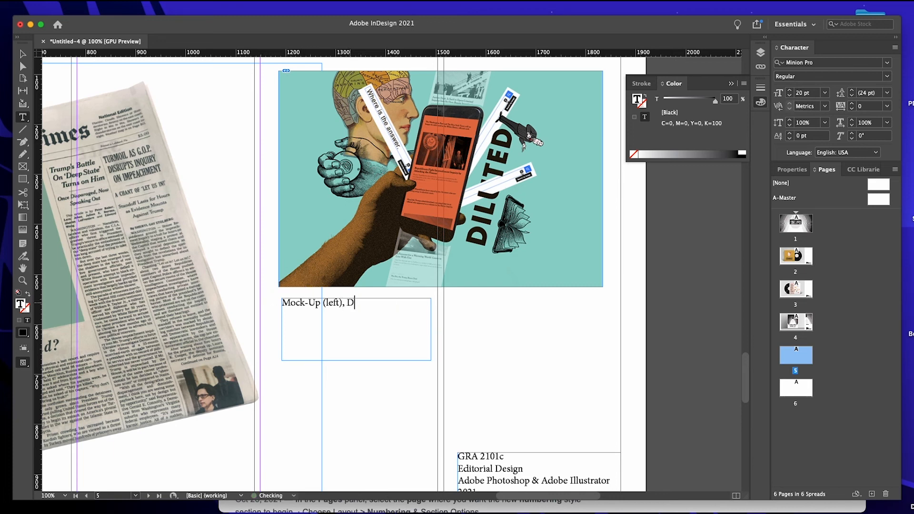
pyautogui.write('esign )(')
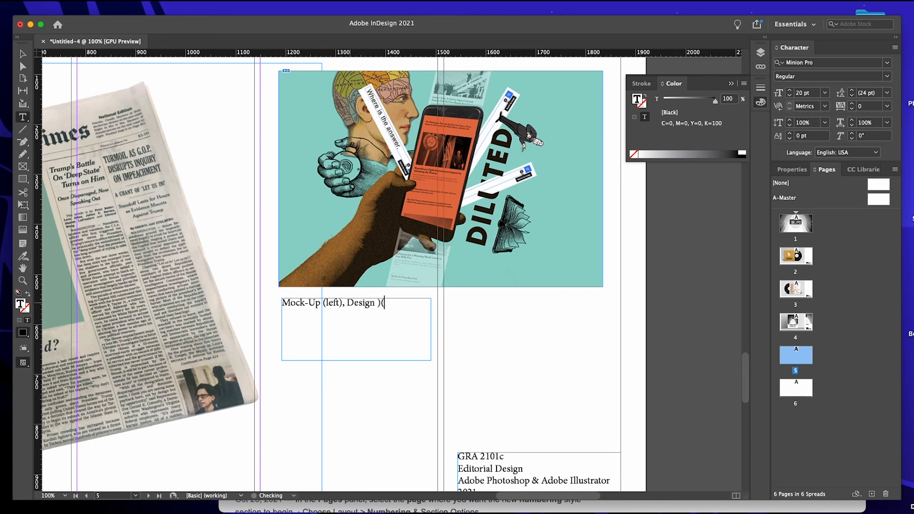
pyautogui.write('ri')
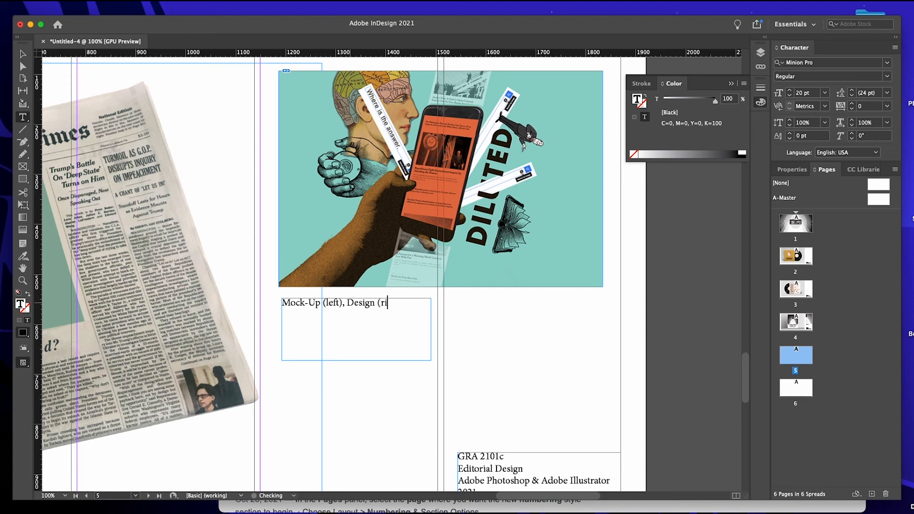
pyautogui.write('ght)')
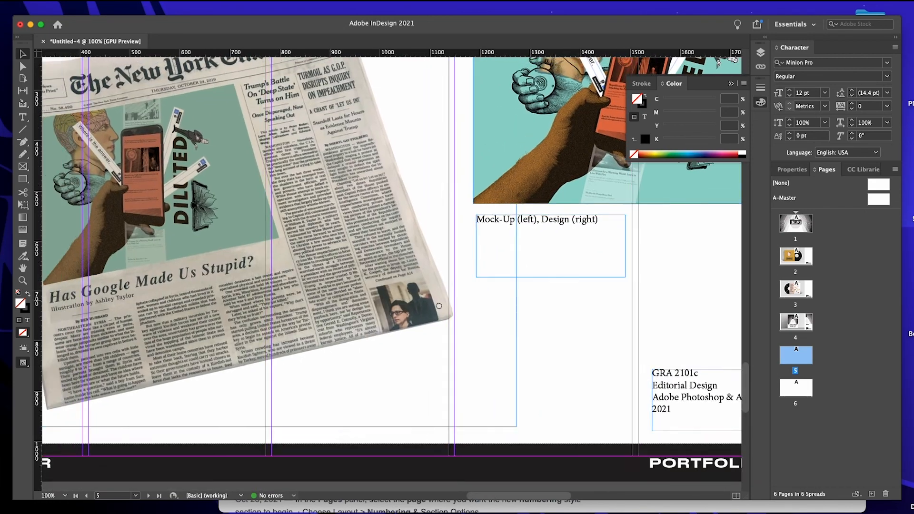
pyautogui.hscroll(3)
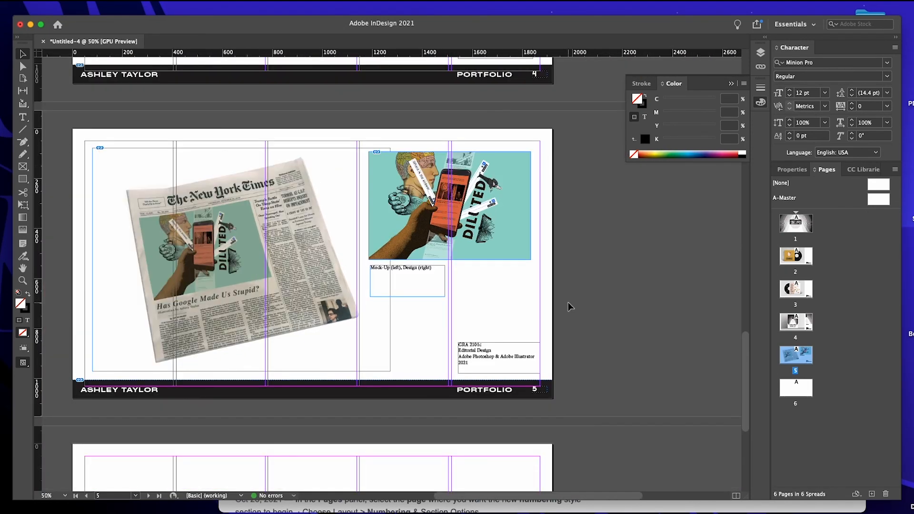
pyautogui.scroll(-3)
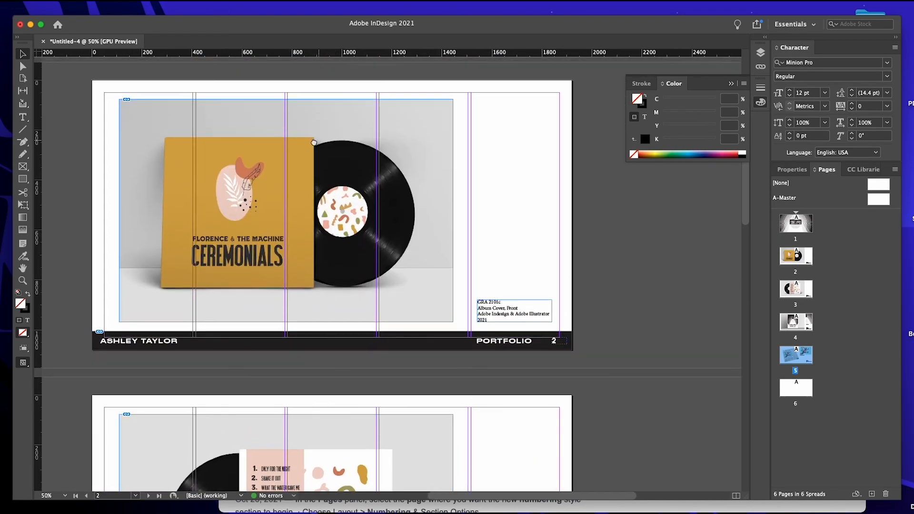
# Export via File > Export as FirstNameLastName_Portfolio and save to reach the PDF export options.
pyautogui.click(51, 7)
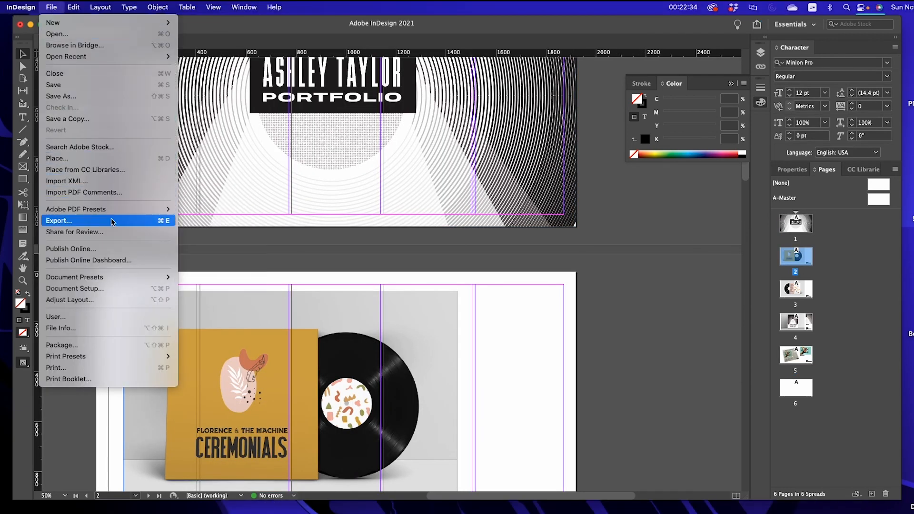
pyautogui.click(59, 221)
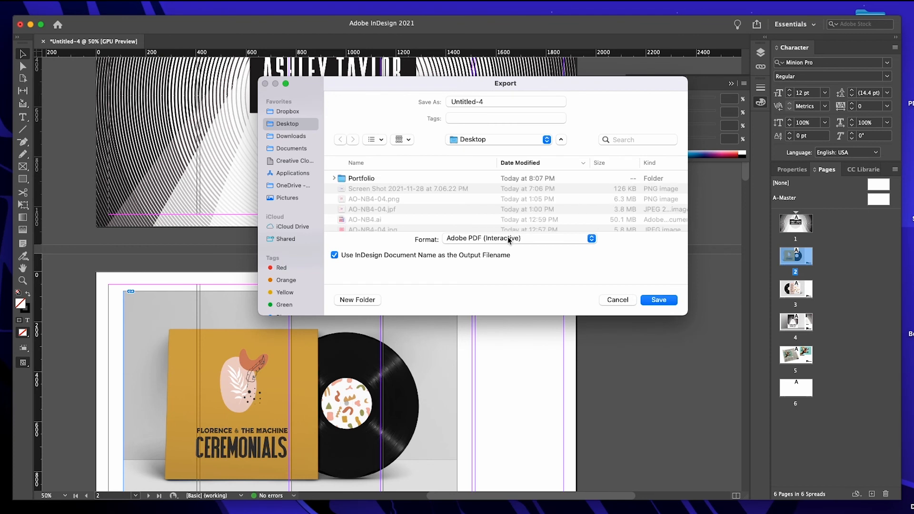
pyautogui.write('FirstName_')
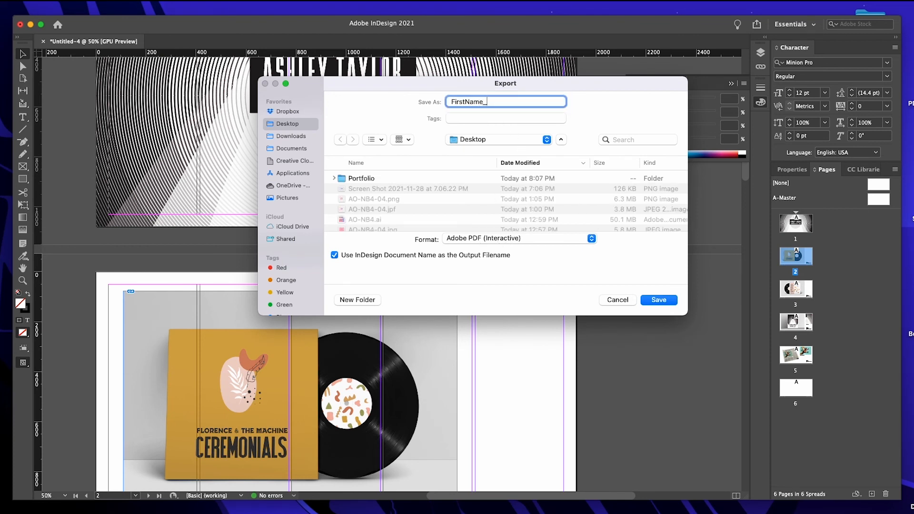
pyautogui.press('Backspace')
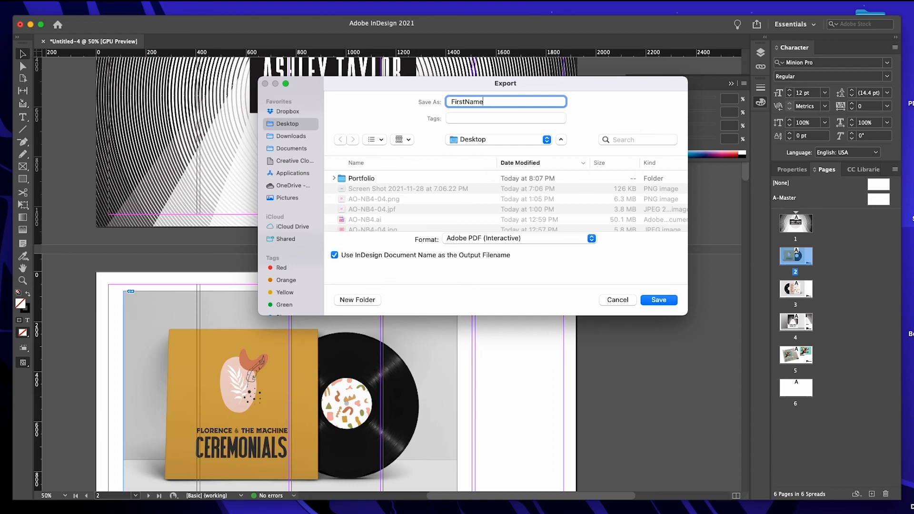
pyautogui.write('LastName')
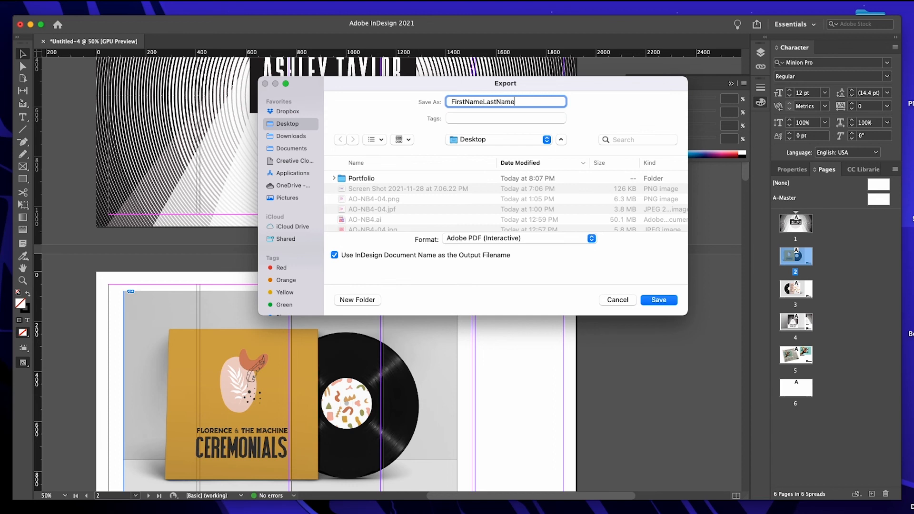
pyautogui.write('_Porto')
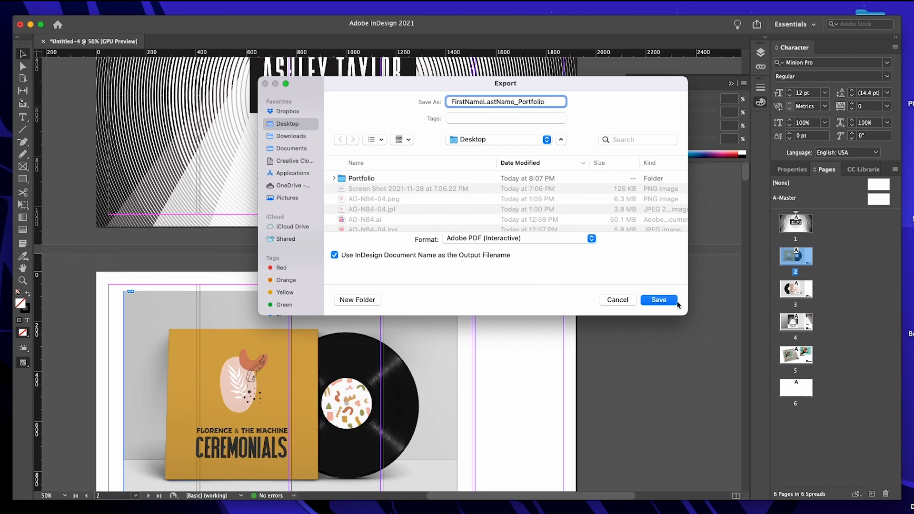
pyautogui.click(659, 300)
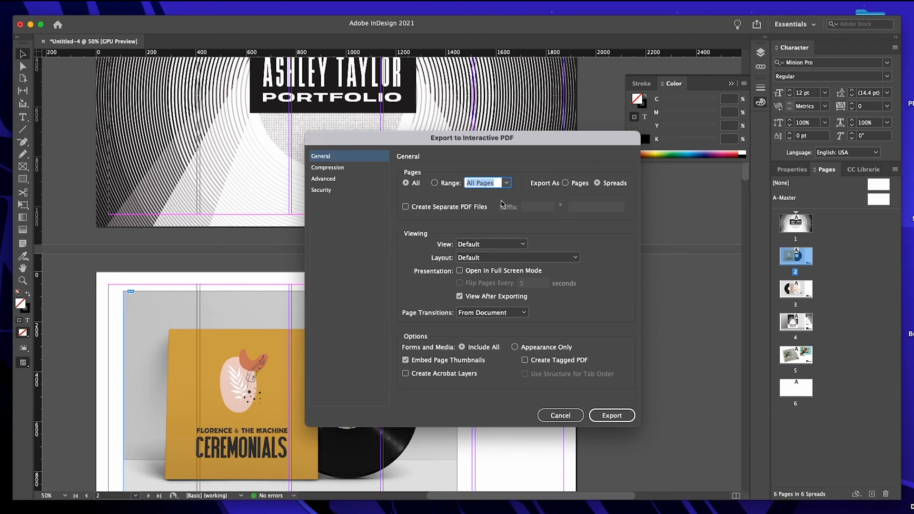
pyautogui.moveTo(463, 191)
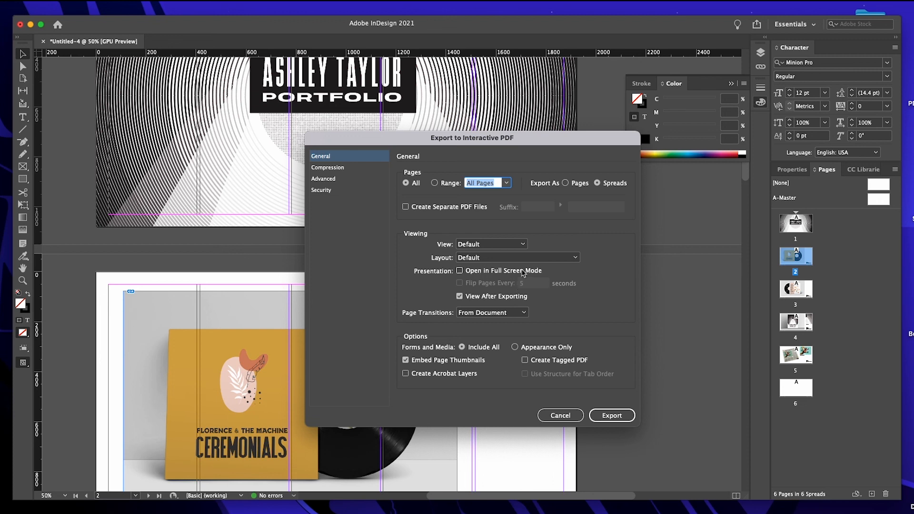
pyautogui.moveTo(579, 271)
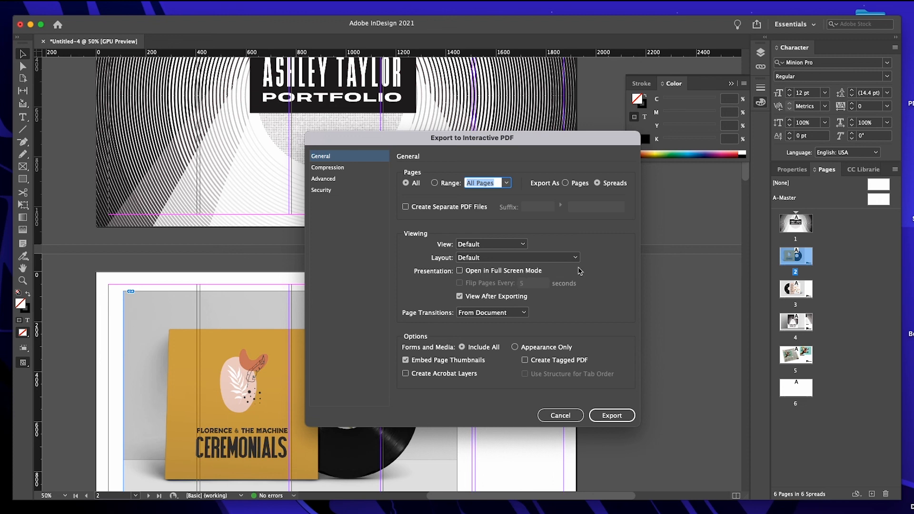
pyautogui.moveTo(552, 278)
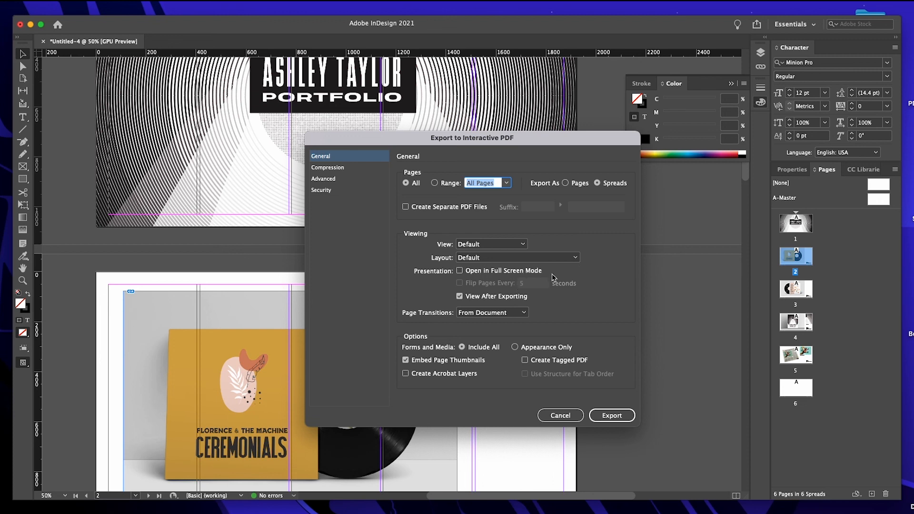
# Export All pages as Spreads and accept the CMYK blend-space colour conversion warning.
pyautogui.click(612, 415)
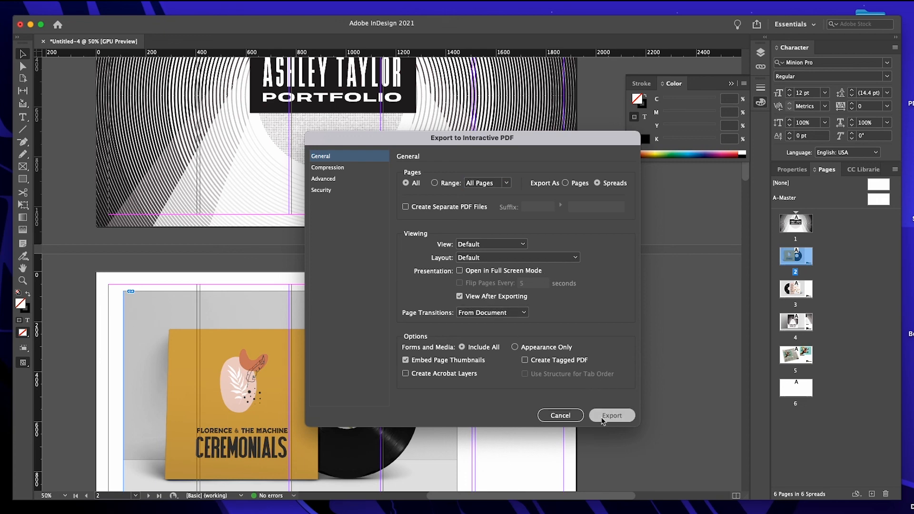
pyautogui.click(612, 416)
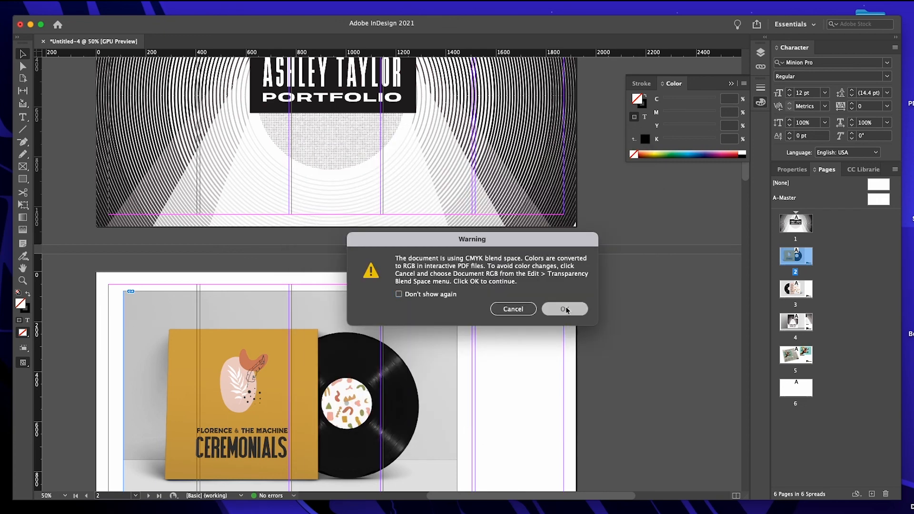
pyautogui.click(564, 309)
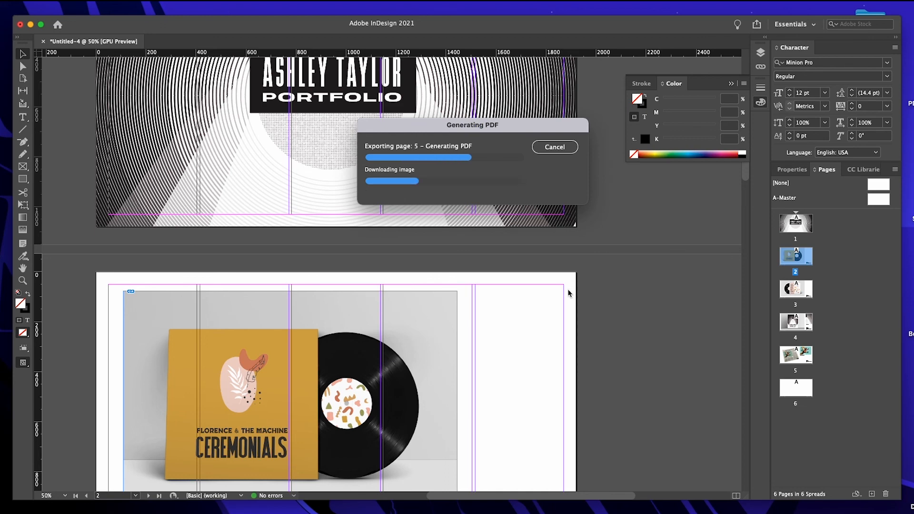